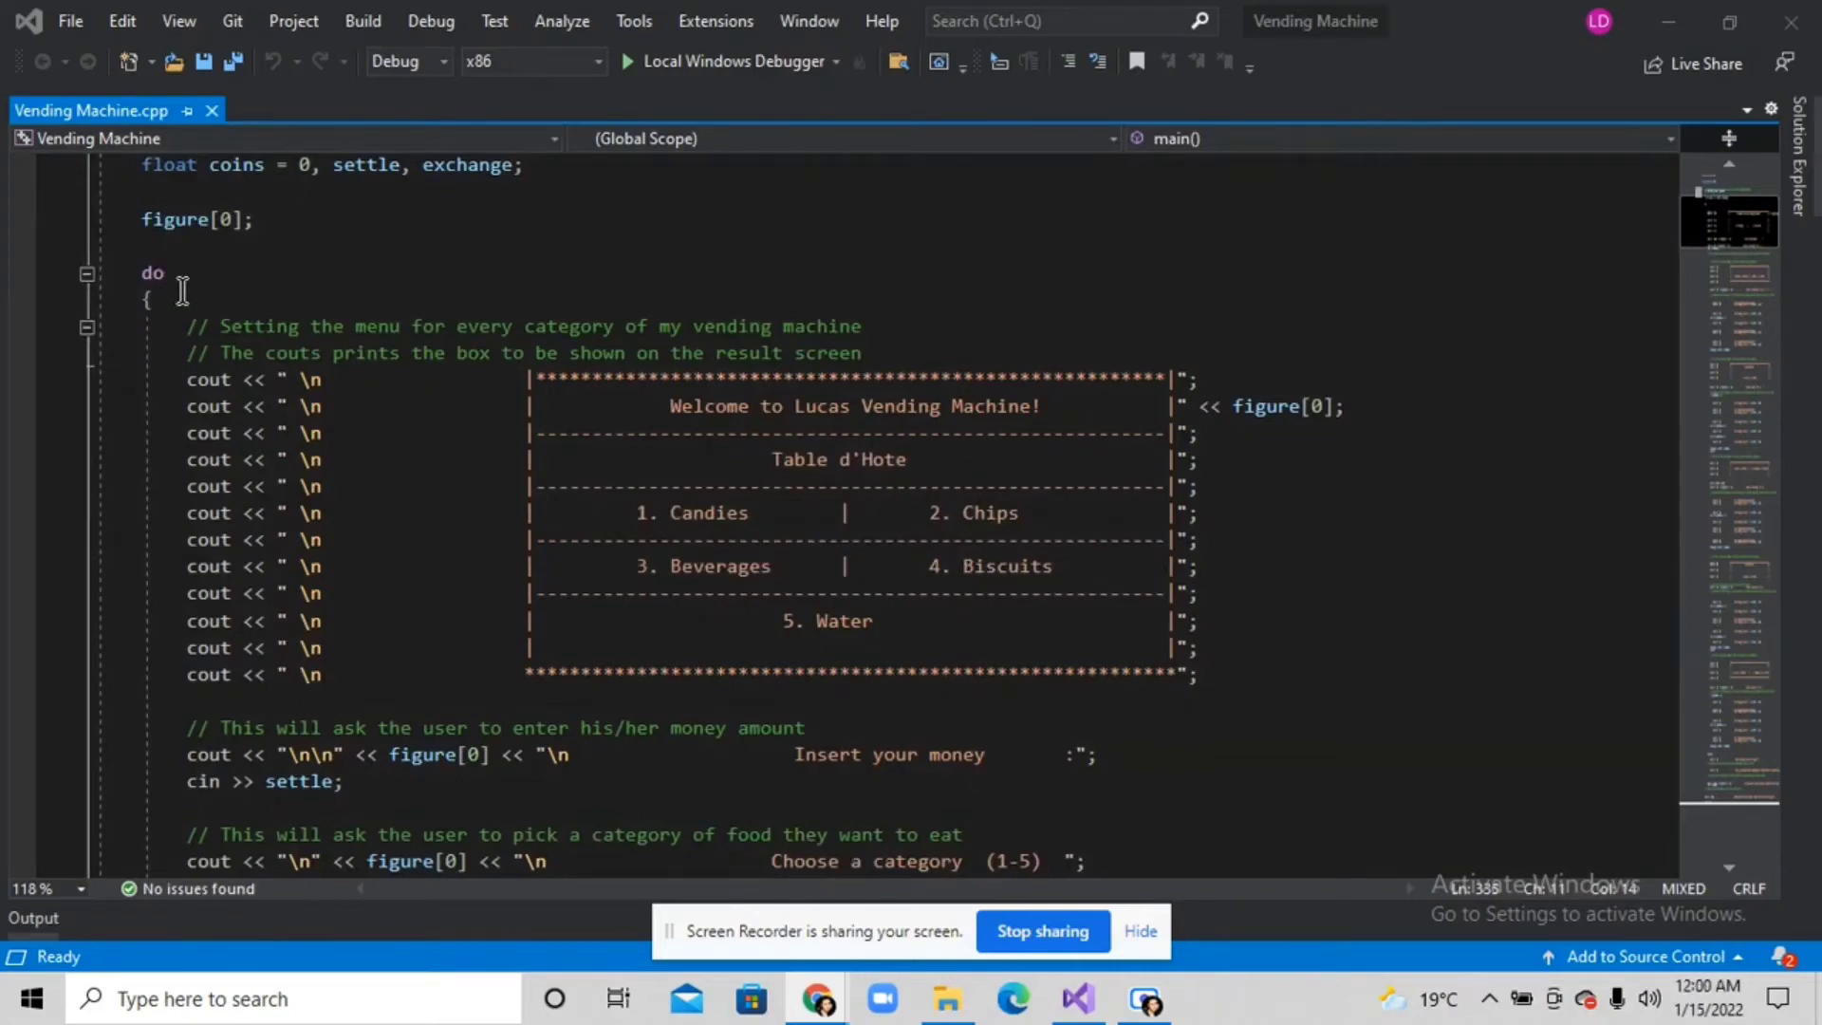
mouse_move(395, 383)
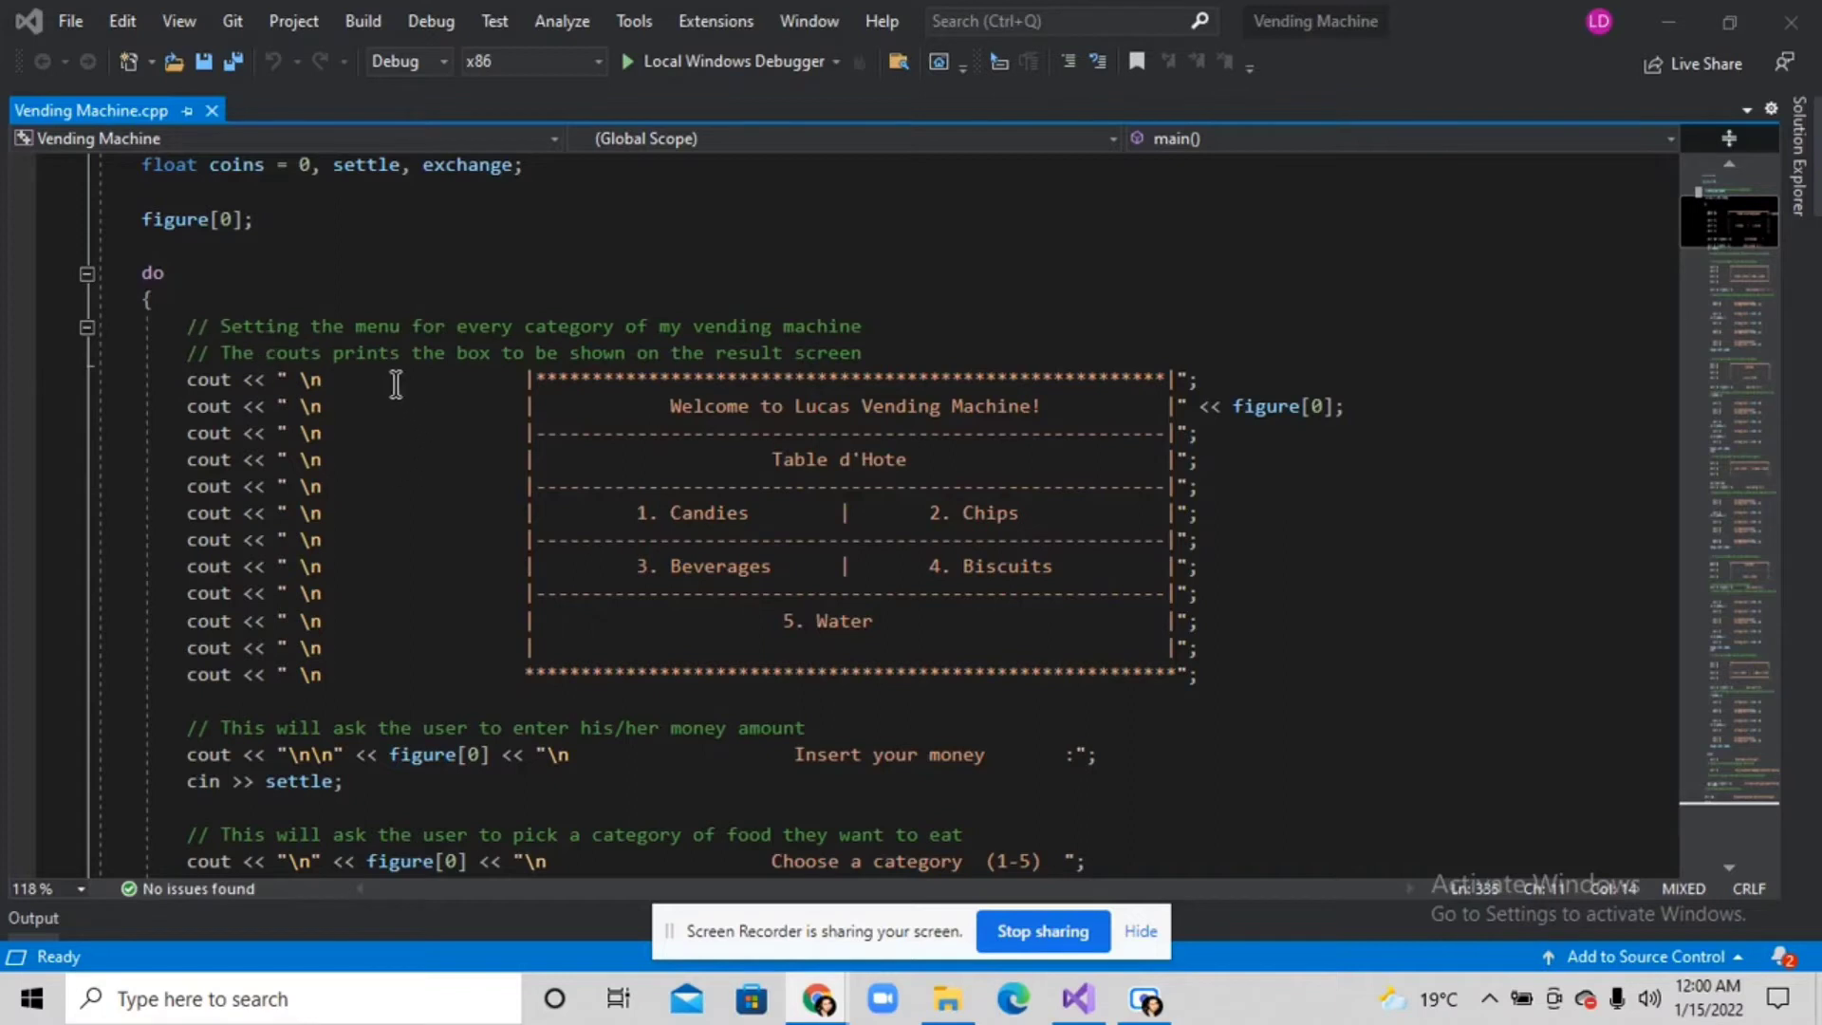
mouse_move(434, 289)
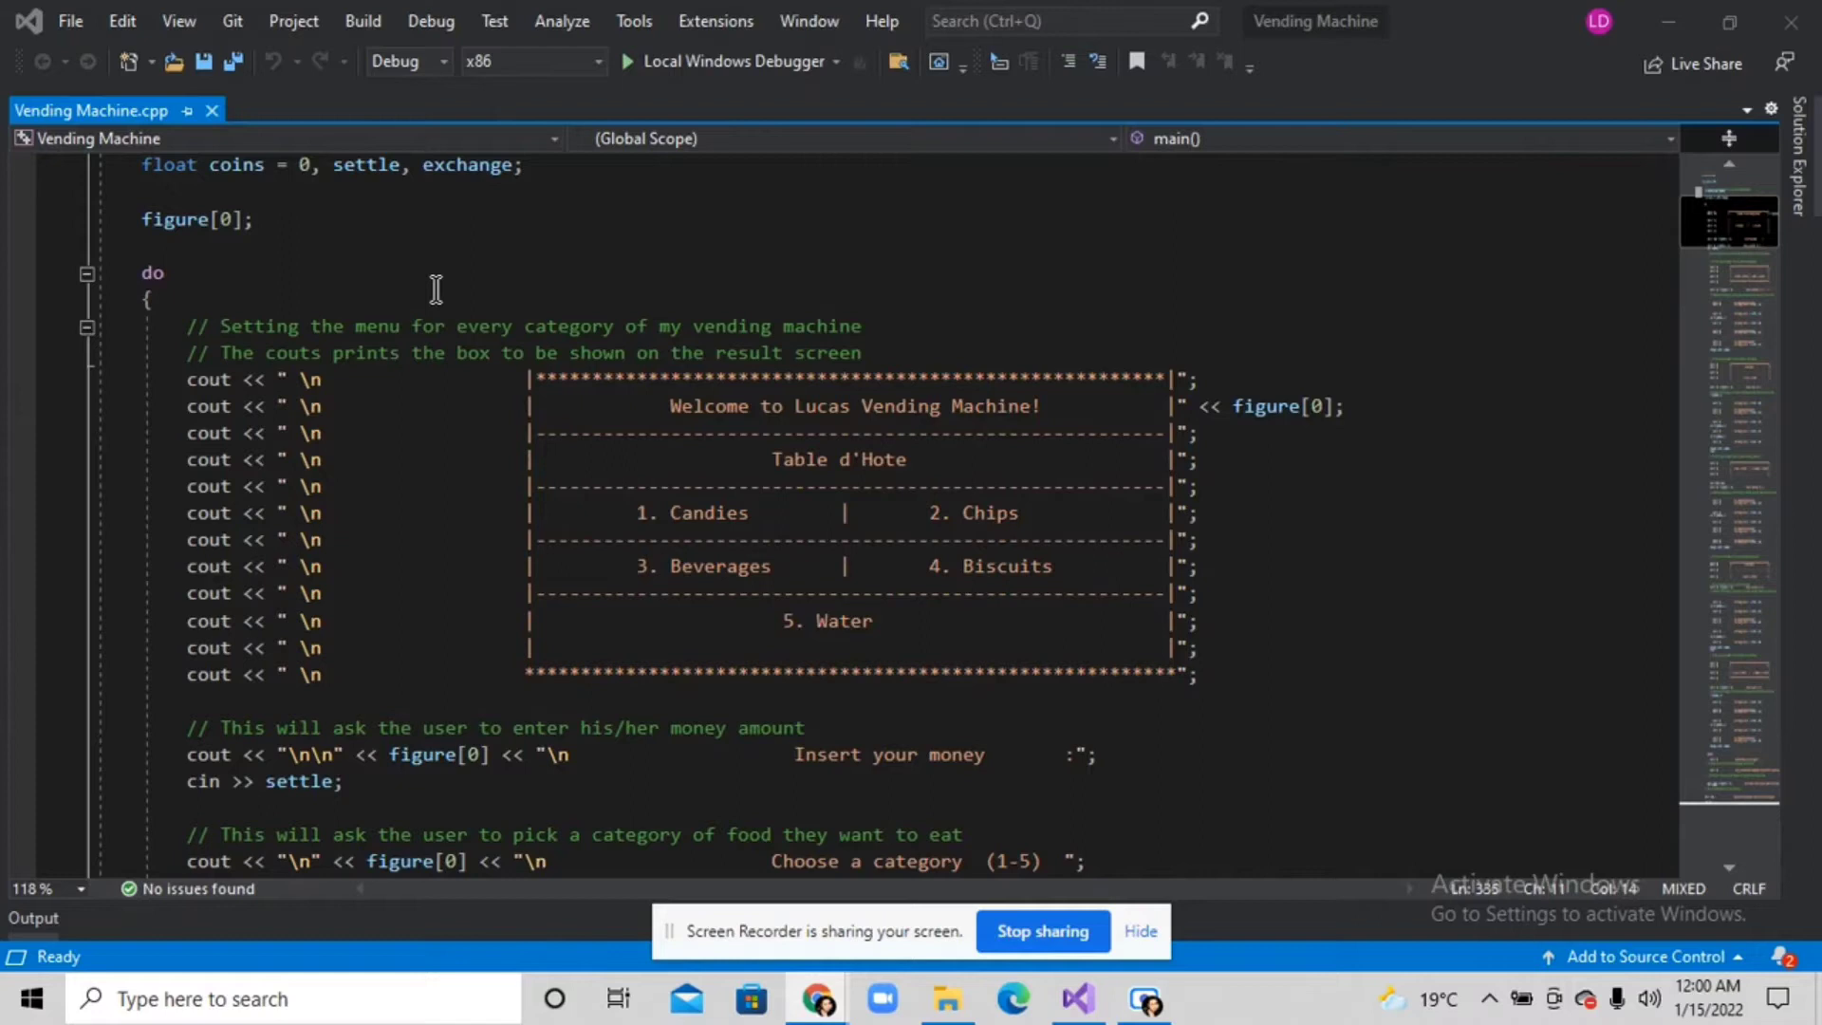
mouse_move(689, 435)
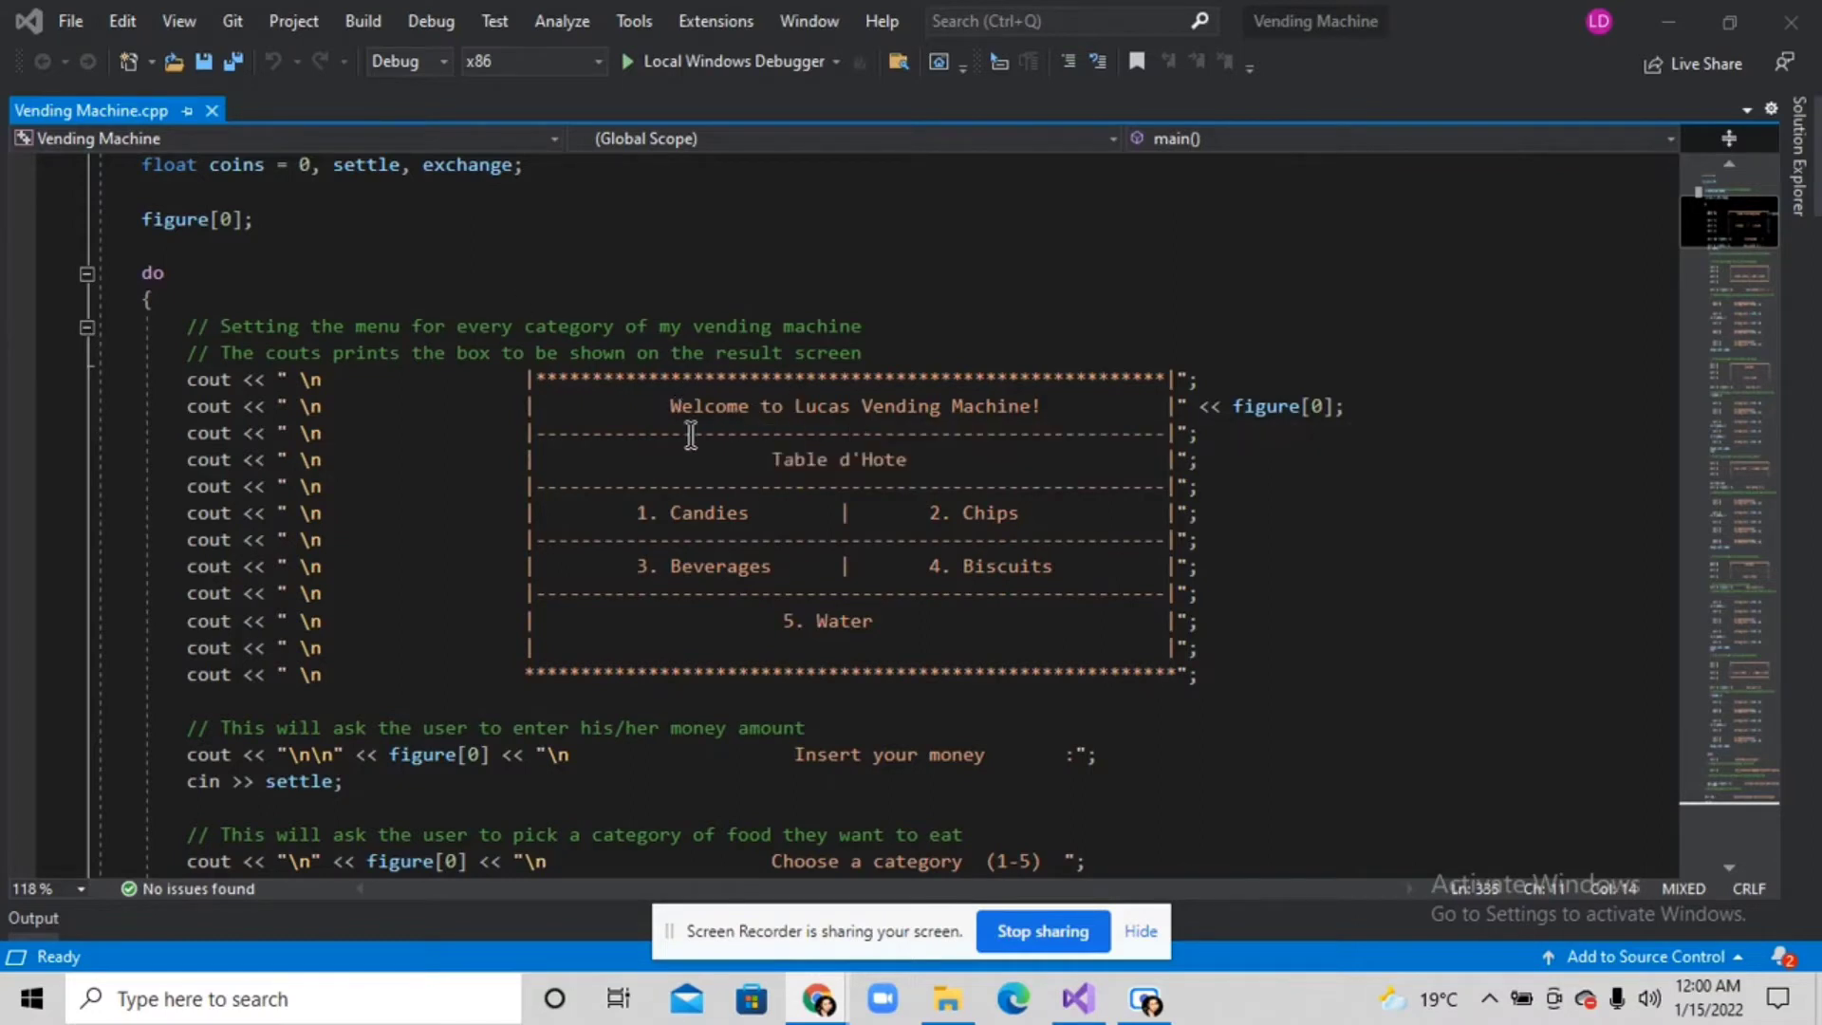
mouse_move(1200, 371)
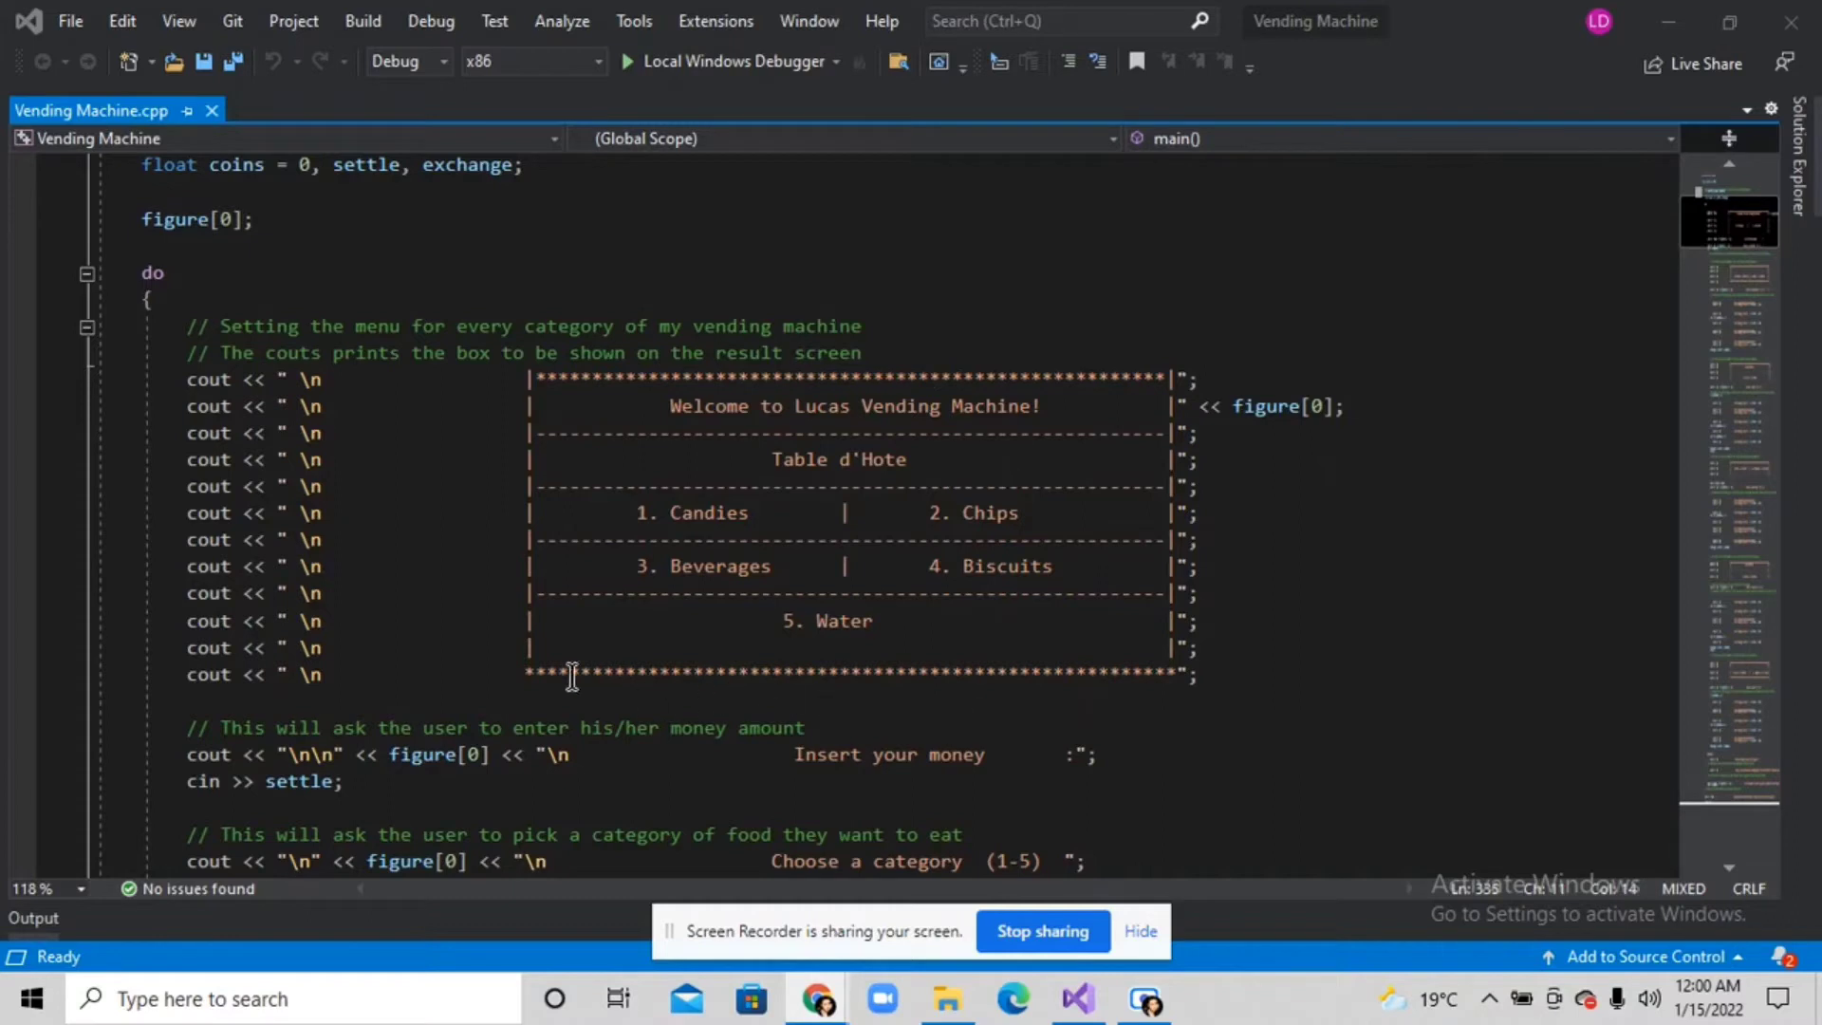
mouse_move(500, 674)
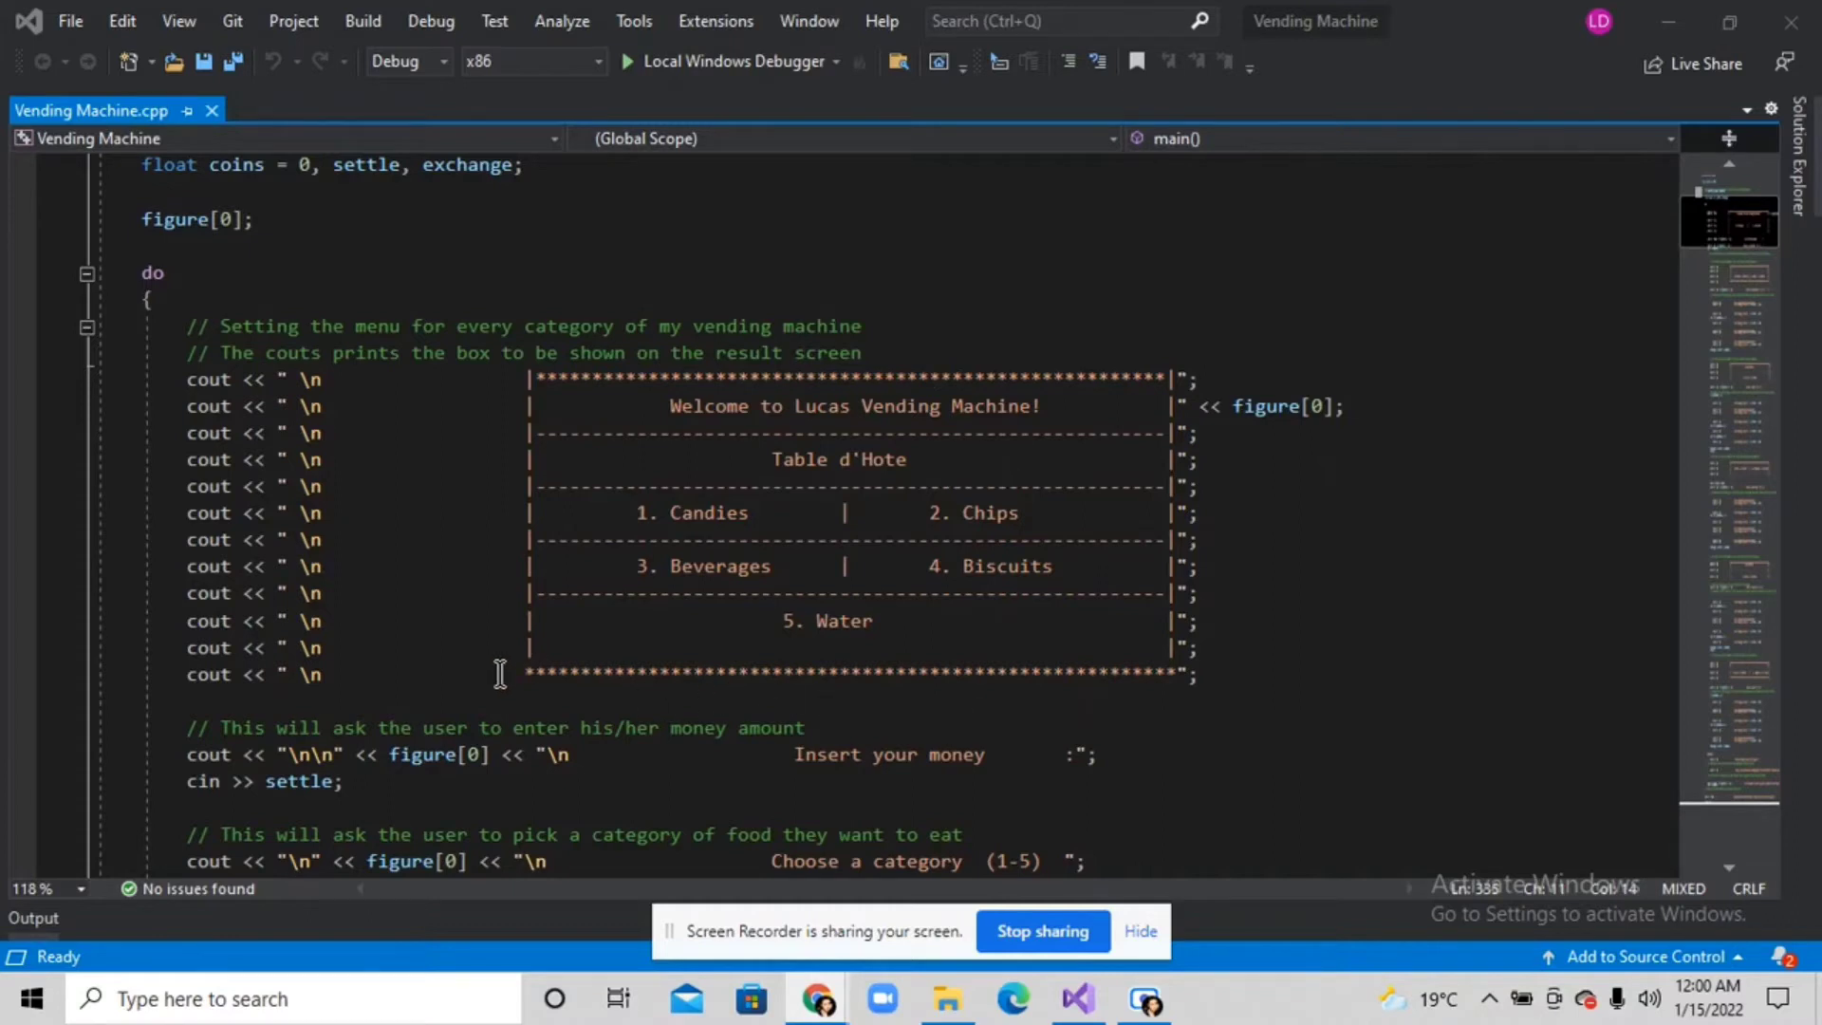
mouse_move(744, 430)
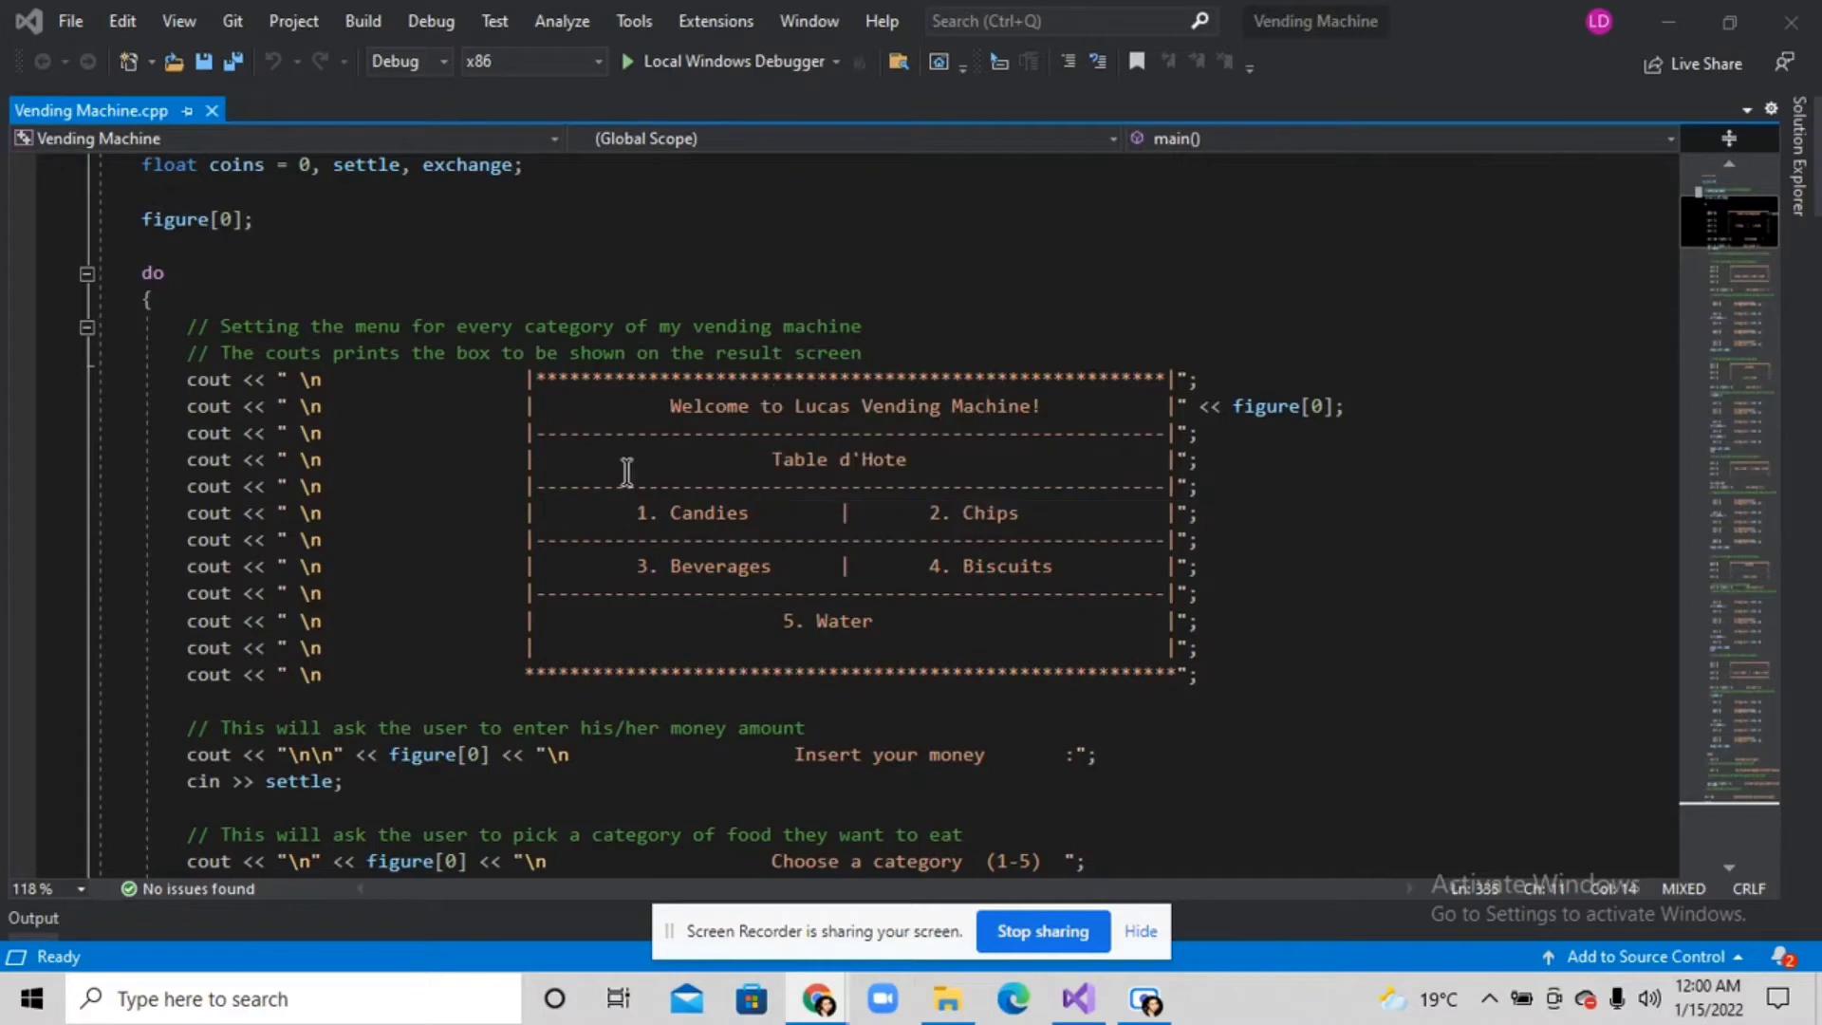
Scroll down to the 'Insert your money' and 'Choose a category' prompts reading orderKey.
scroll(down, 3)
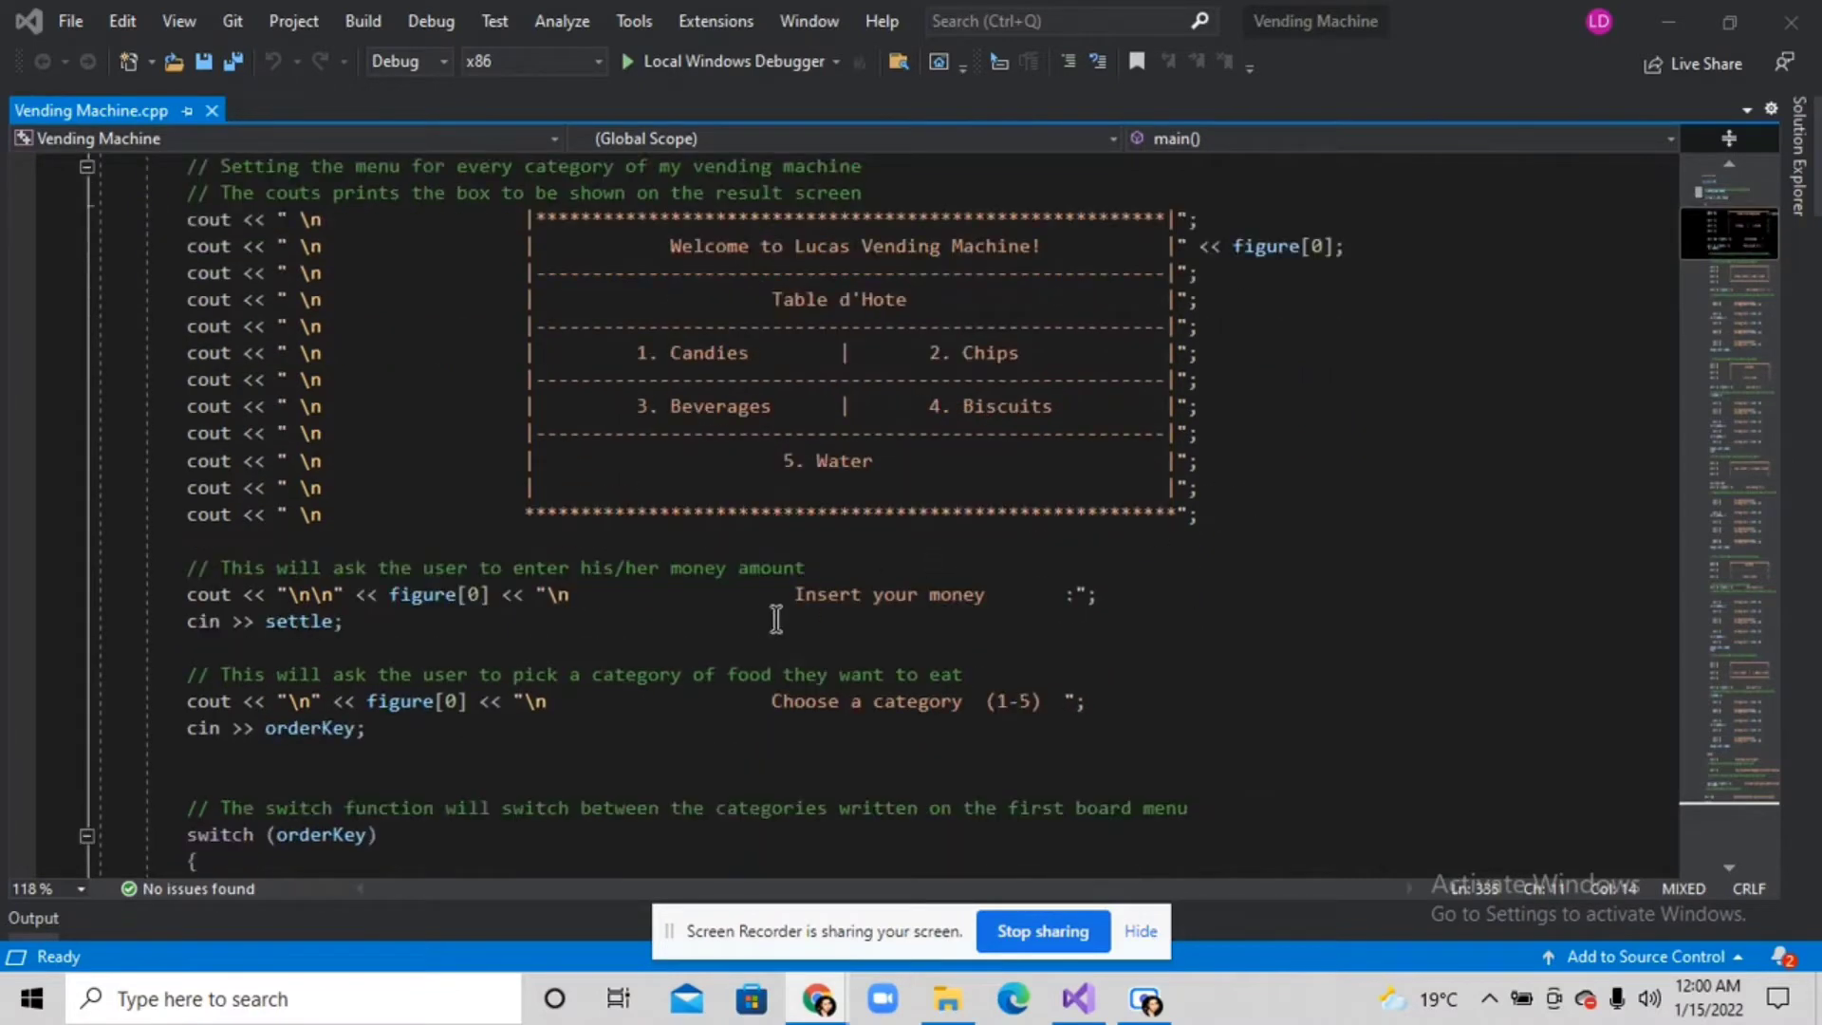
mouse_move(1011, 627)
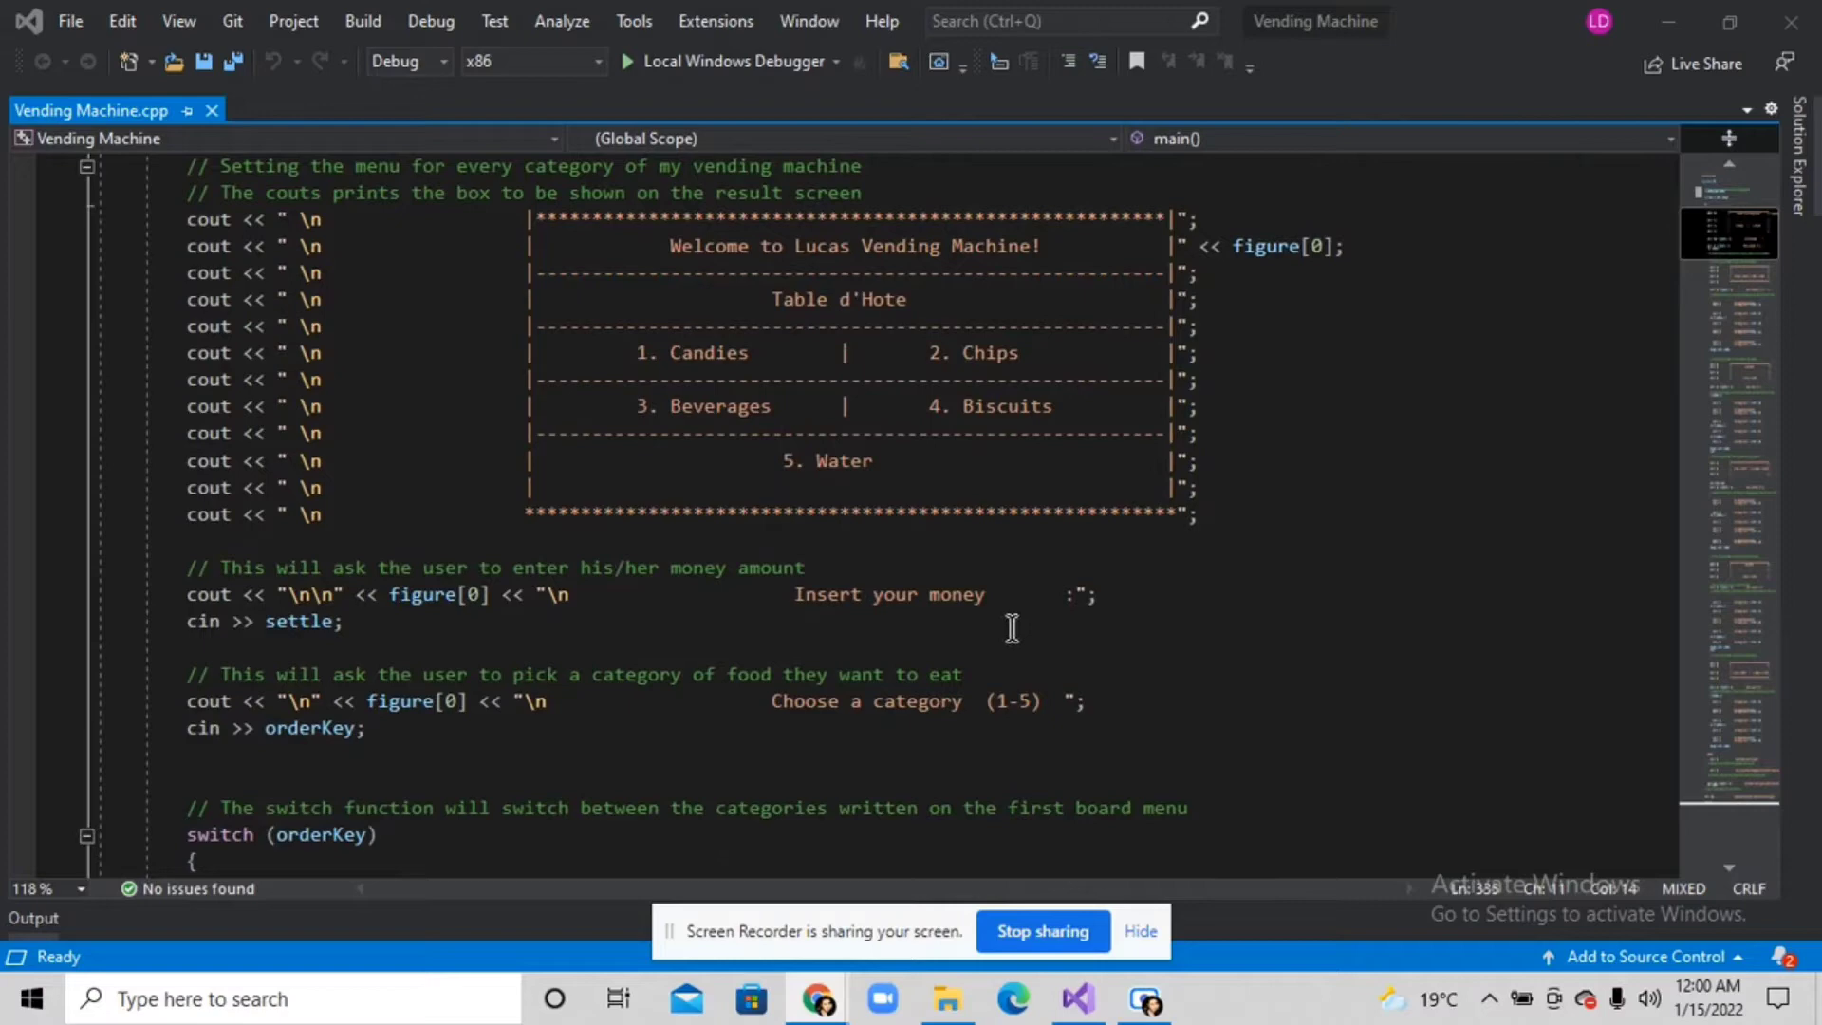
mouse_move(832, 679)
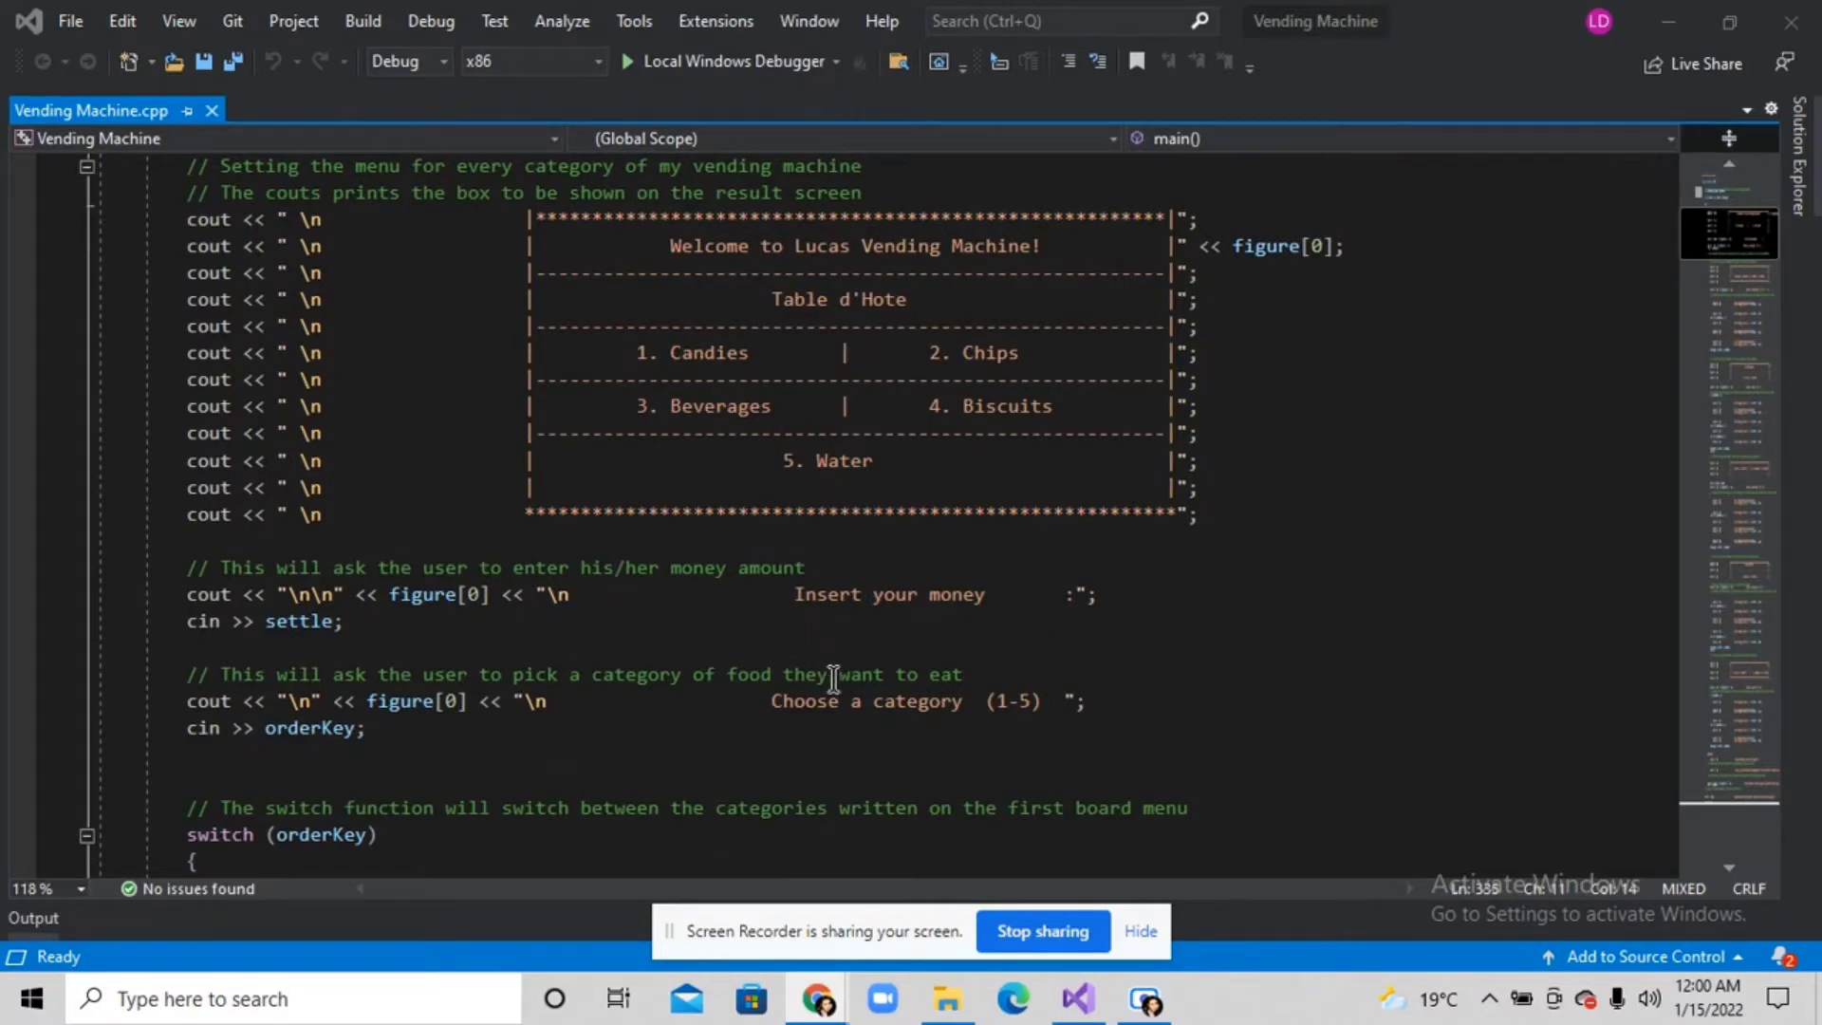
mouse_move(886, 621)
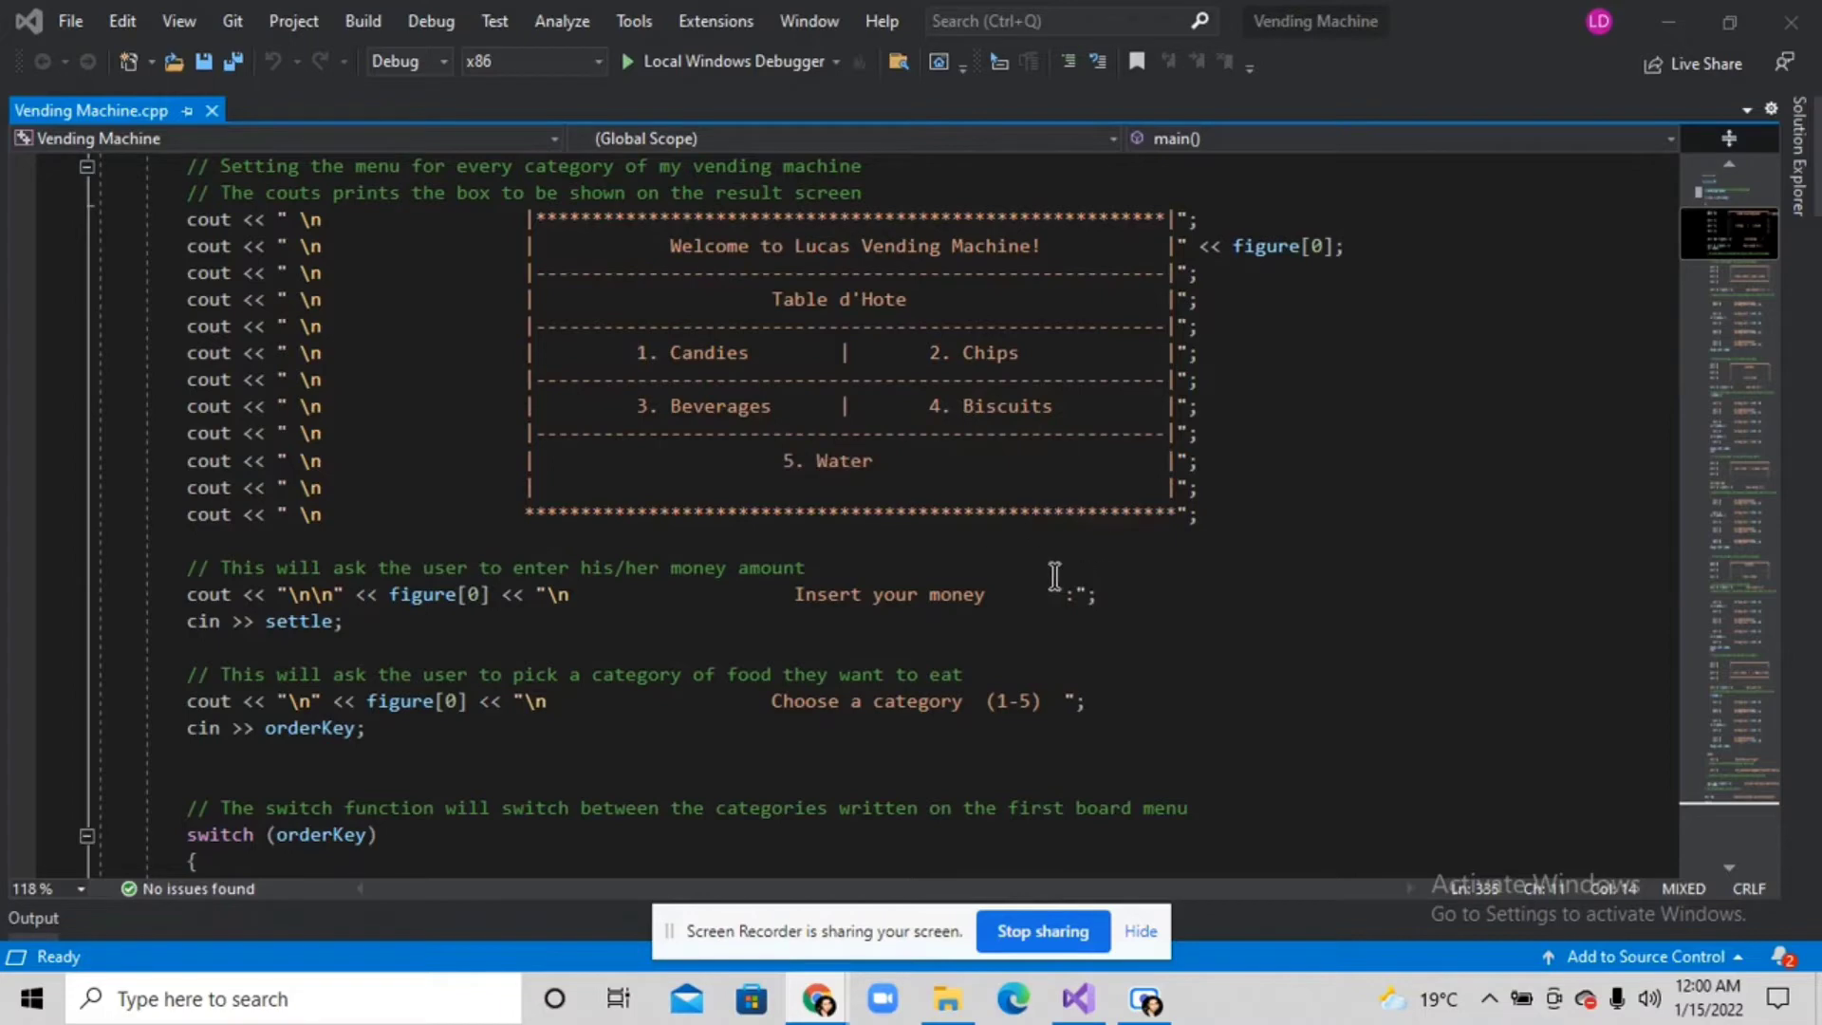
mouse_move(941, 523)
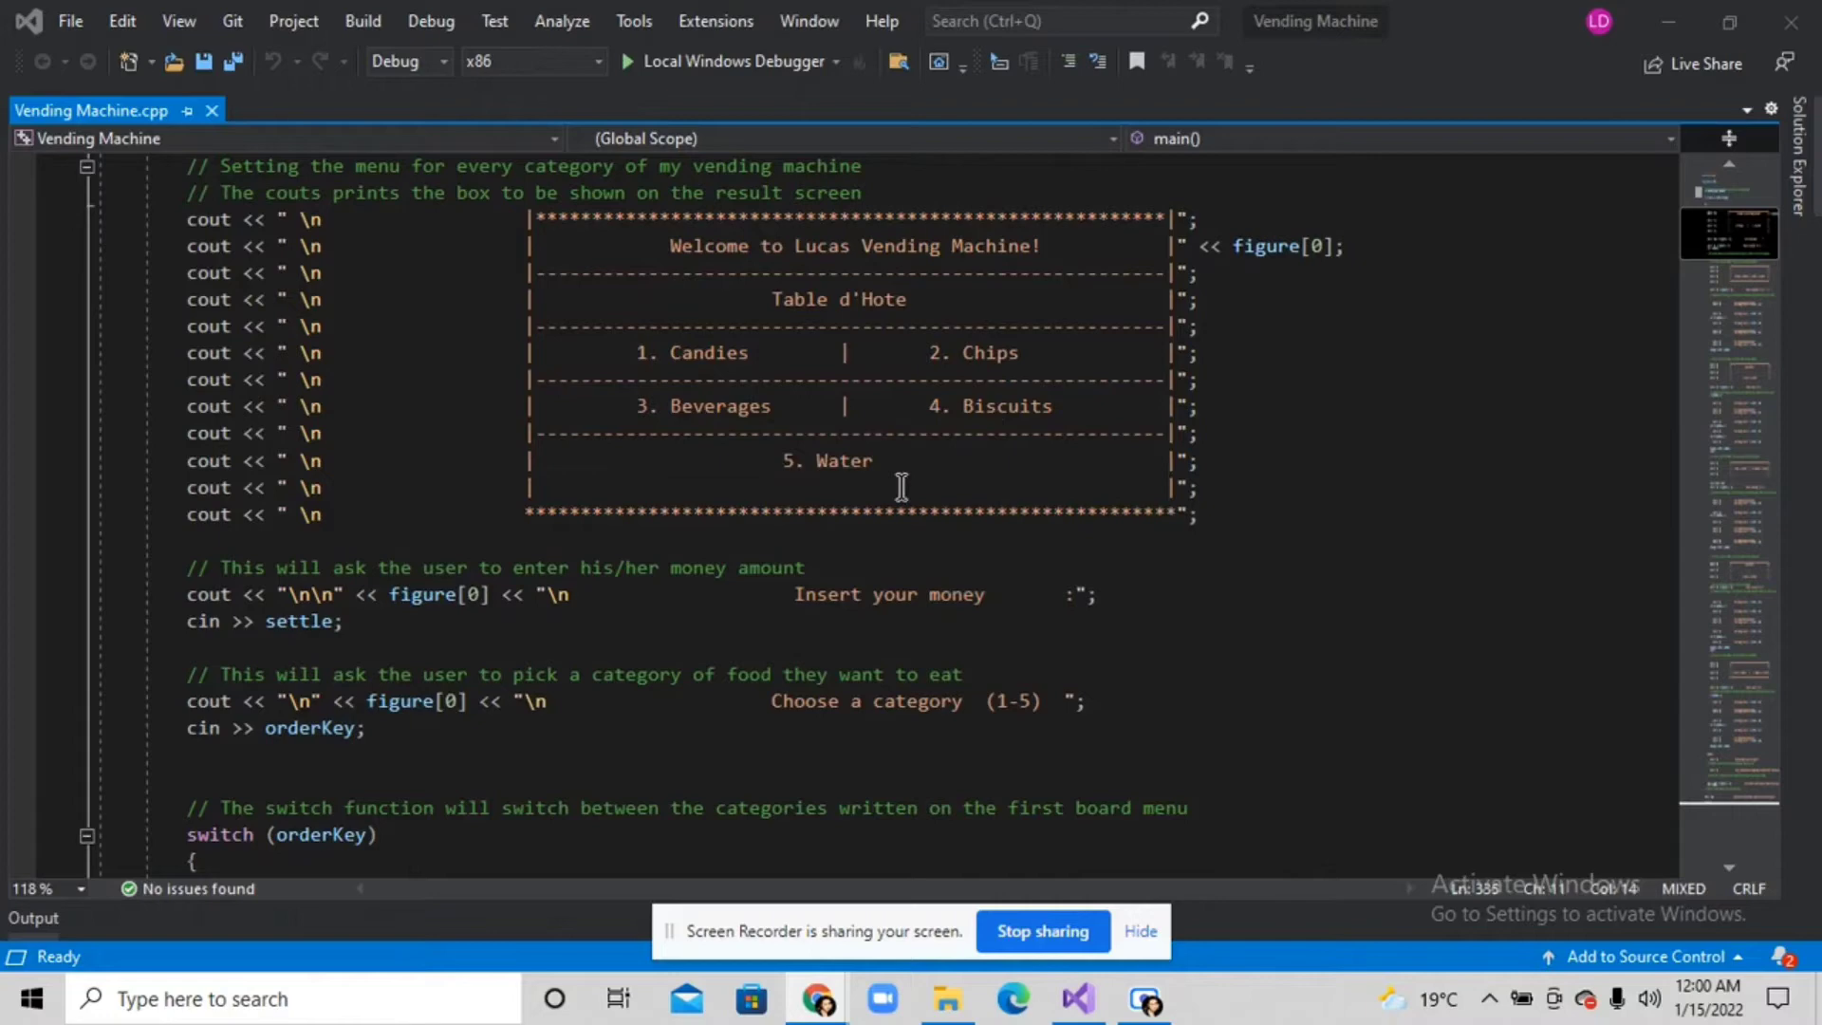
mouse_move(785, 549)
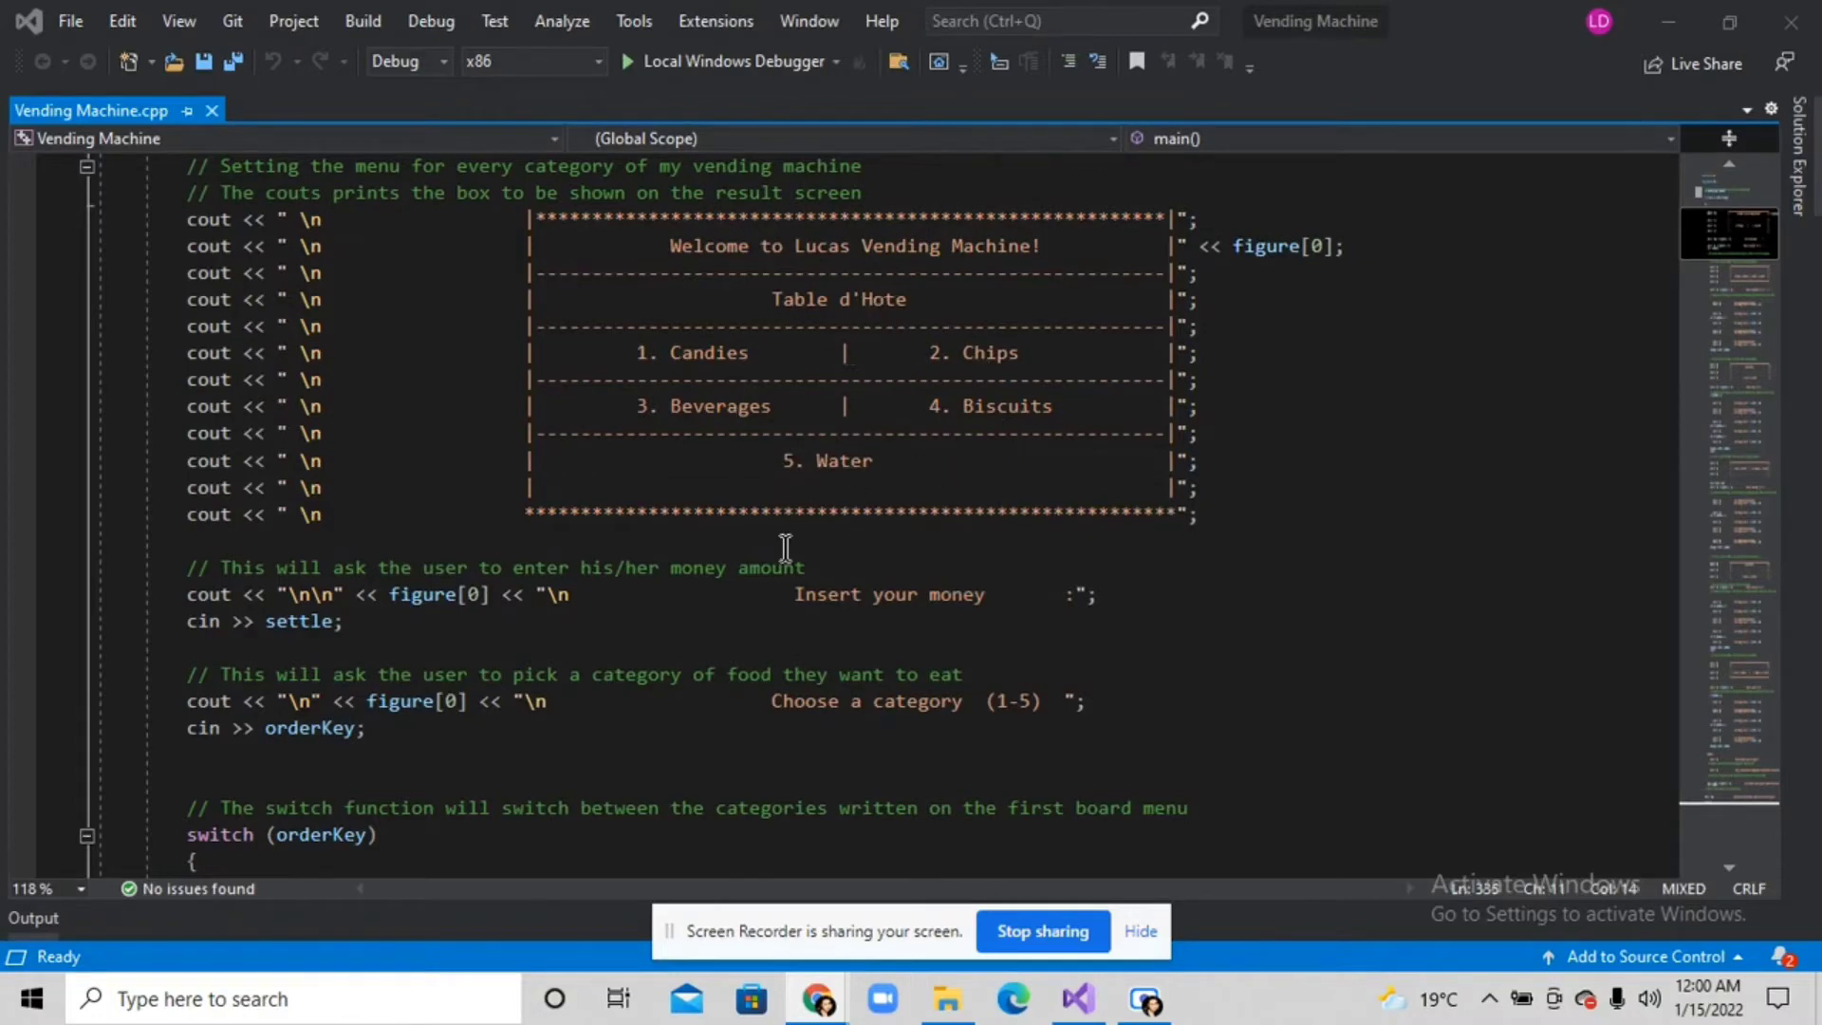
mouse_move(605, 348)
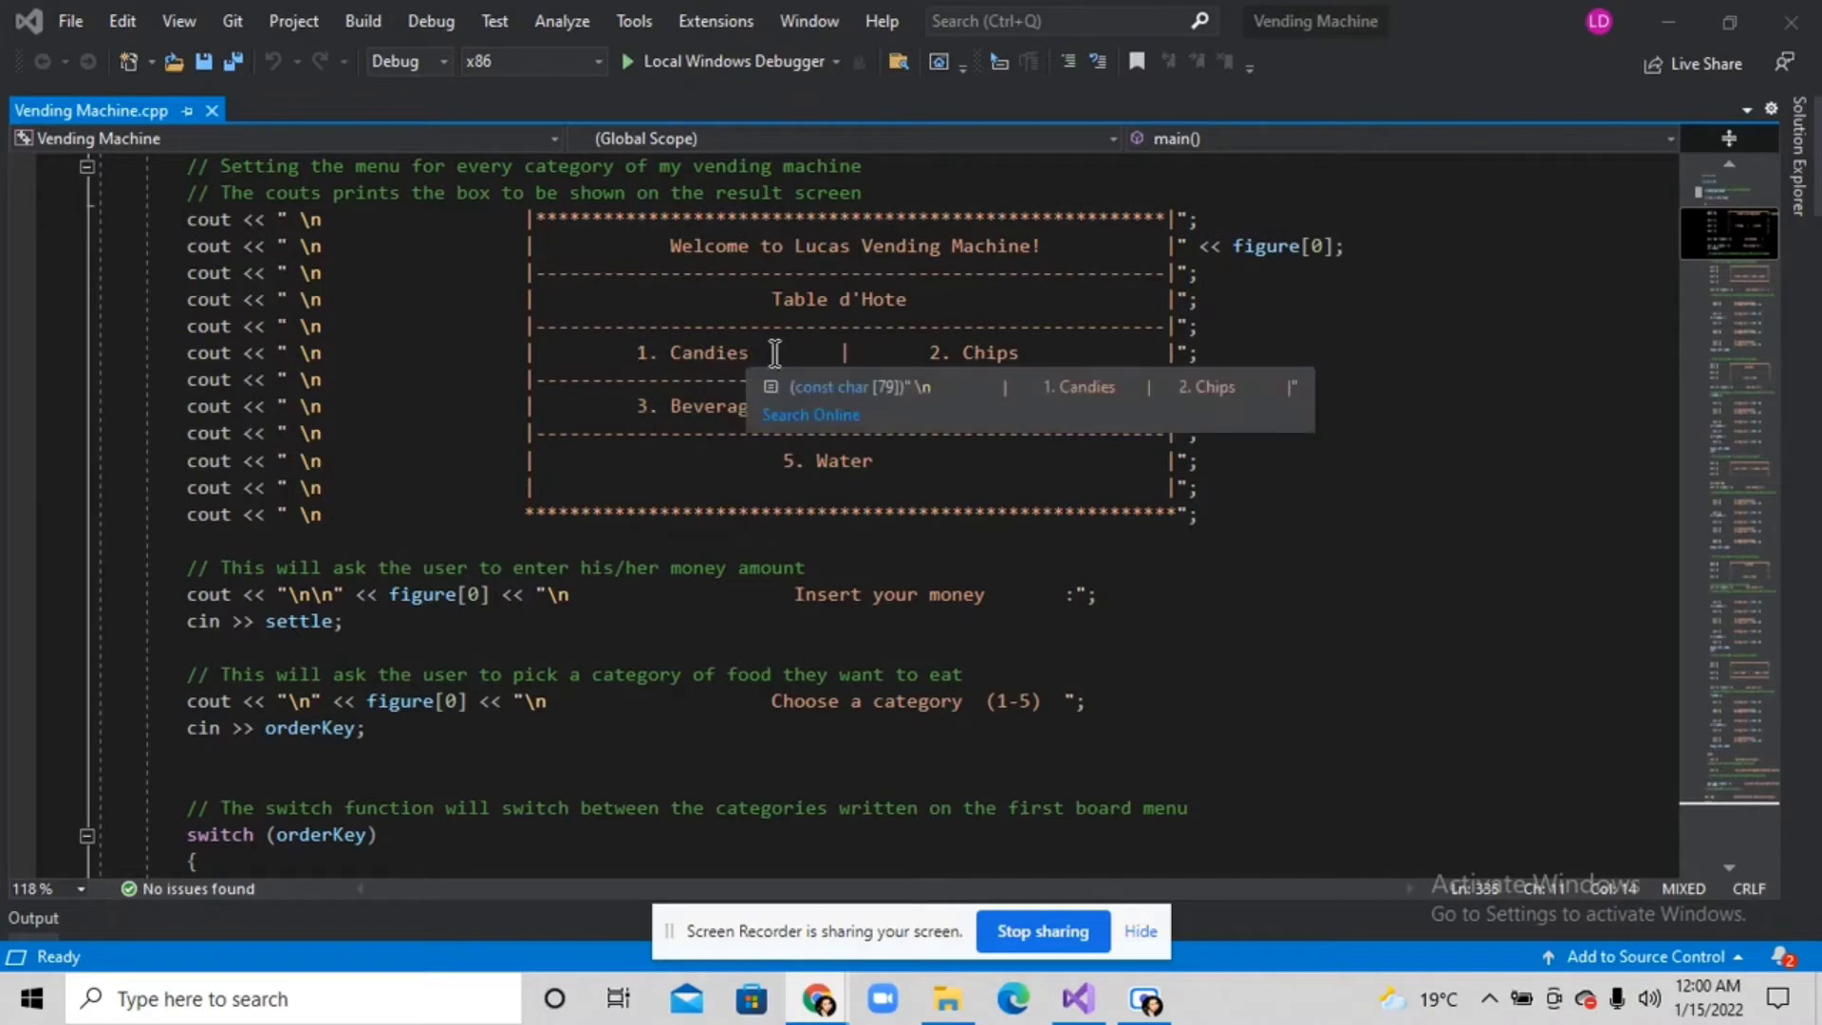
Scroll to switch (orderKey) and its case 1 candy menu, Mars through Haribo's Gummy Bear.
scroll(down, 3)
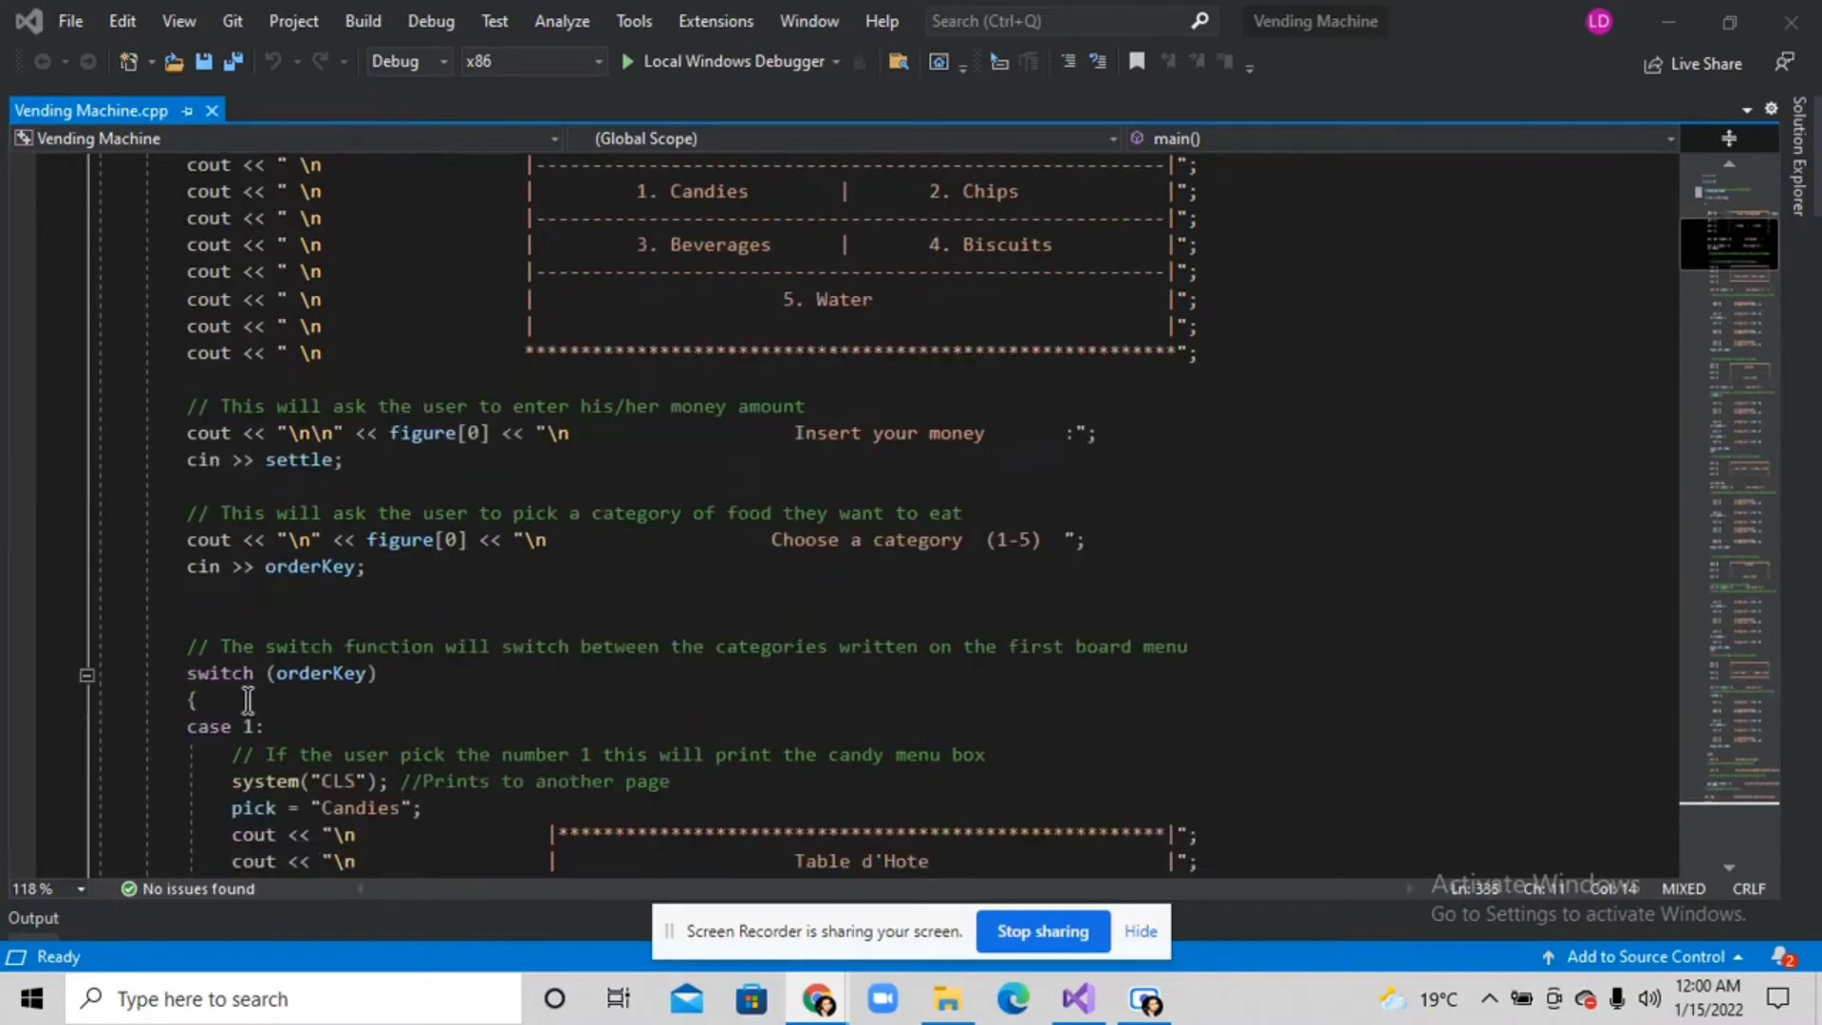
mouse_move(326, 672)
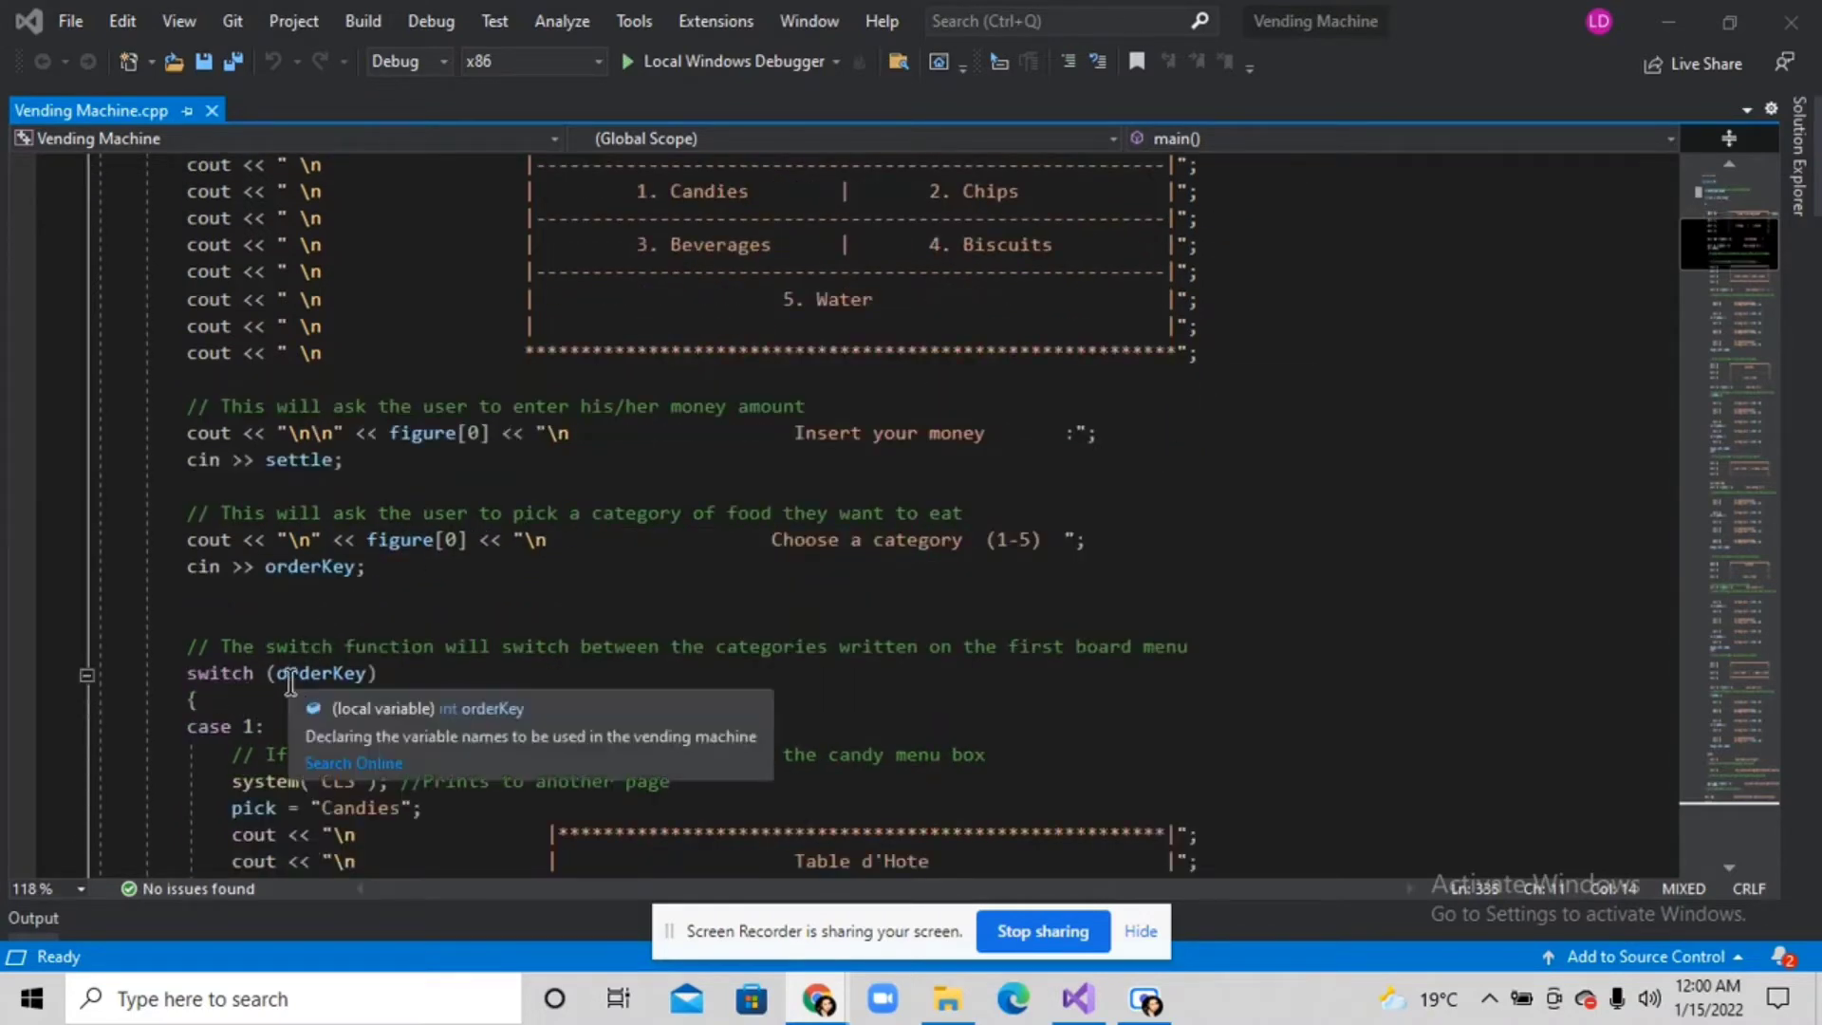
mouse_move(569, 569)
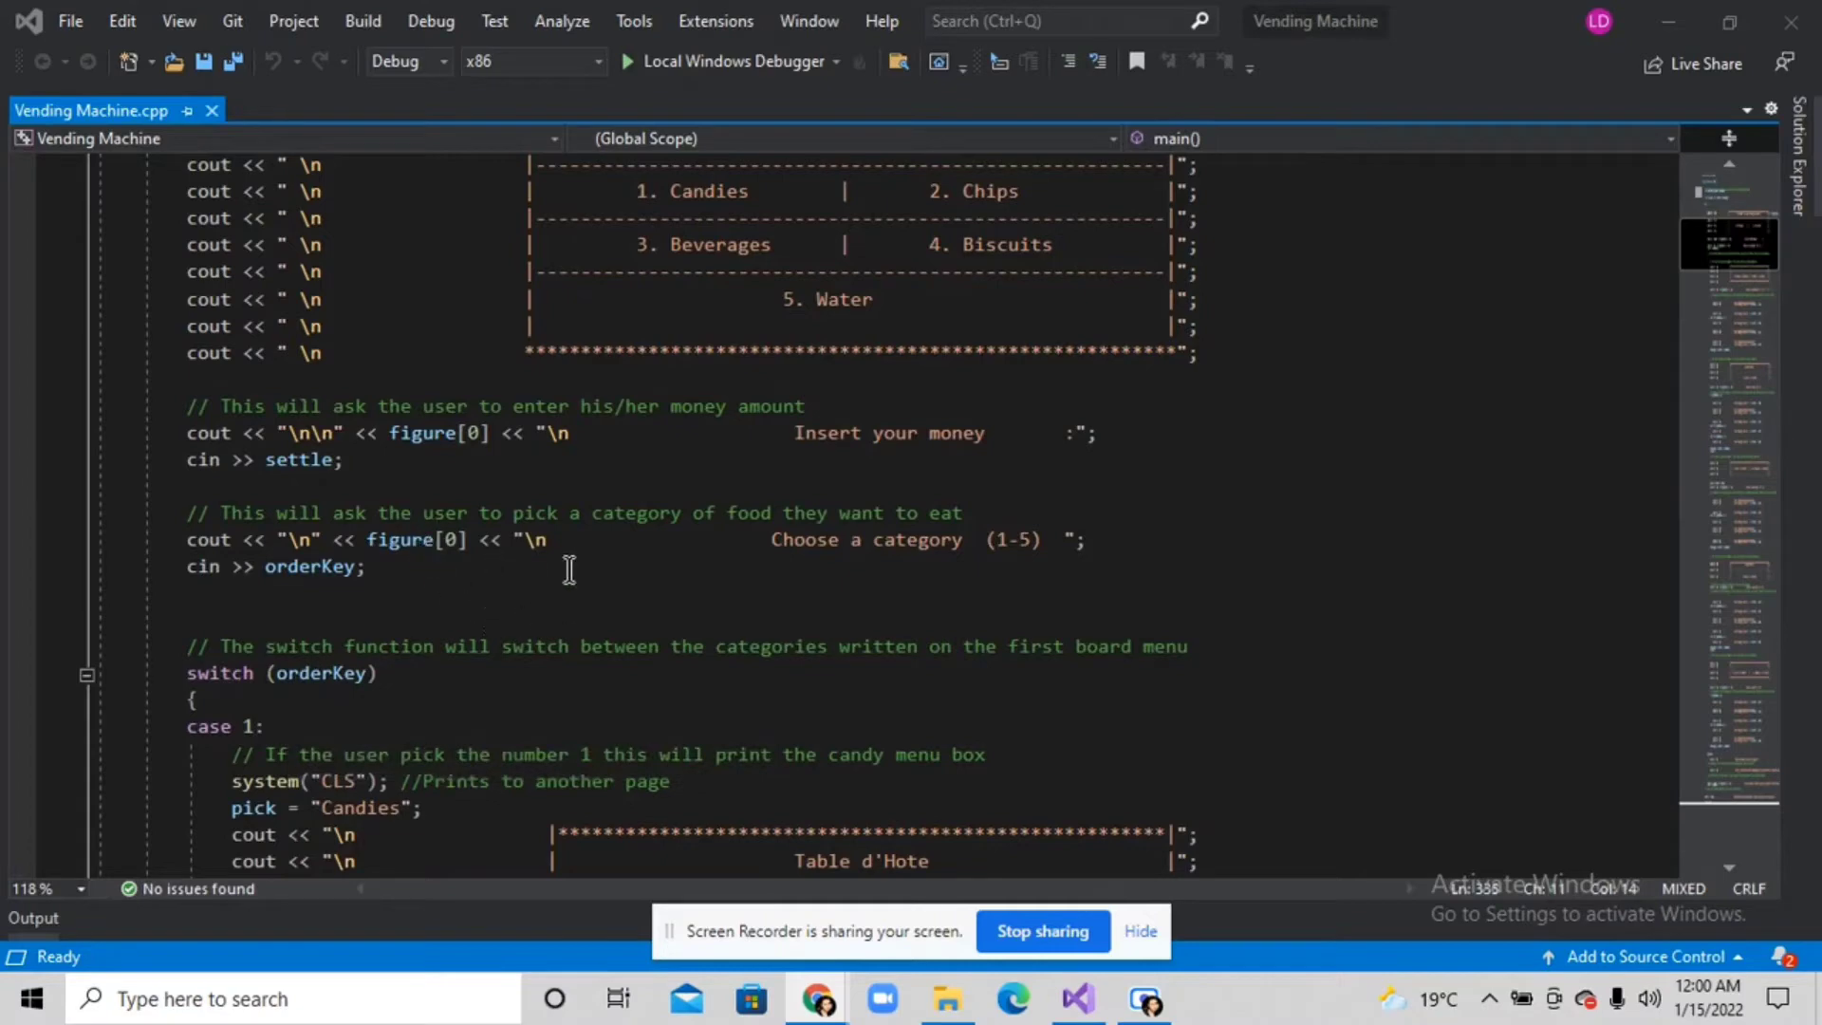
scroll(down, 3)
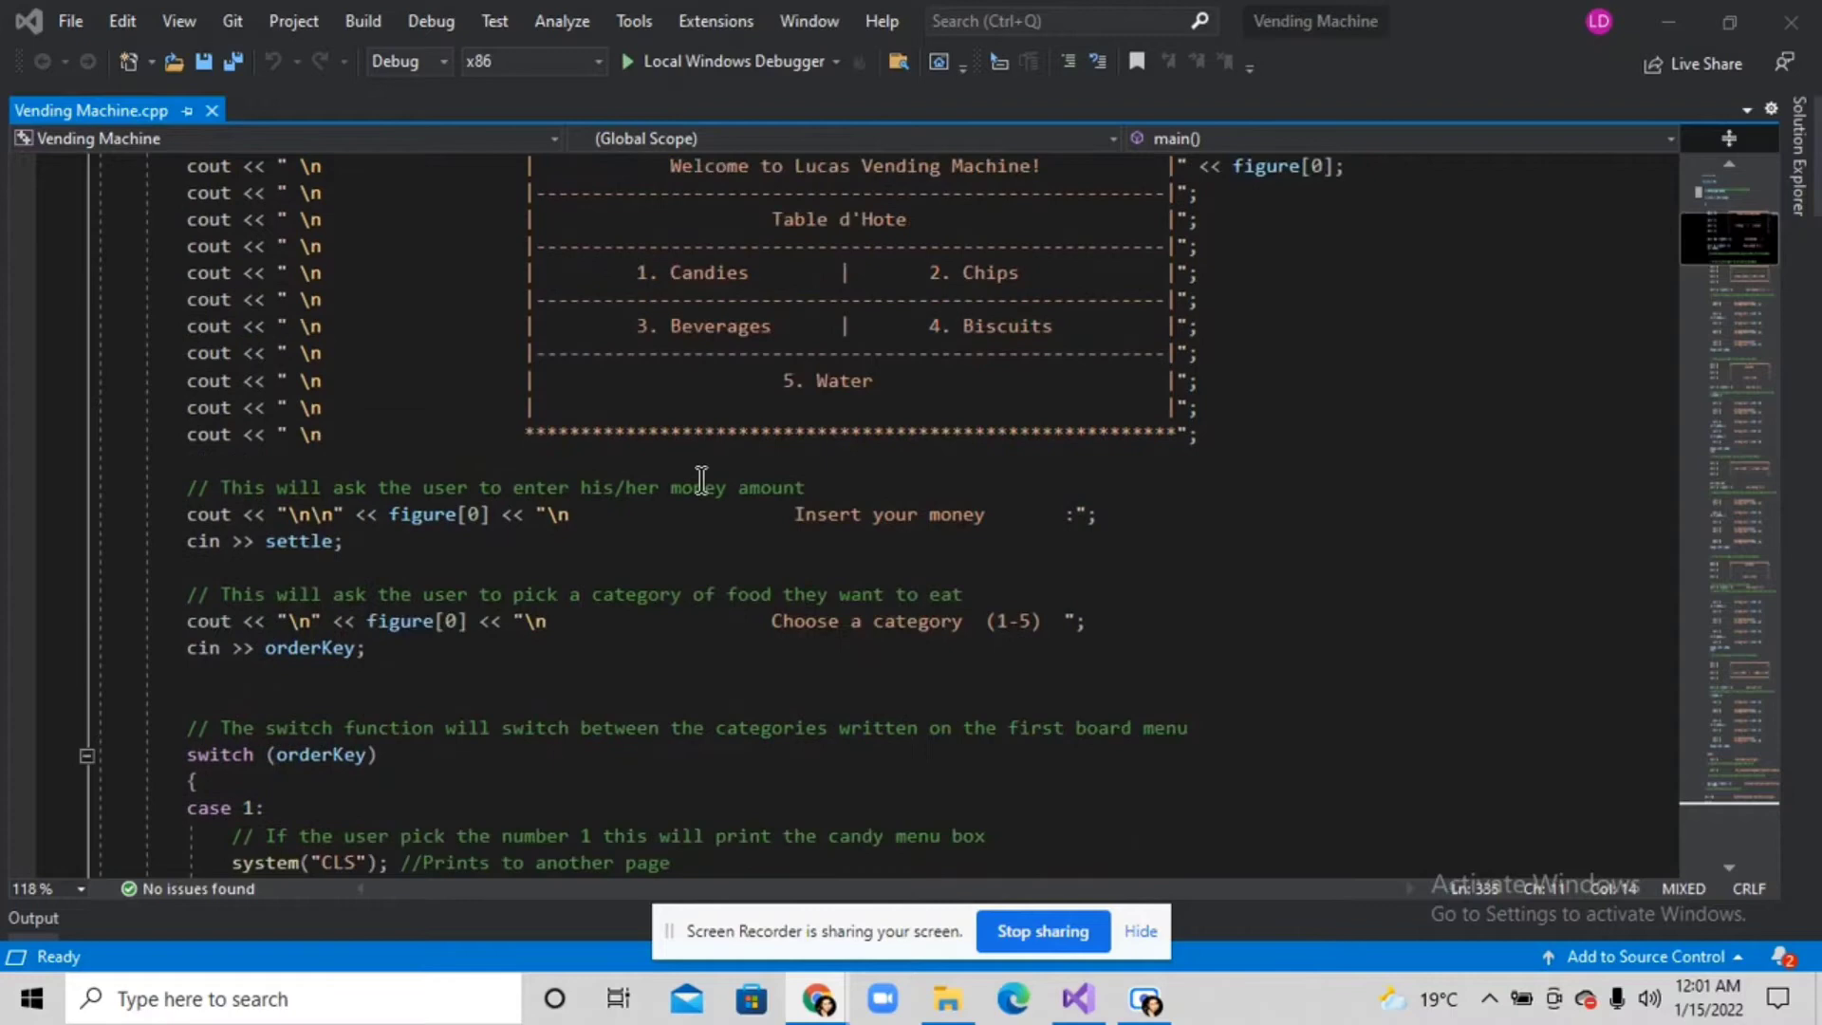
mouse_move(910, 580)
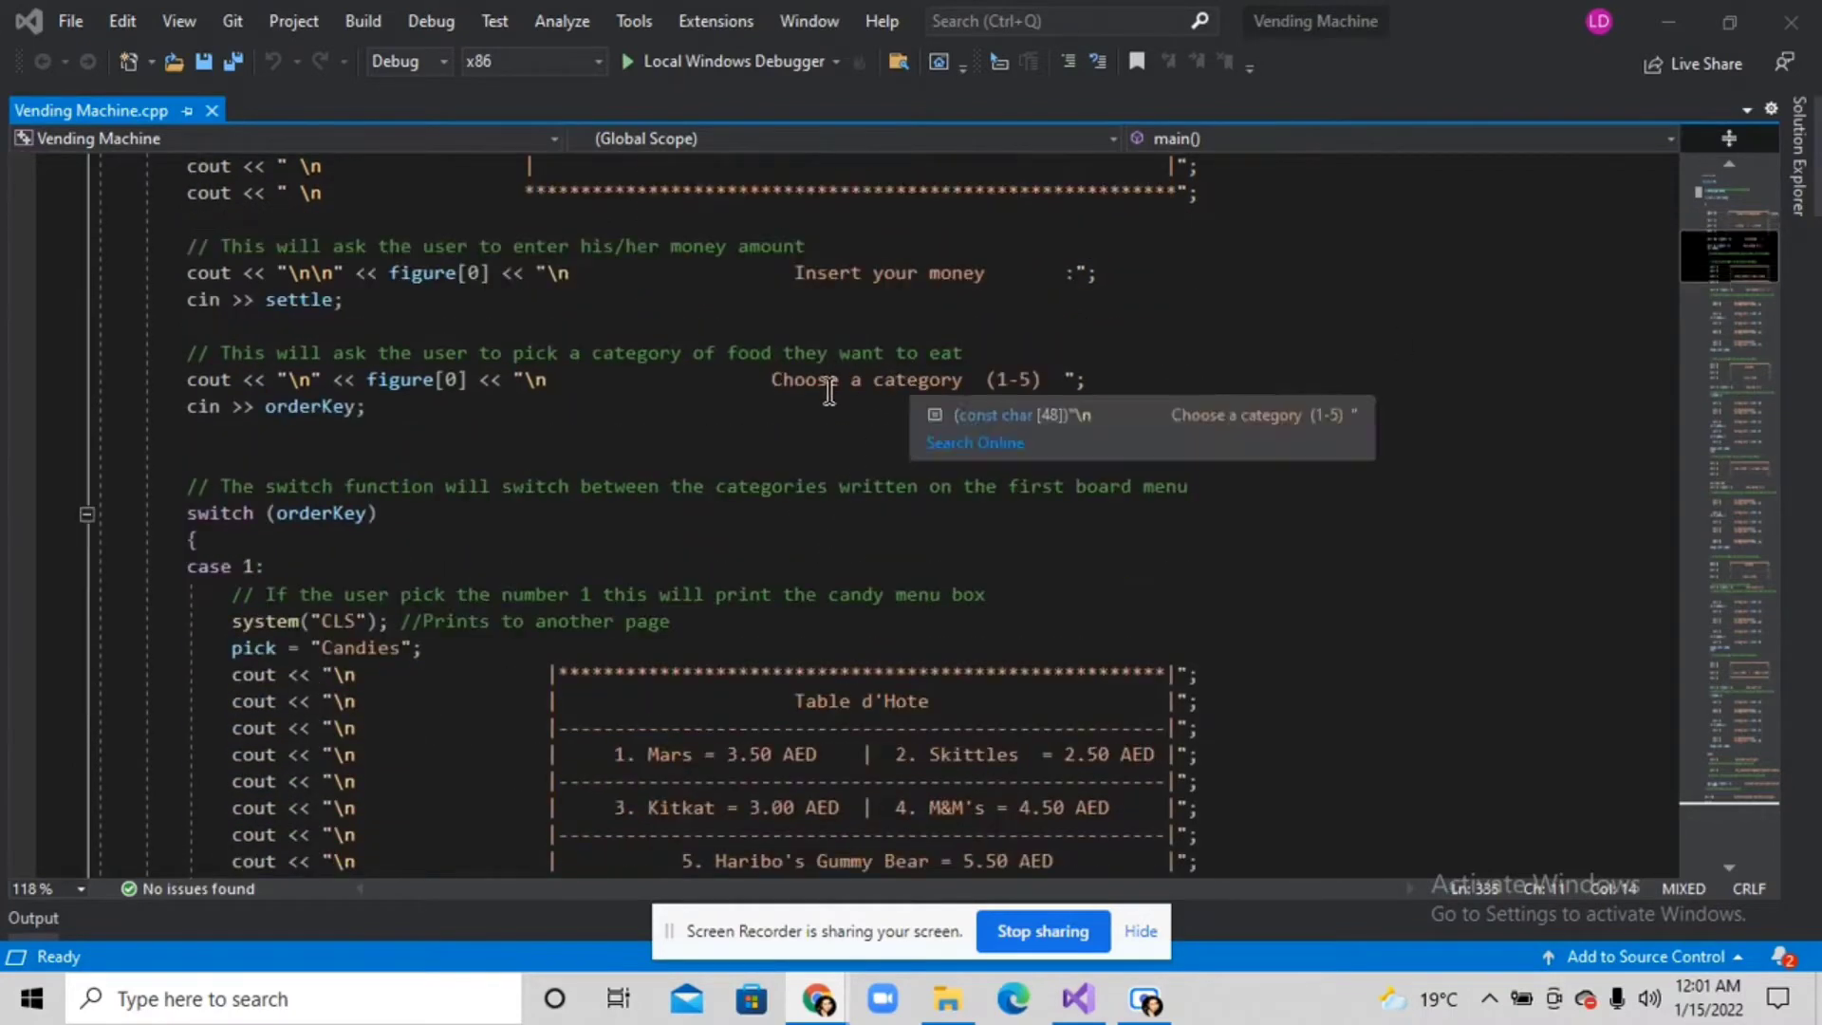
mouse_move(813, 560)
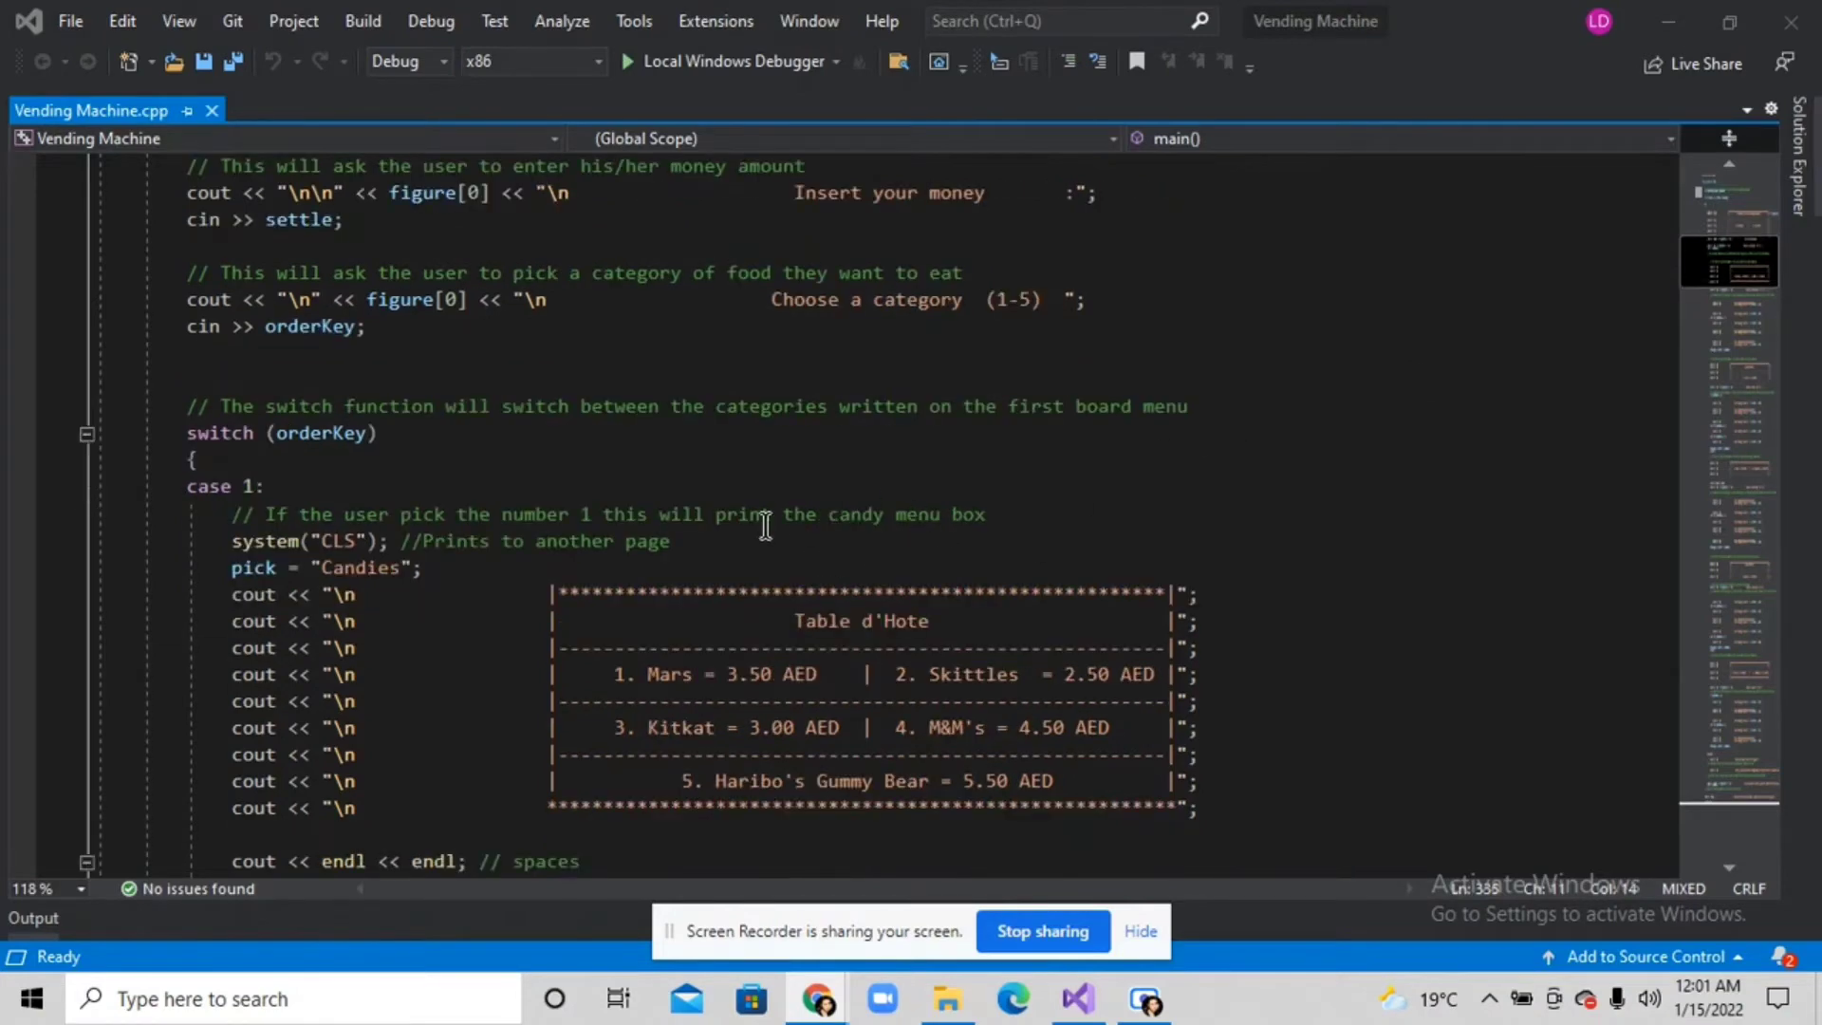
mouse_move(801, 526)
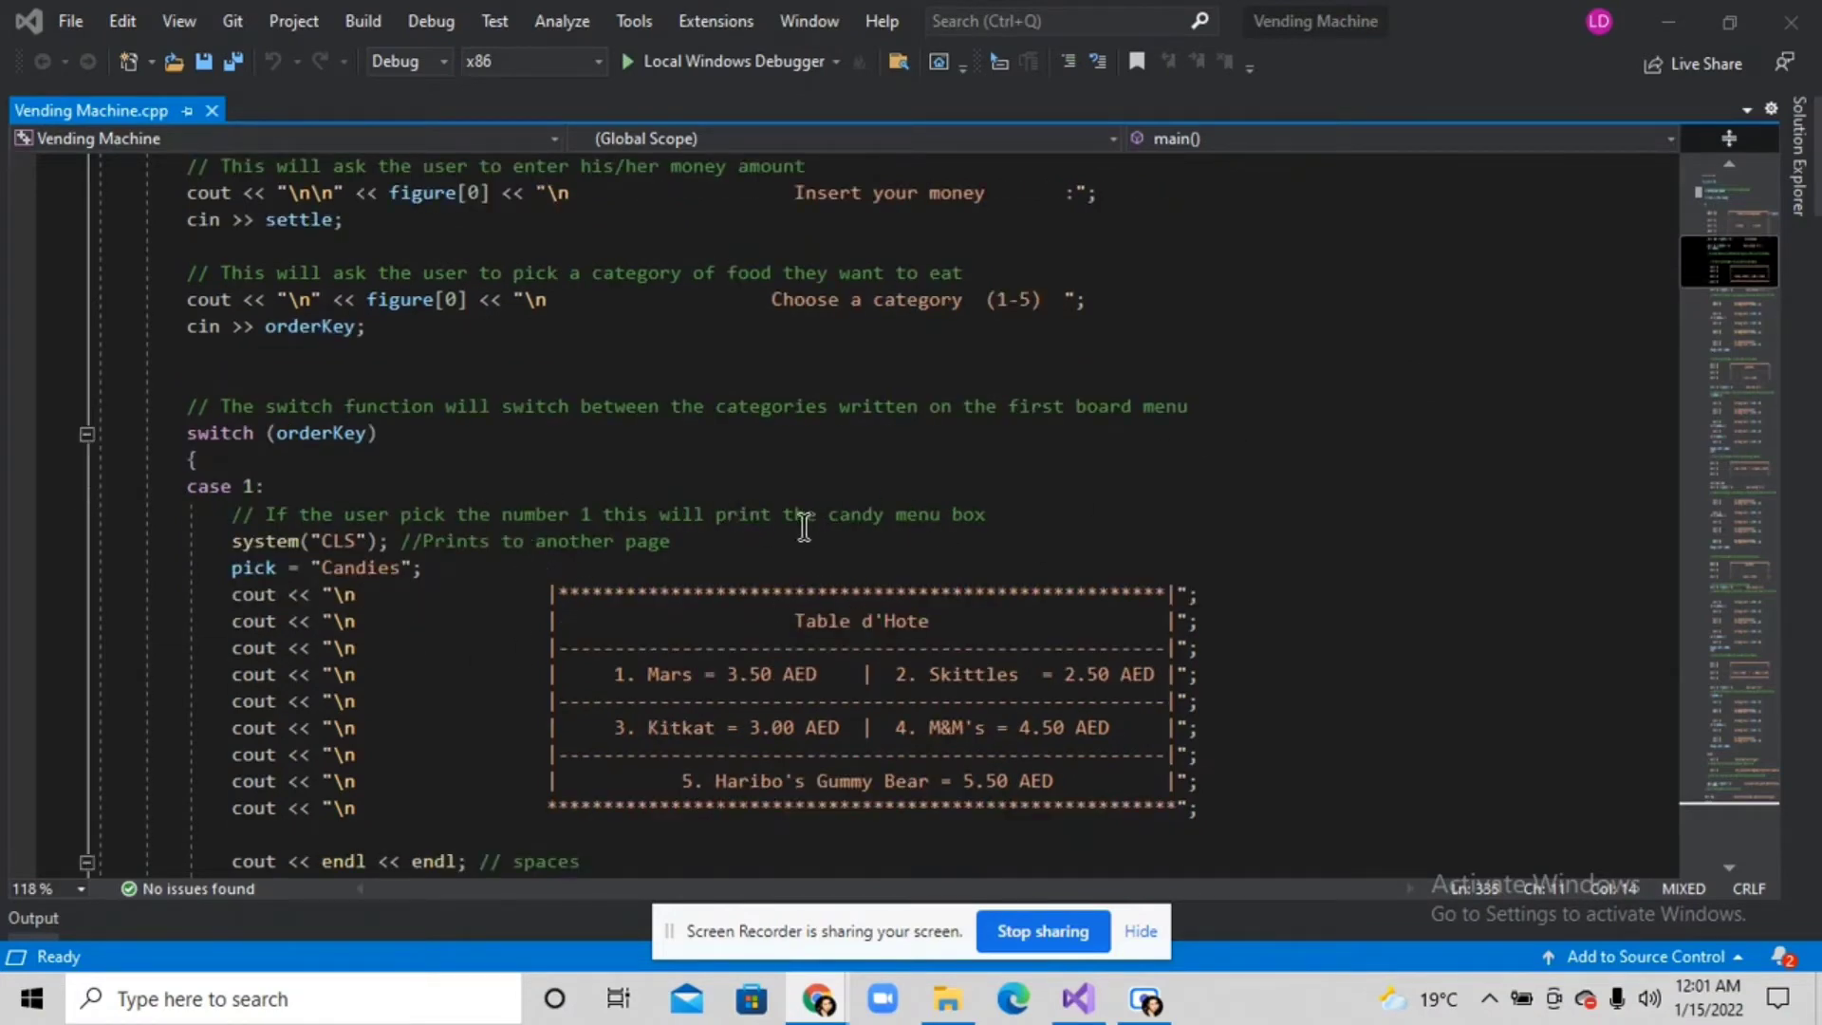
mouse_move(918, 537)
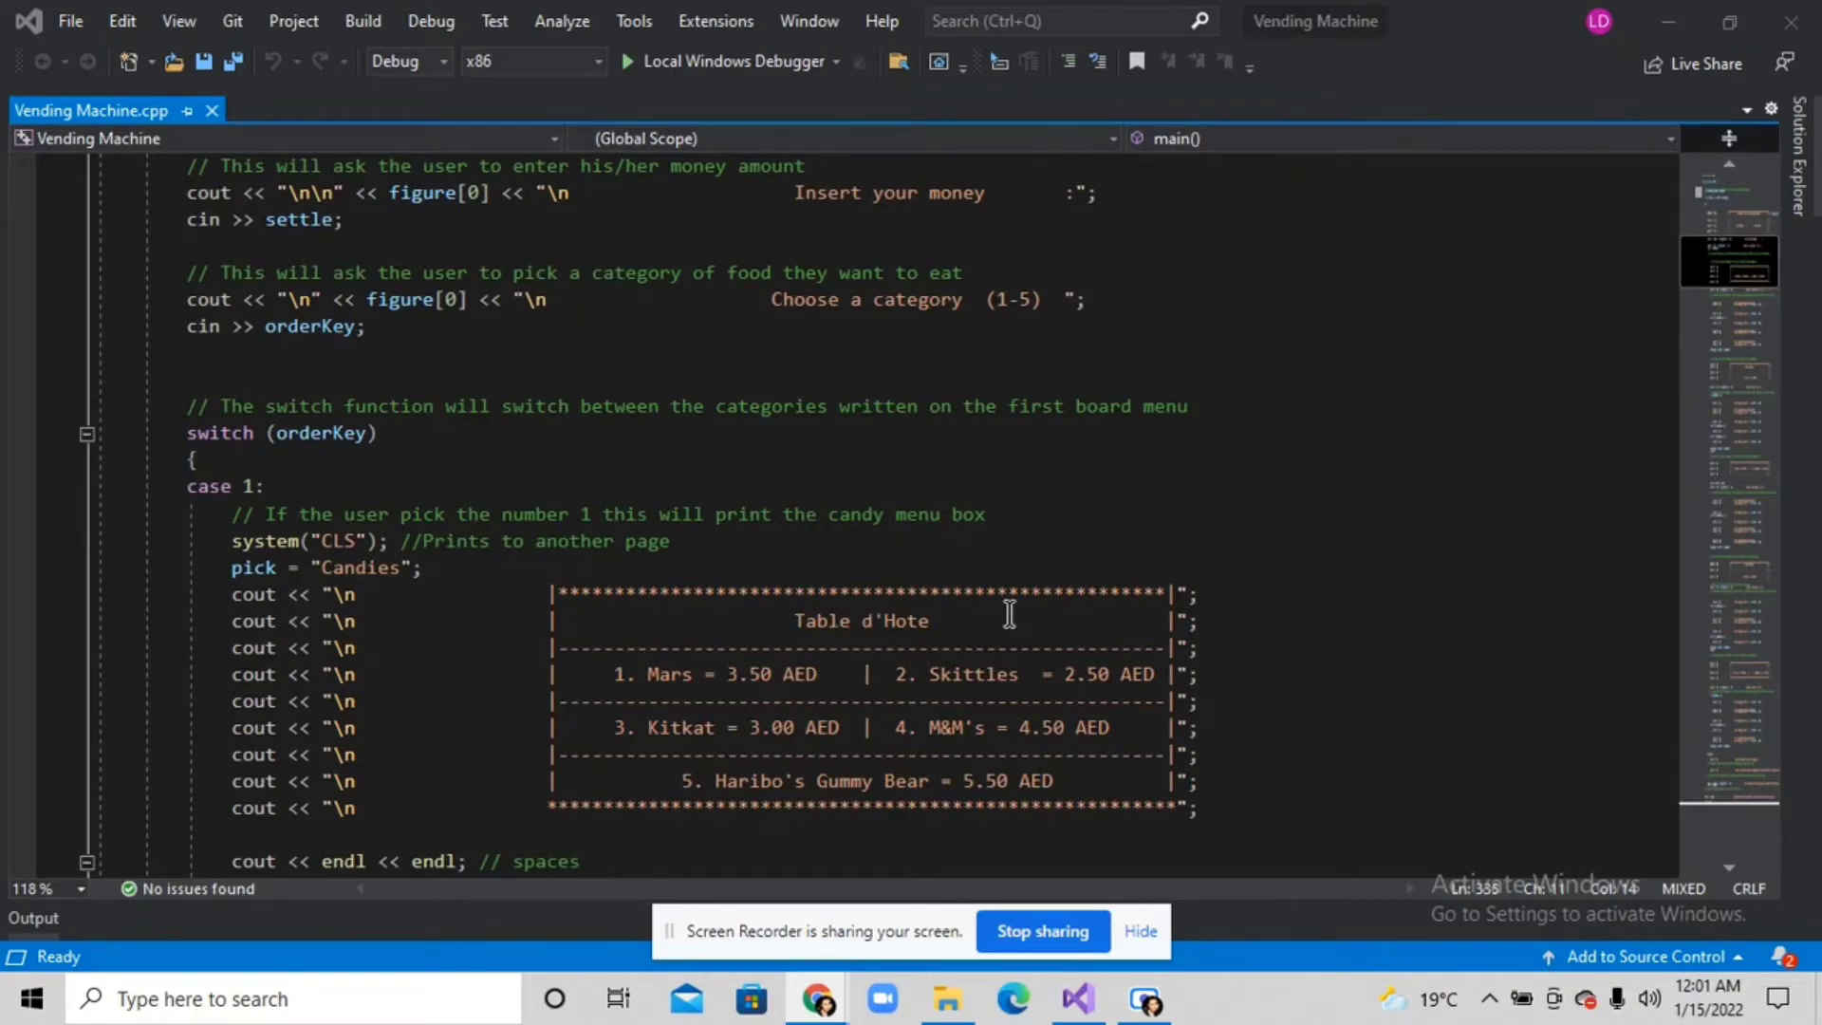
Scroll past the boxed candy menu to the pickMon prompt and dispensing if/else branches.
scroll(down, 3)
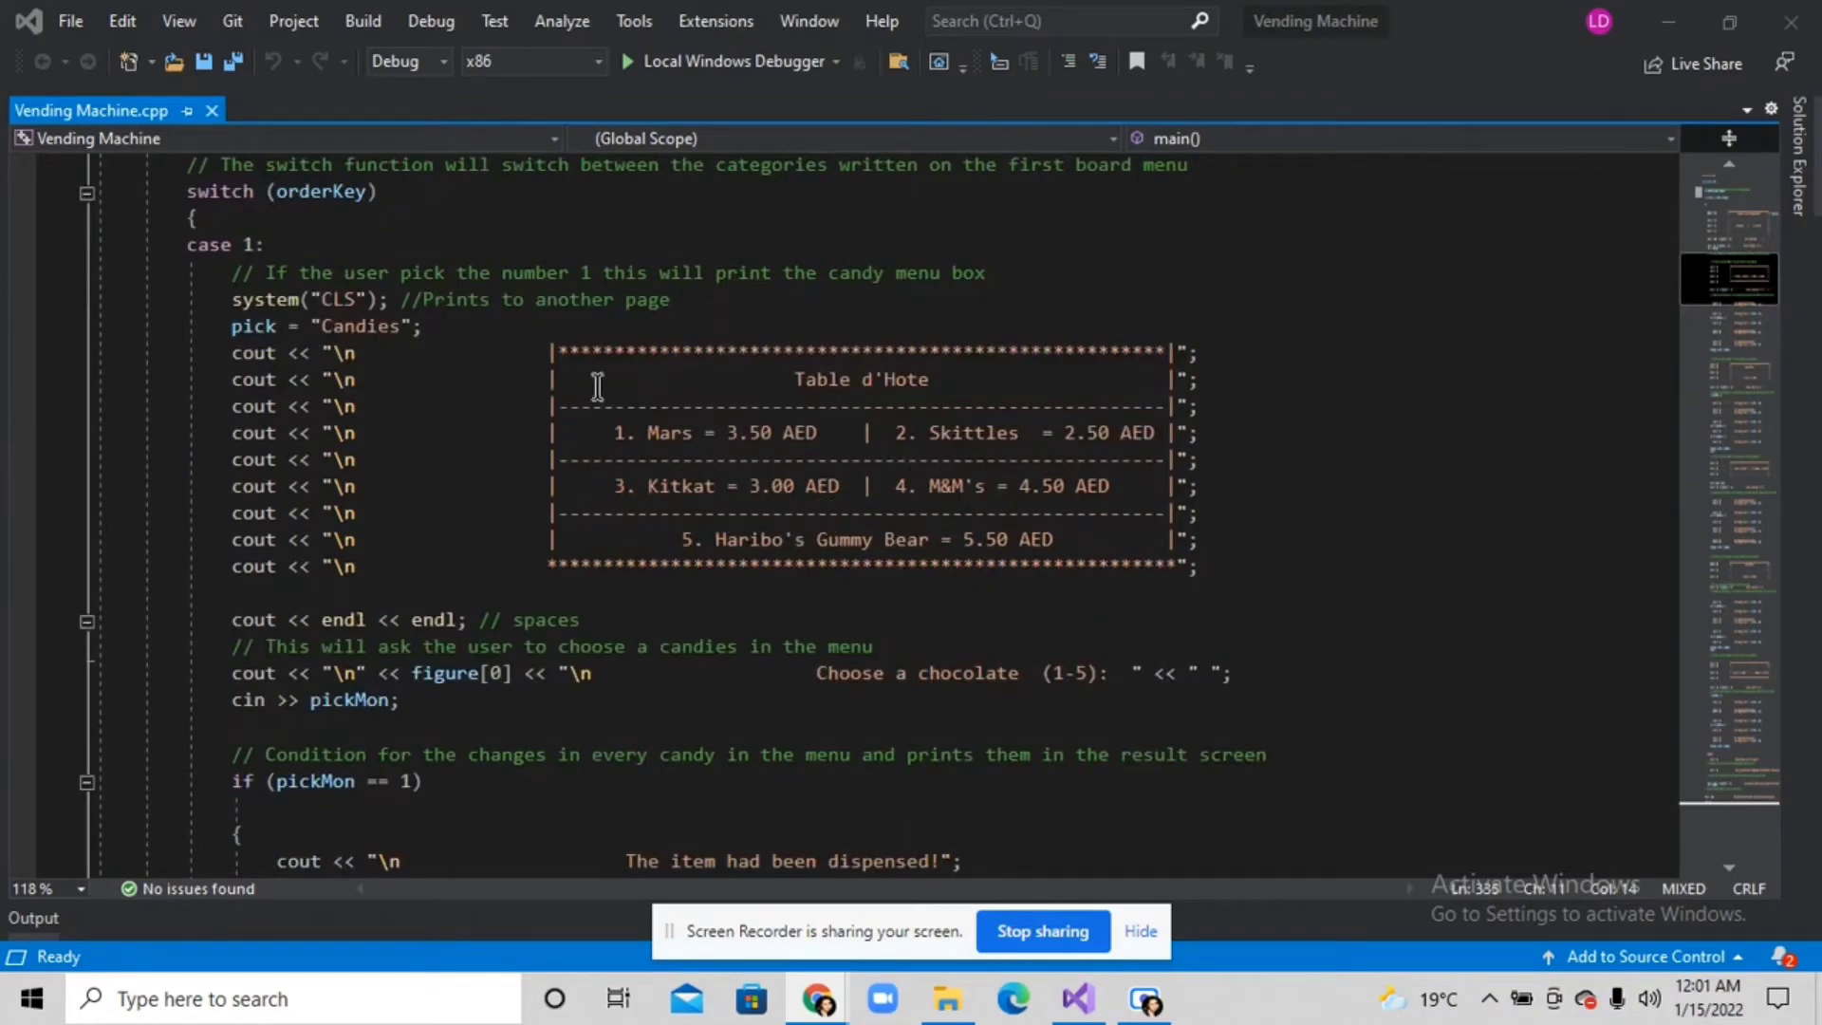
mouse_move(926, 660)
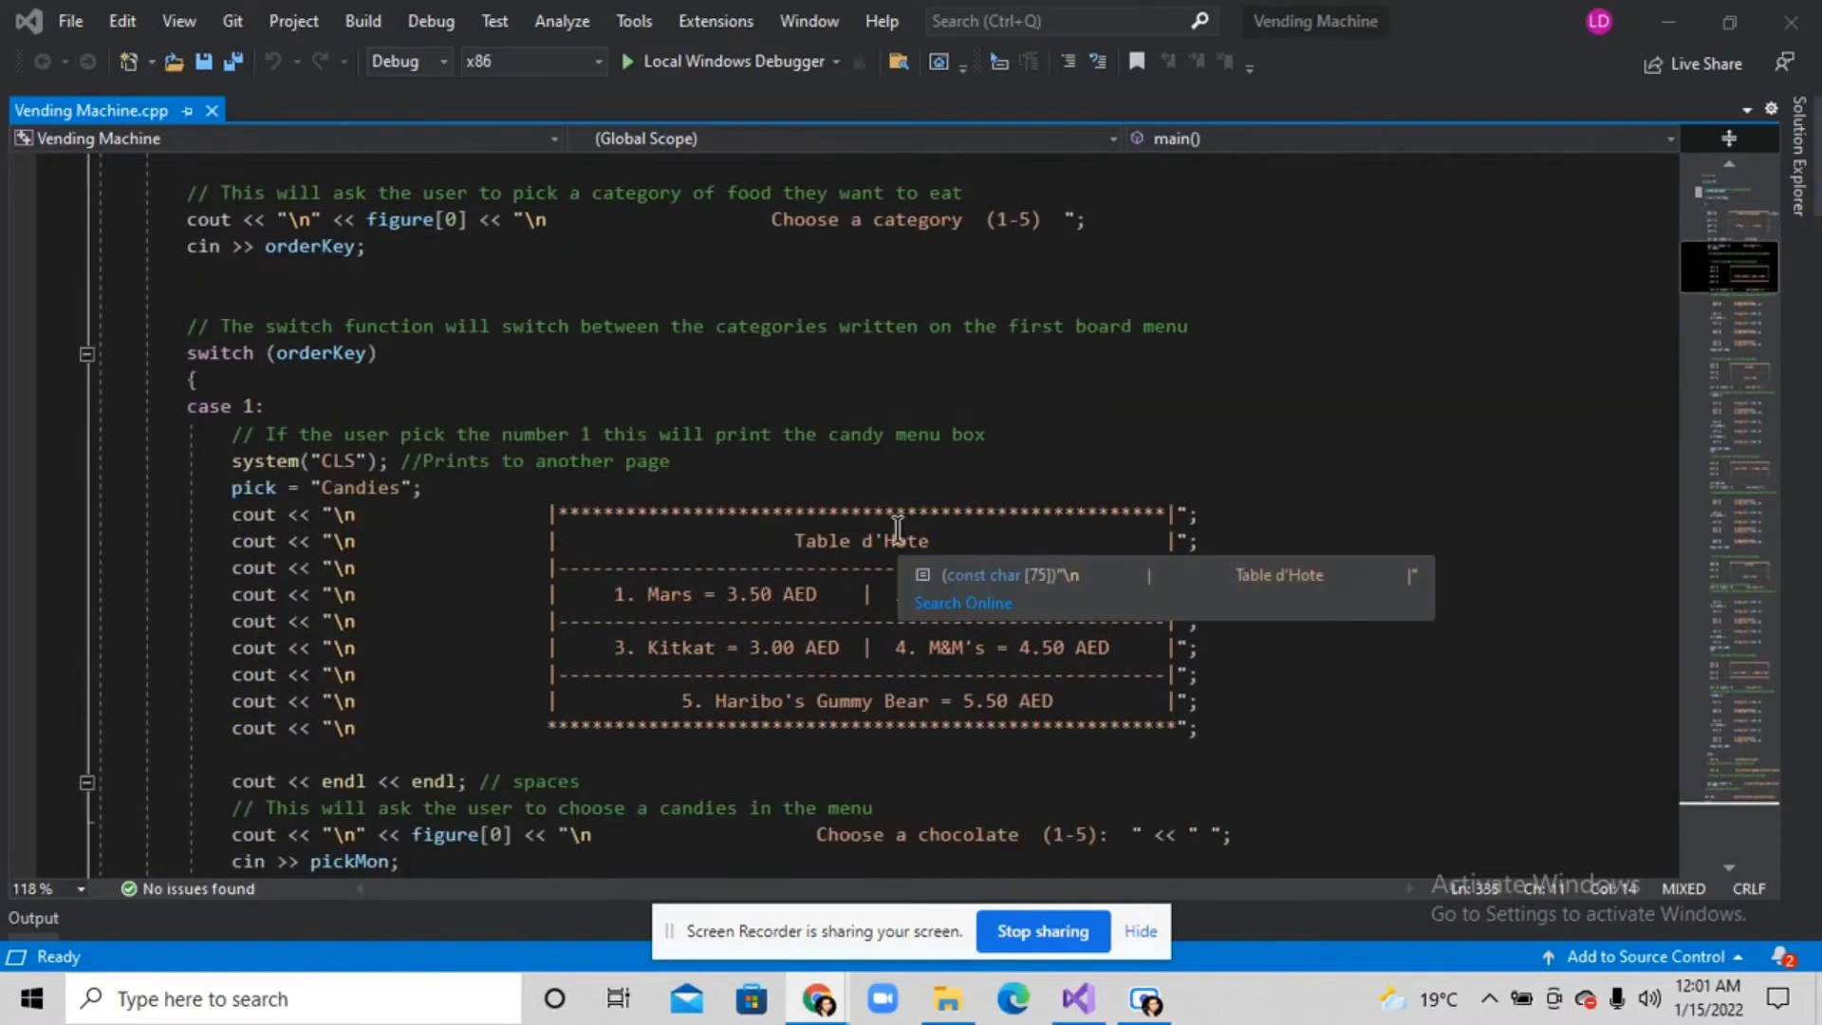
scroll(down, 3)
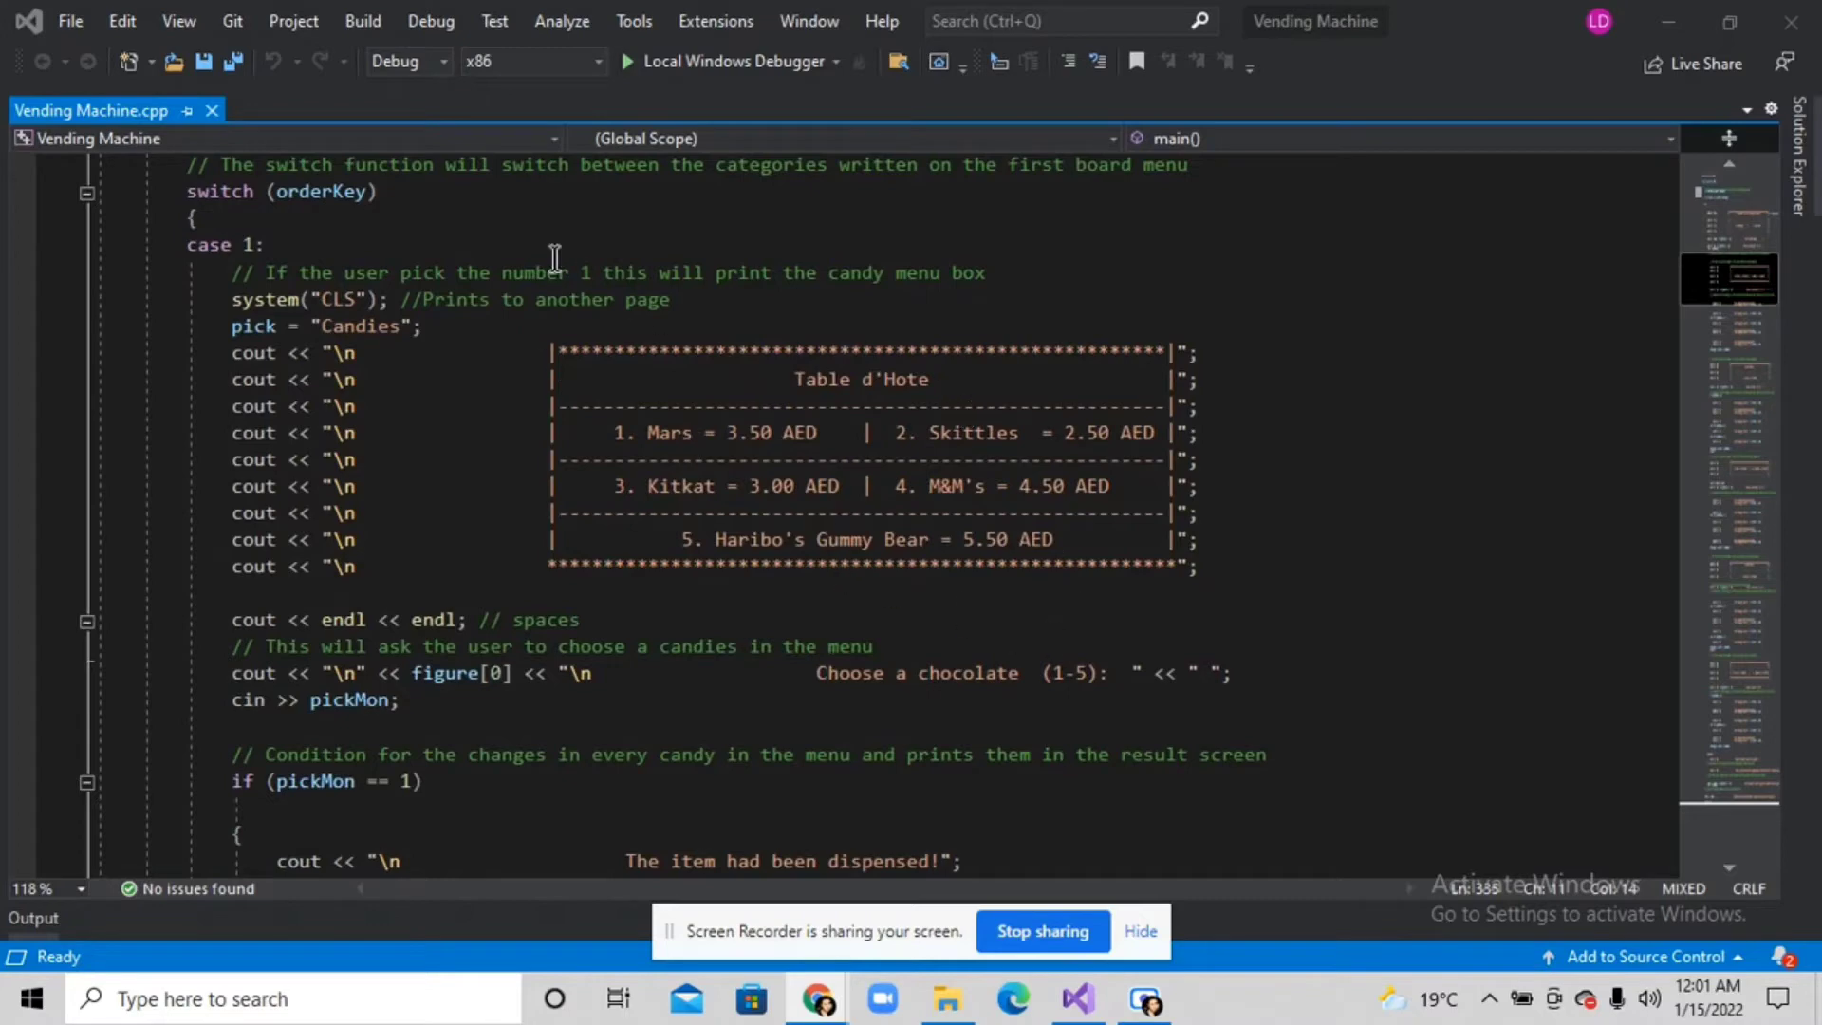
mouse_move(563, 311)
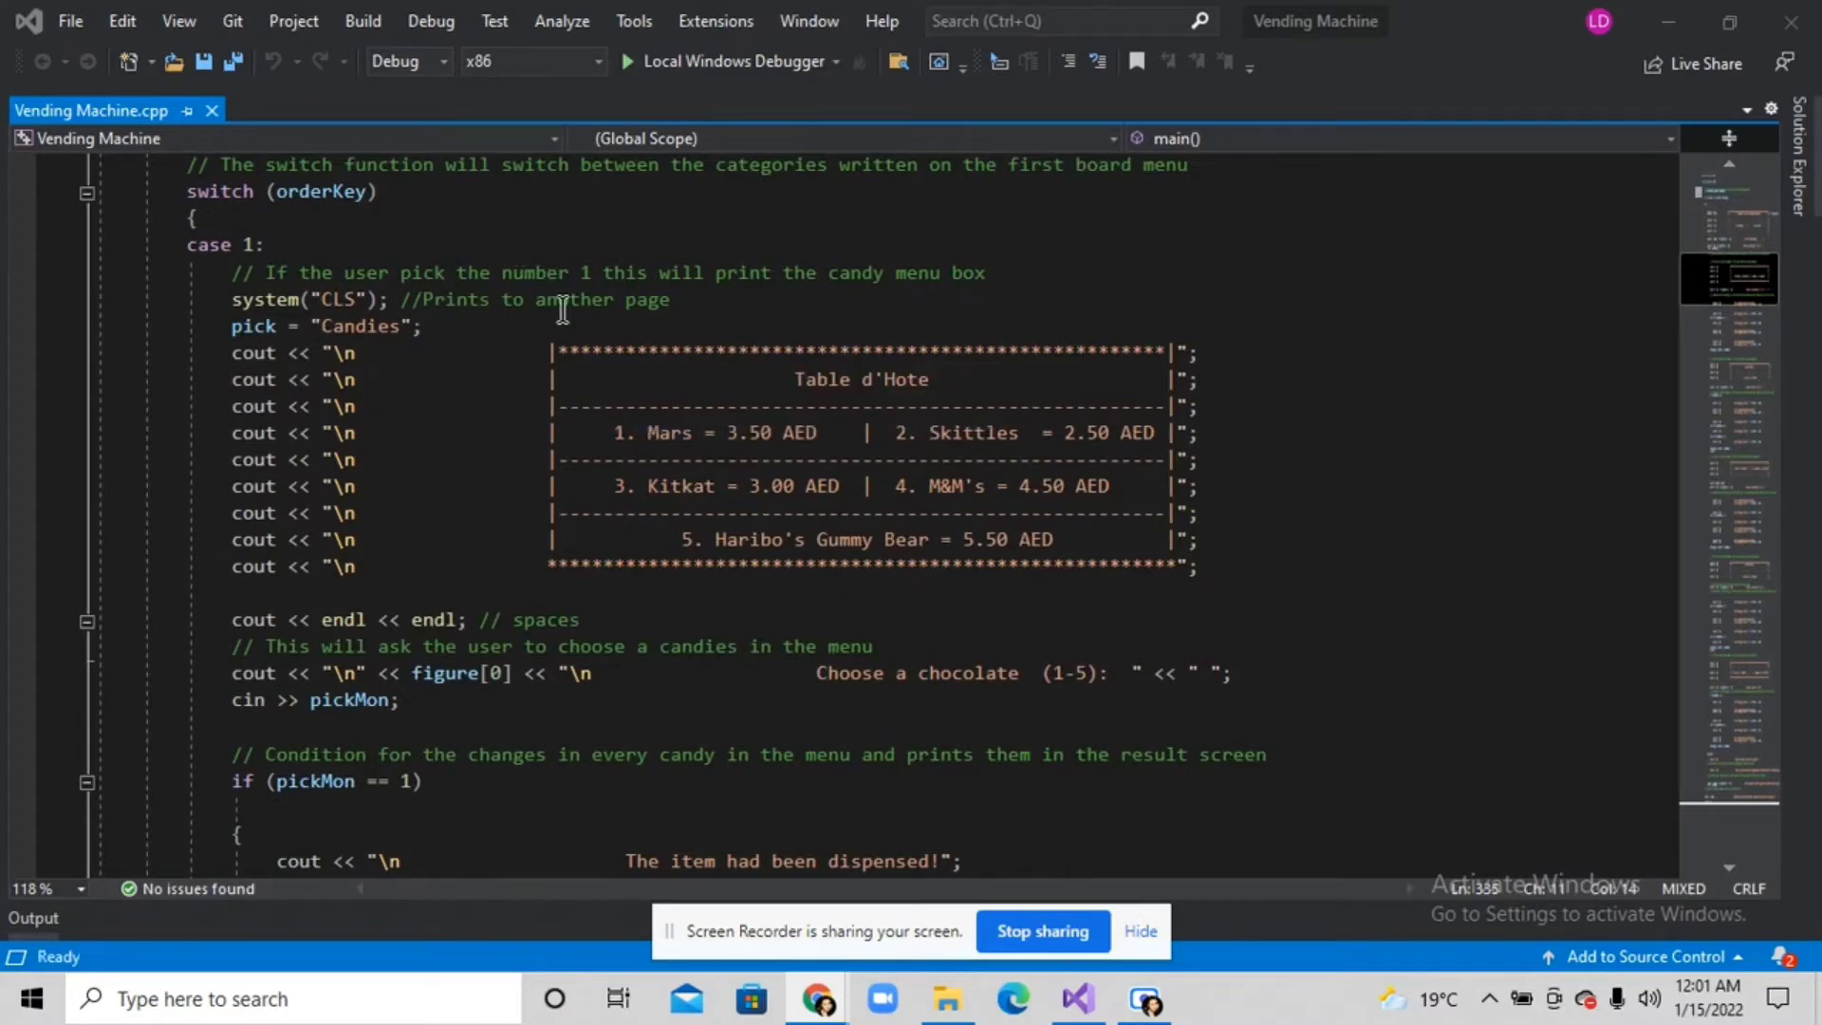
mouse_move(813, 661)
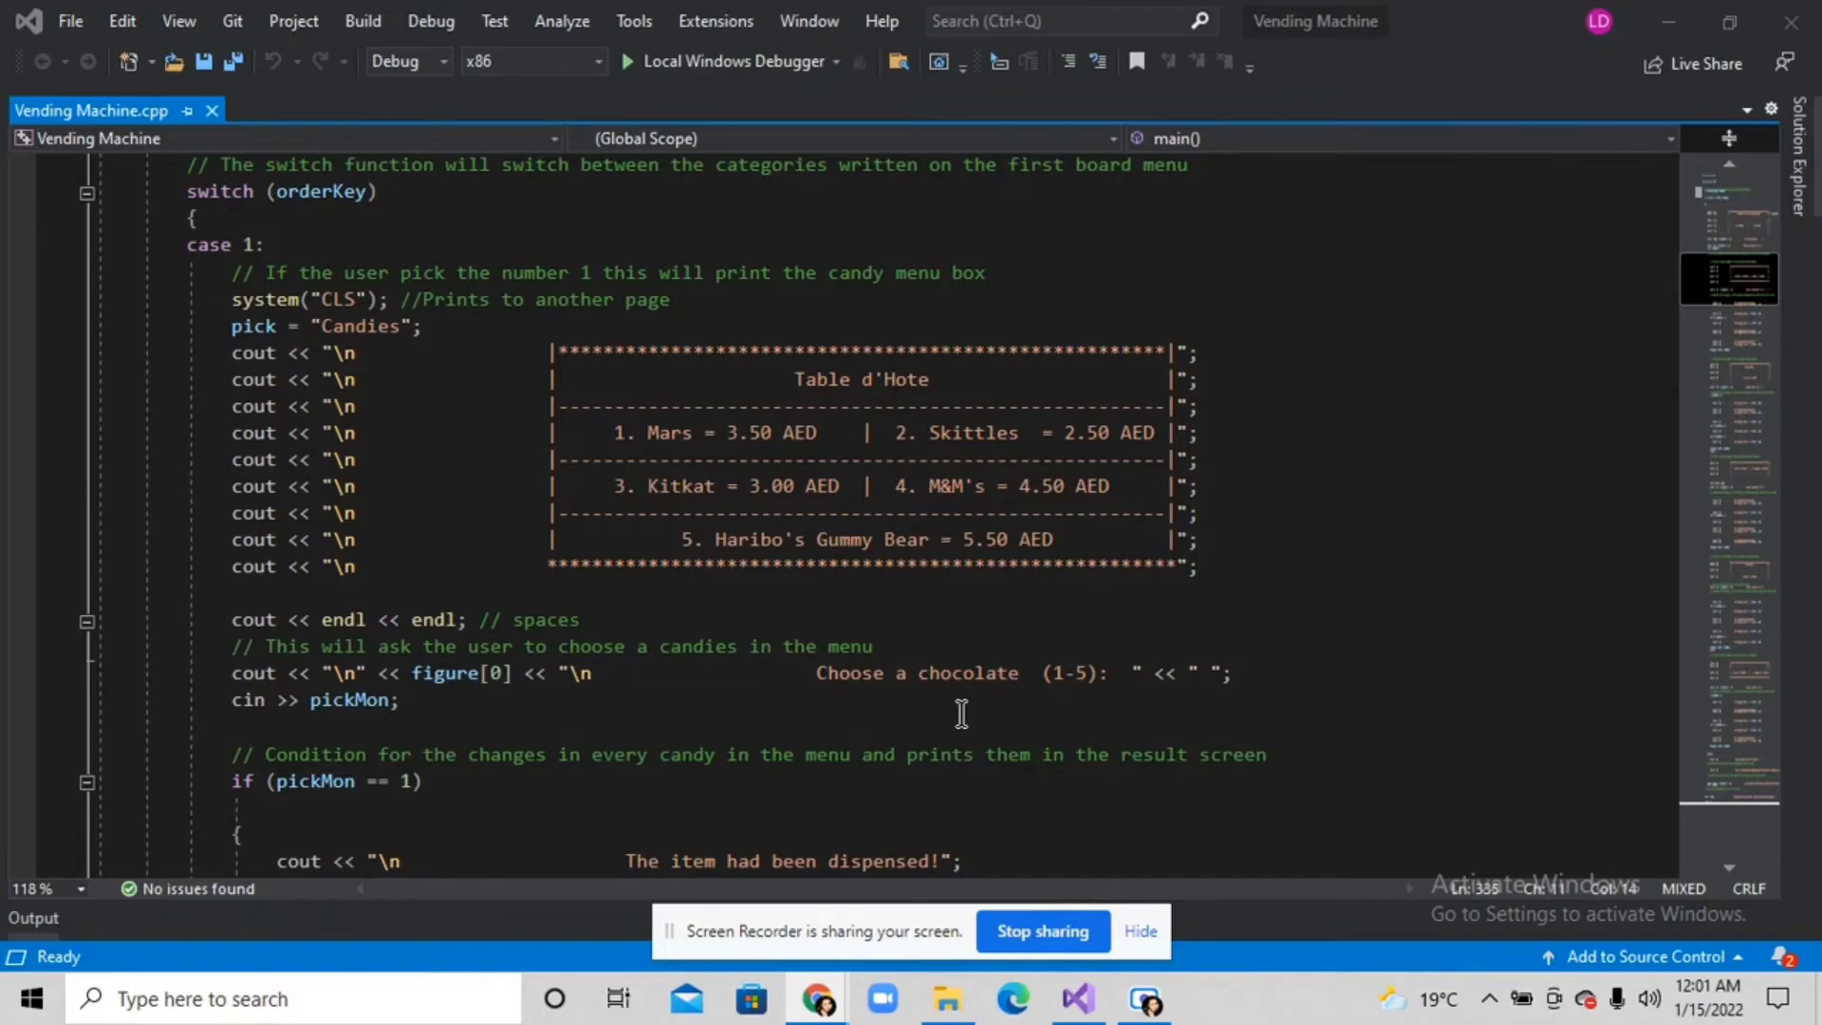
mouse_move(785, 626)
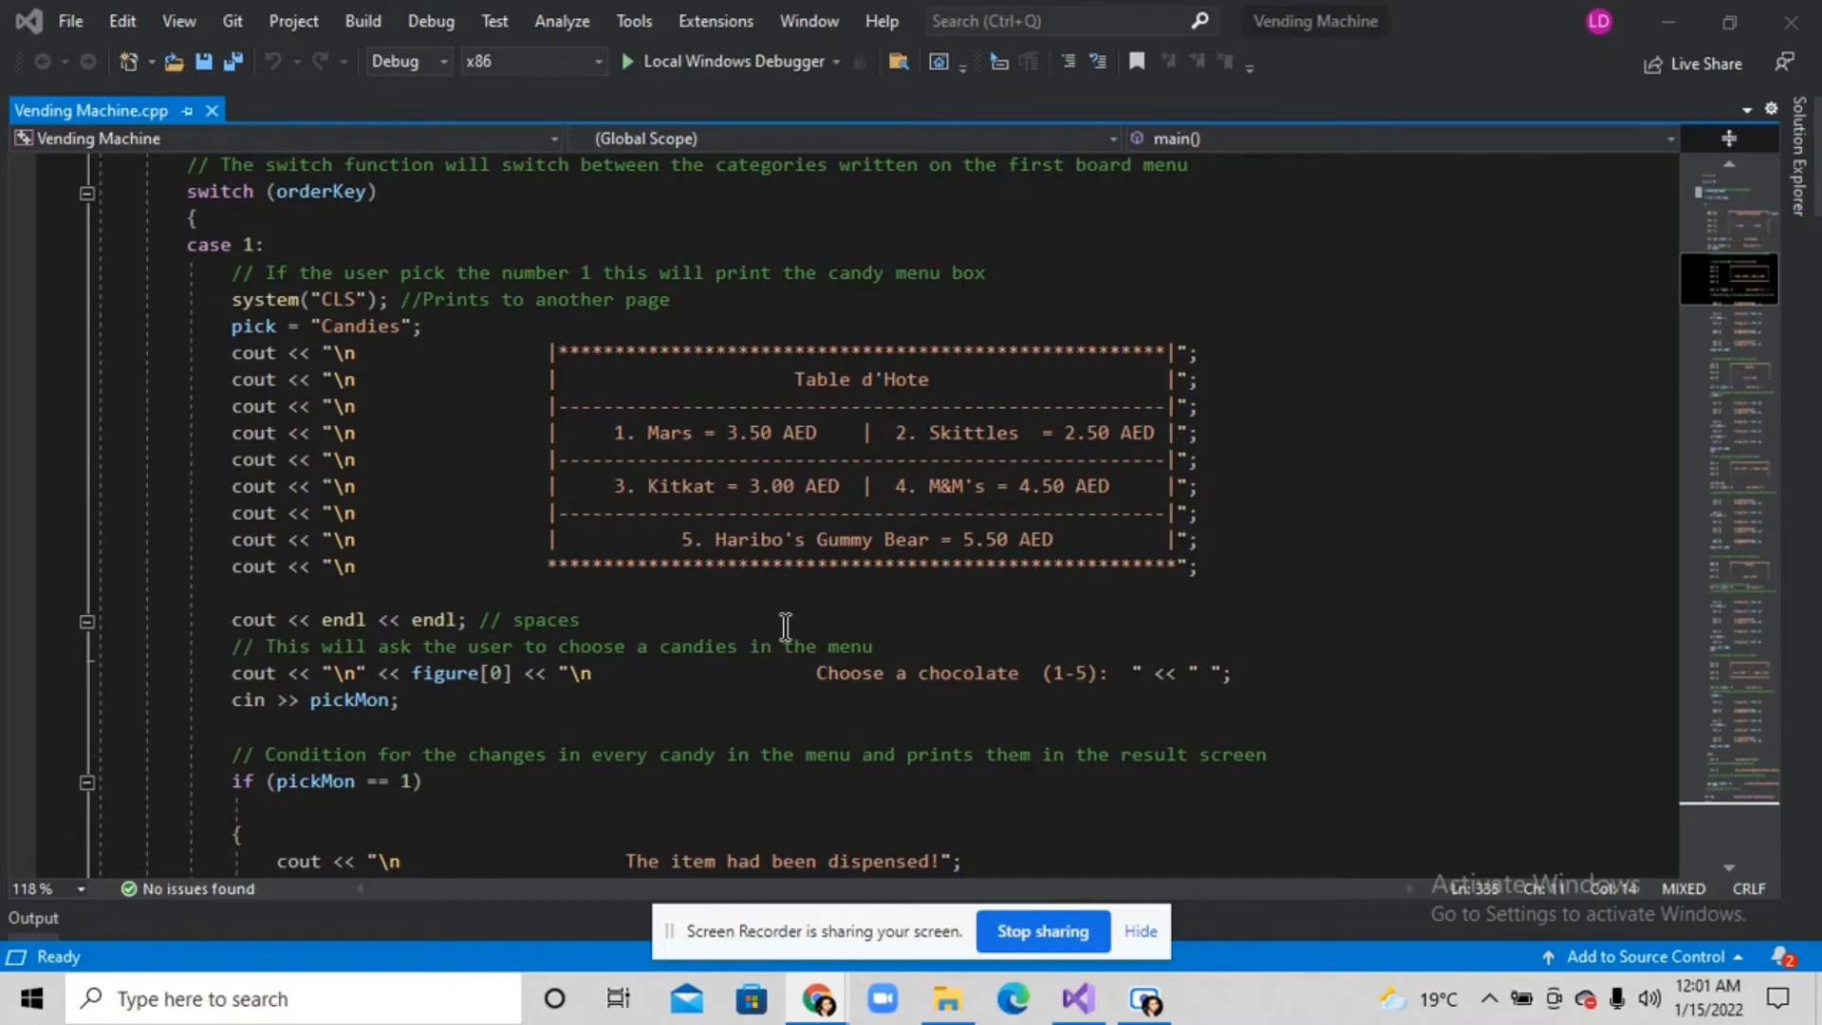
mouse_move(859, 470)
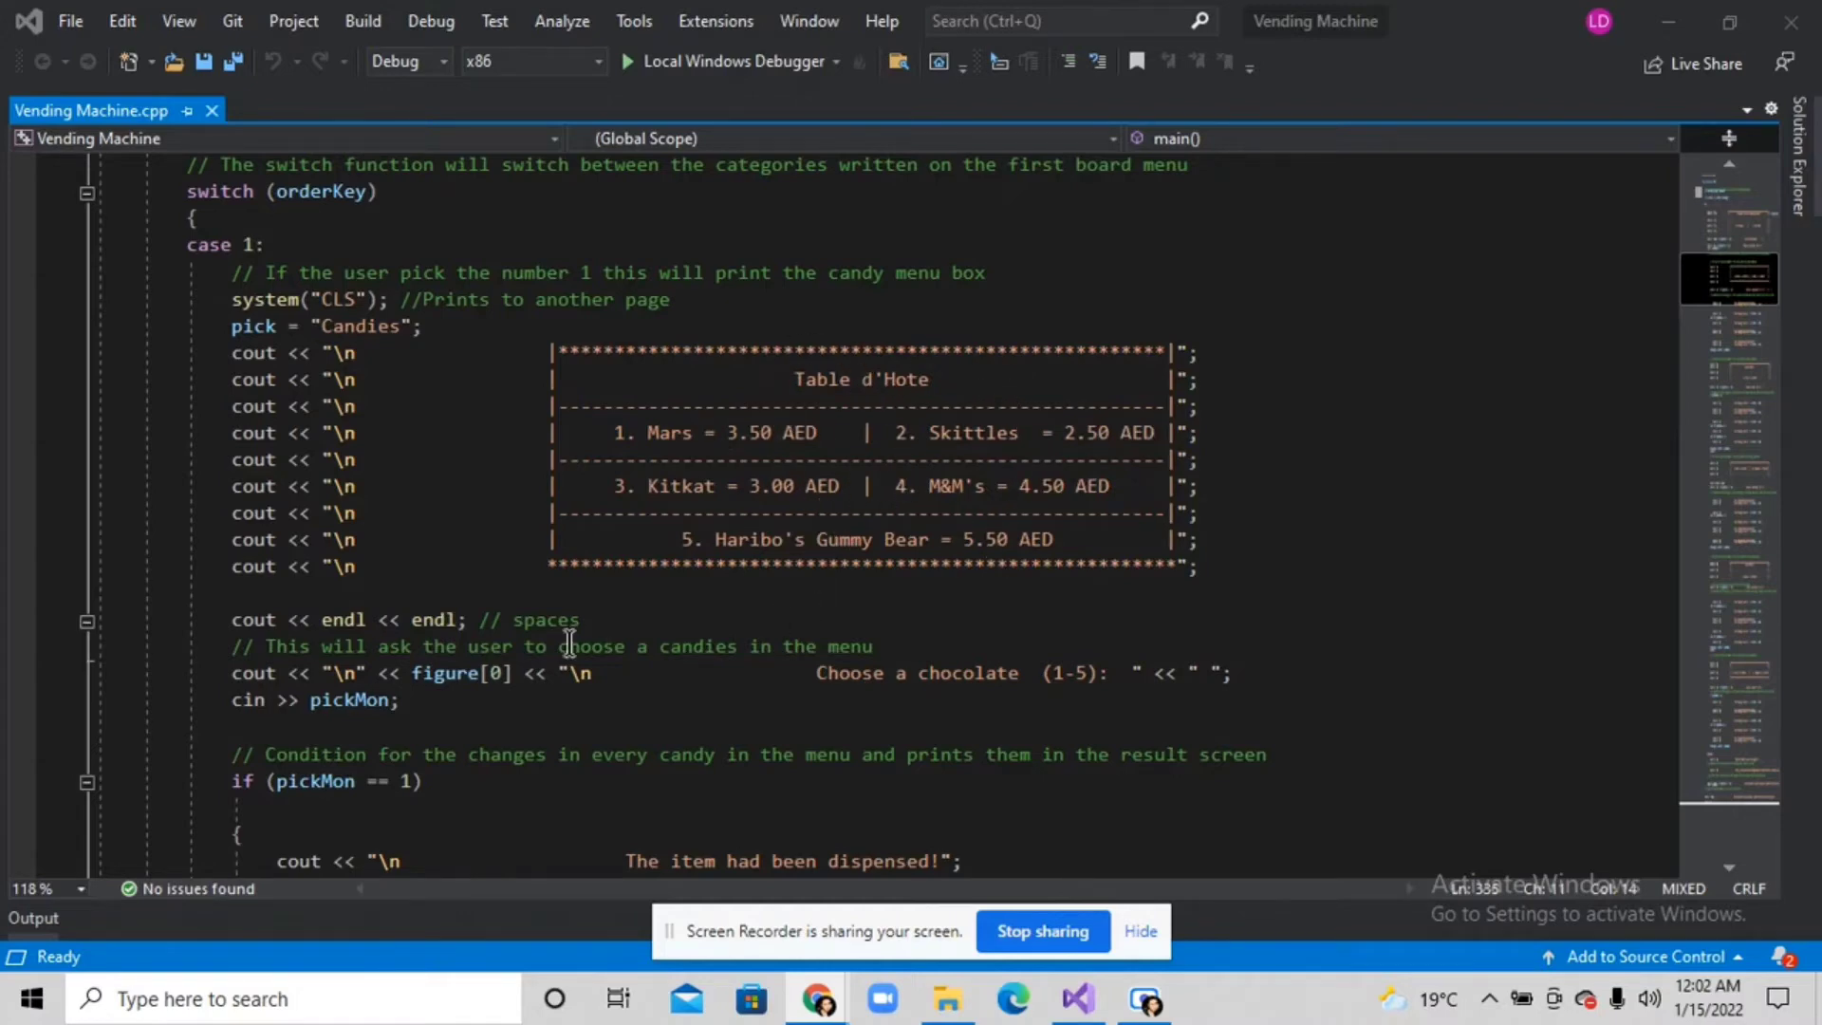
scroll(down, 3)
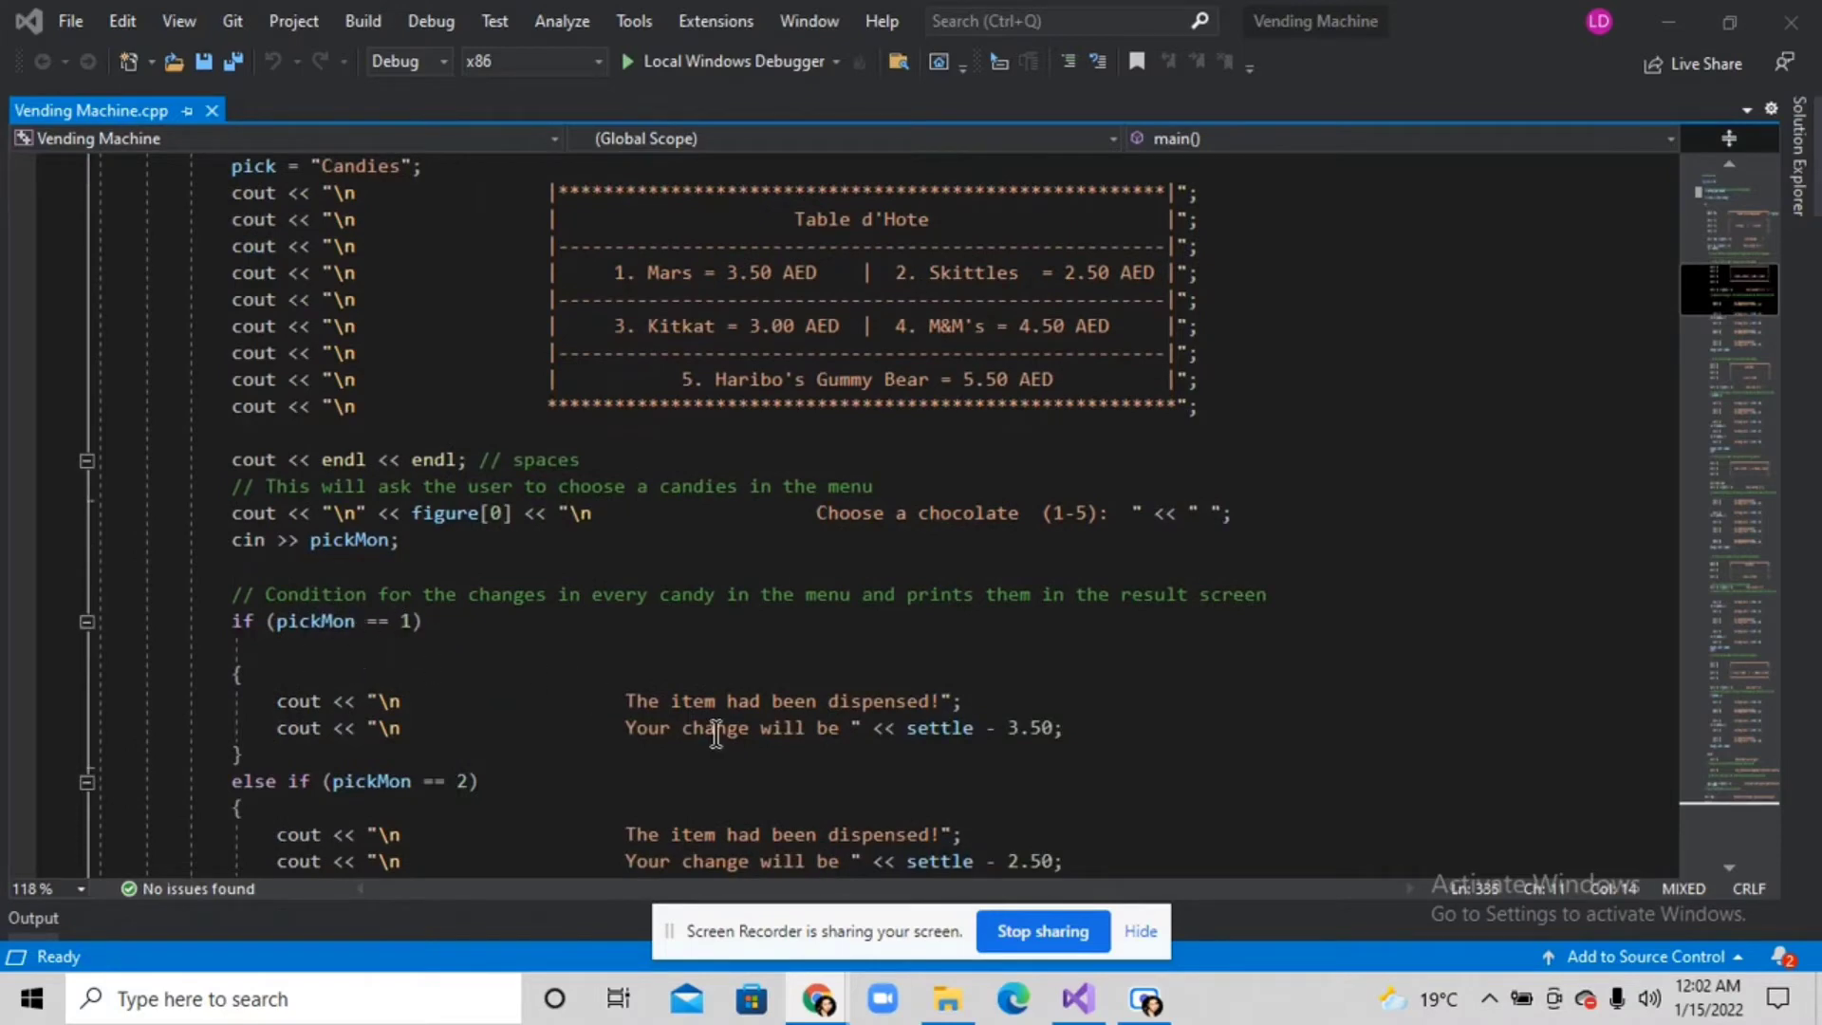
mouse_move(1090, 743)
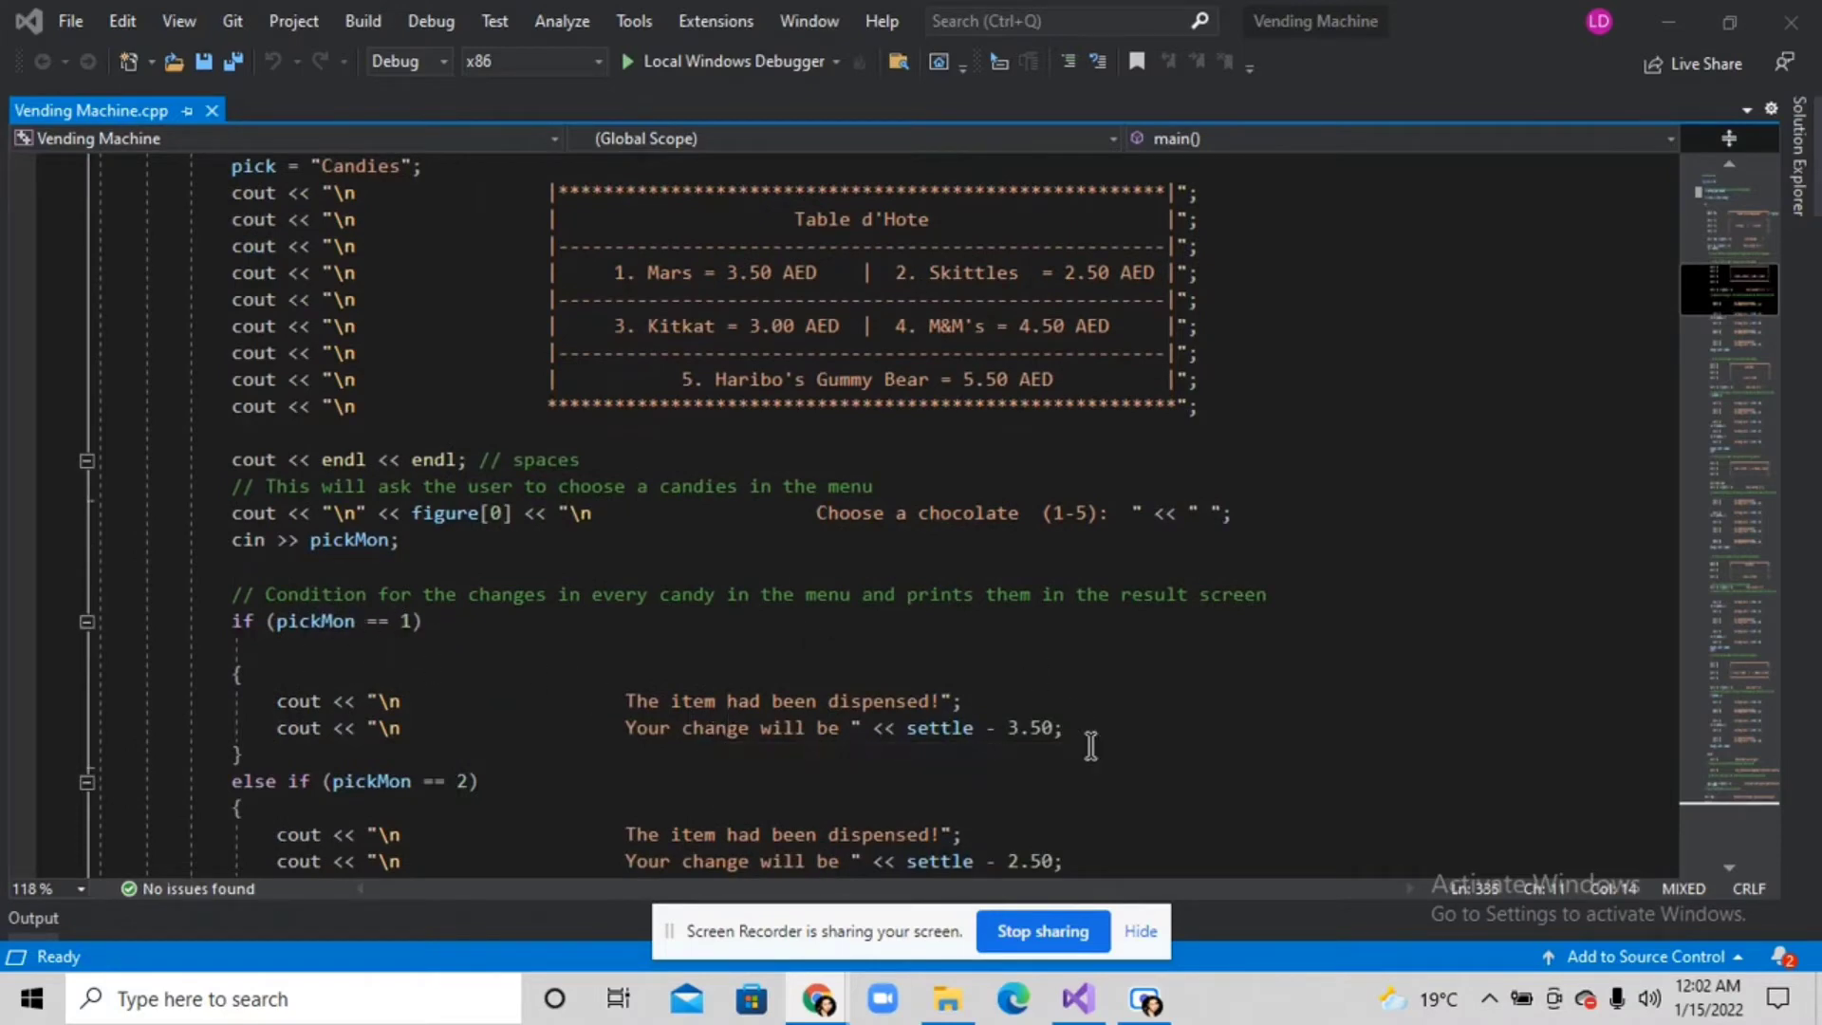
mouse_move(651, 729)
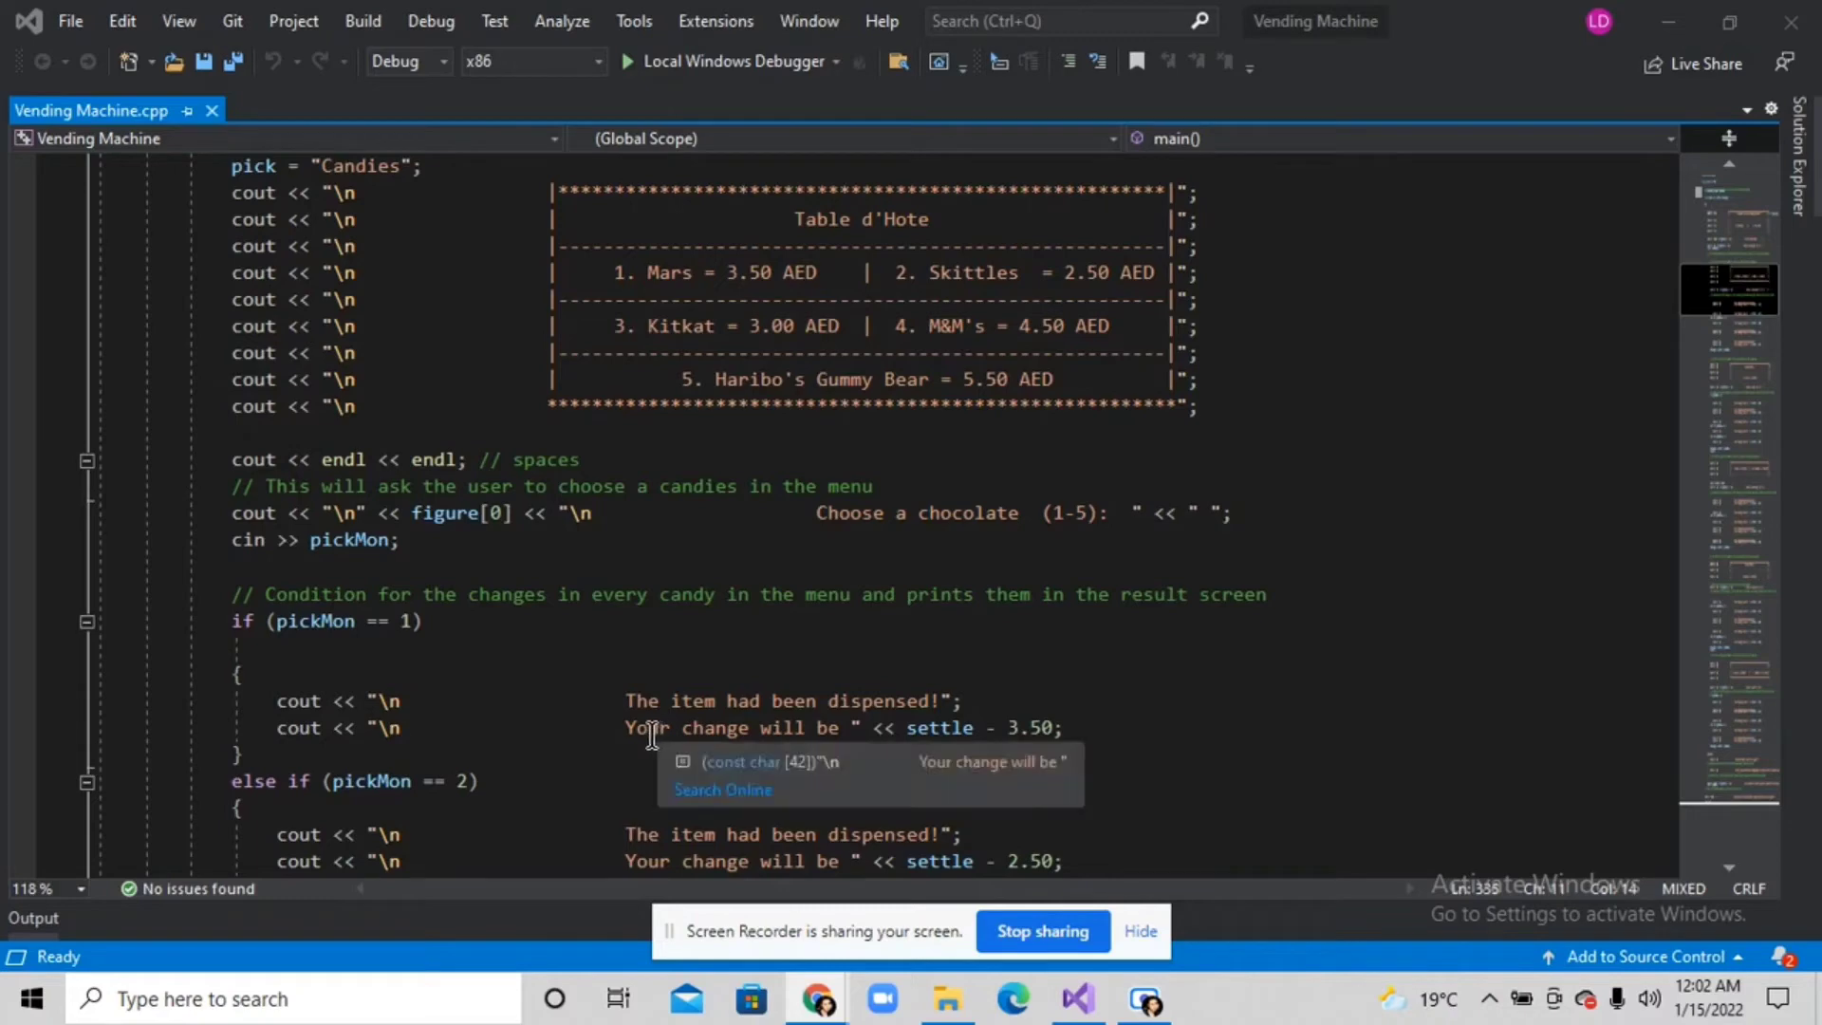
mouse_move(641, 720)
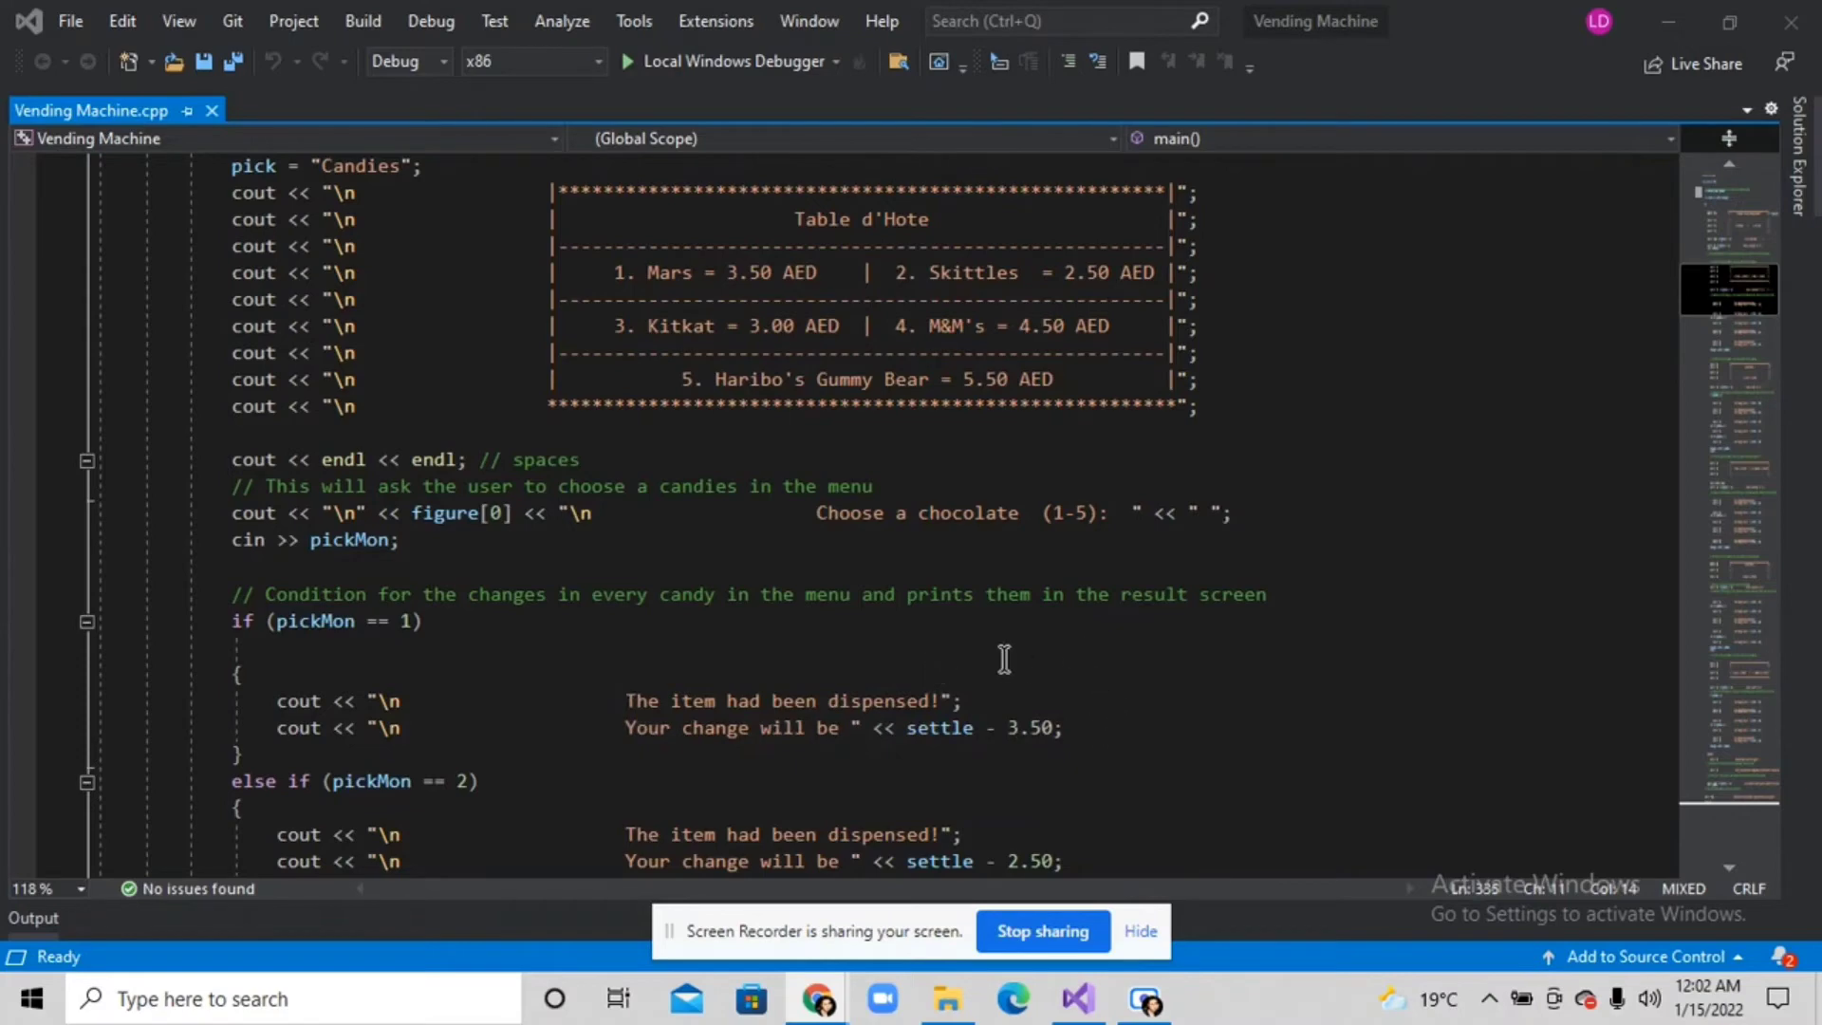
Scroll through the pickMon branches for candy options 3 to 5 with their change messages.
scroll(down, 3)
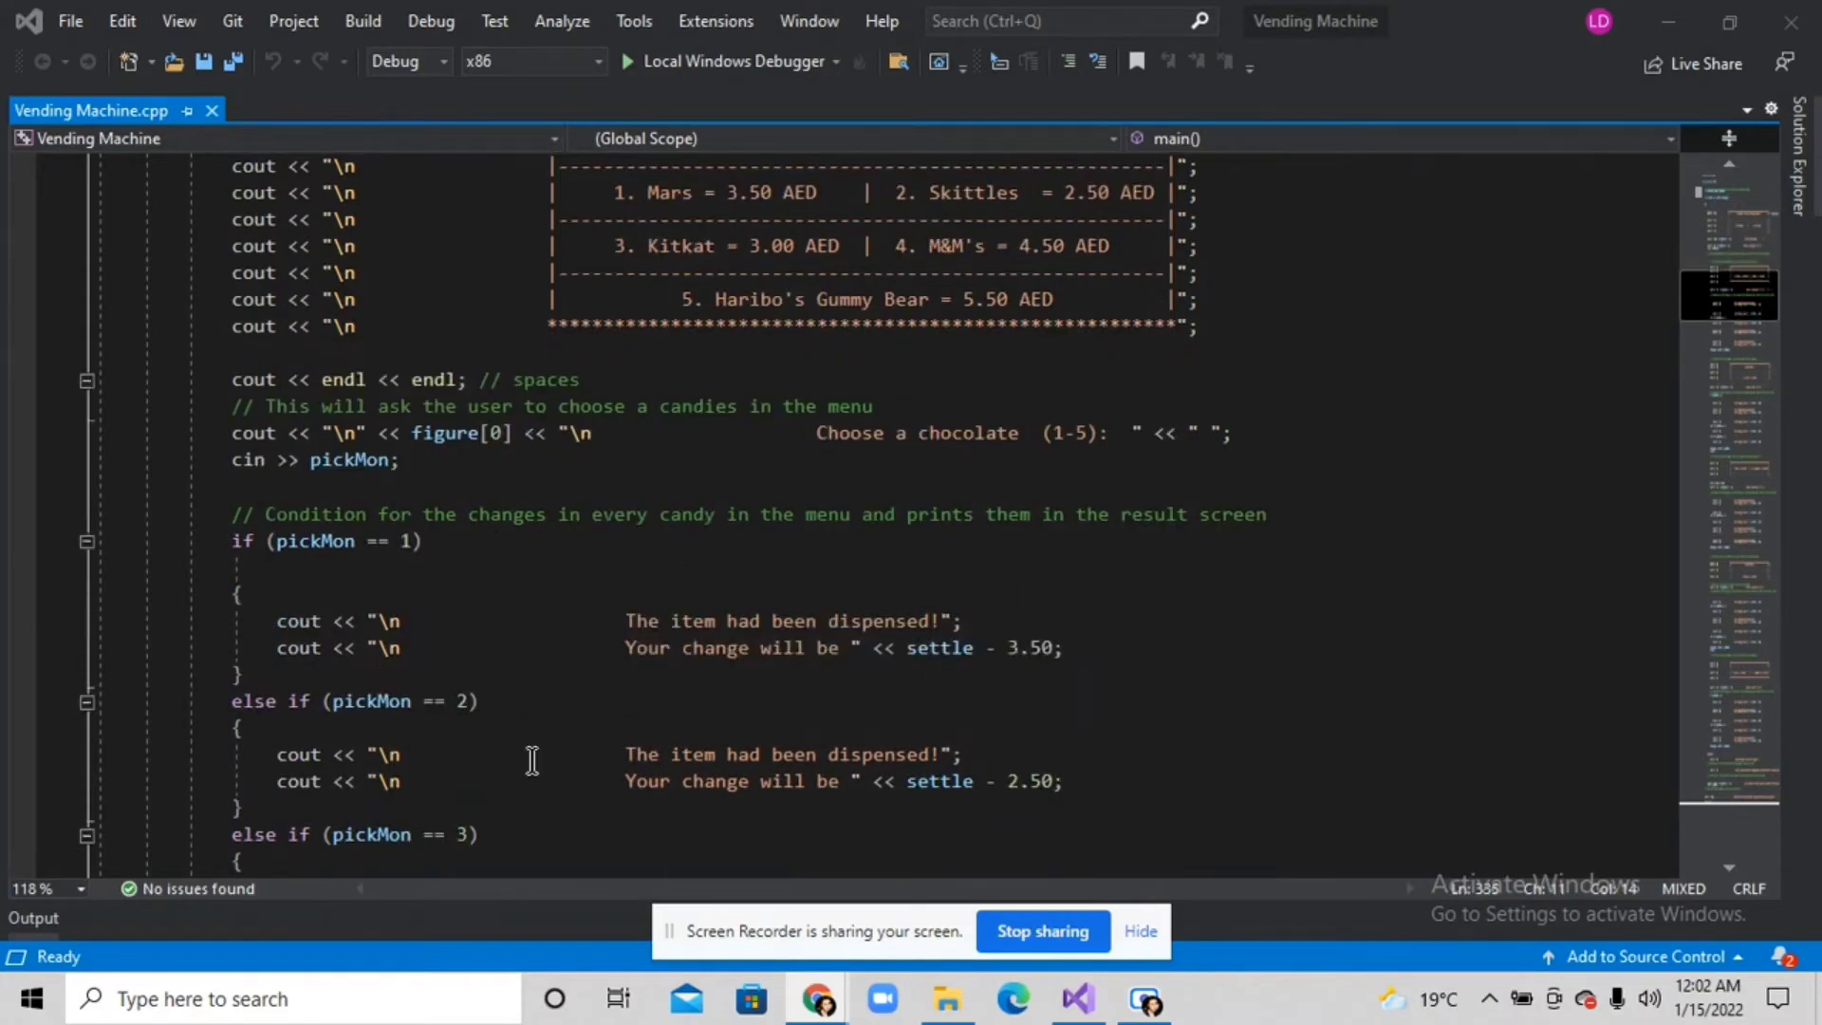
mouse_move(668, 186)
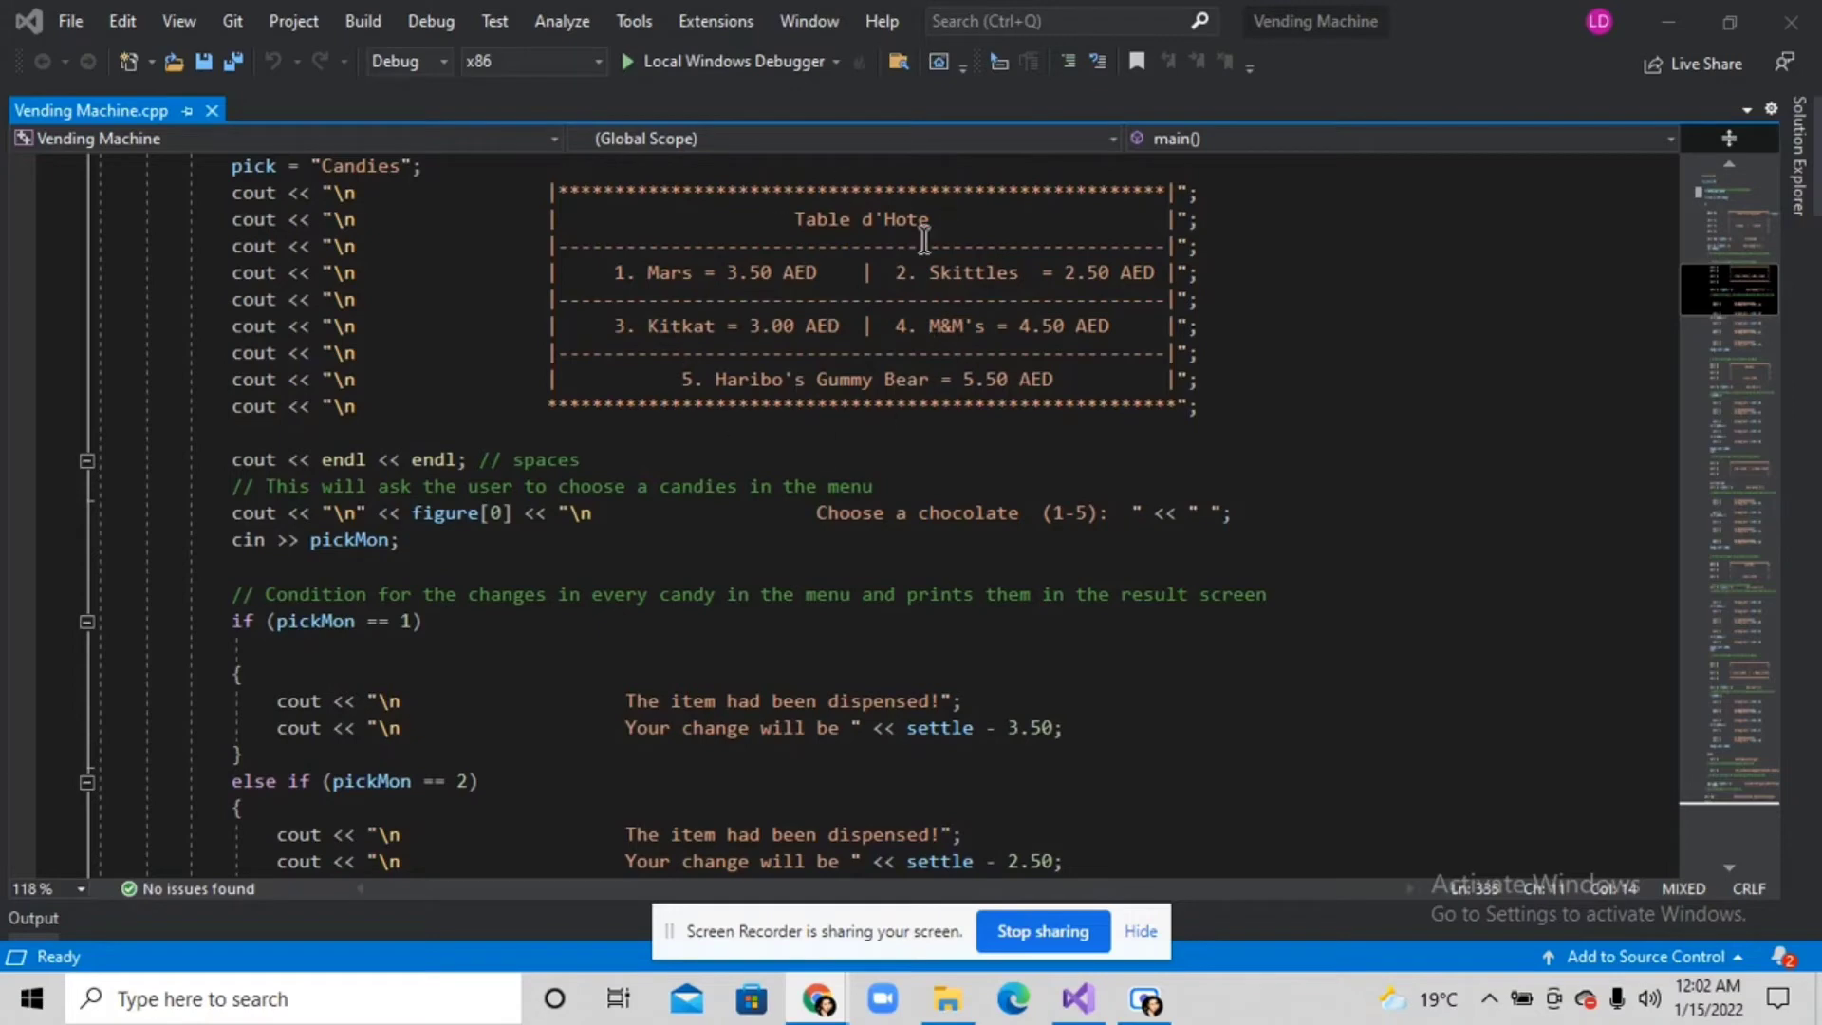
mouse_move(1185, 462)
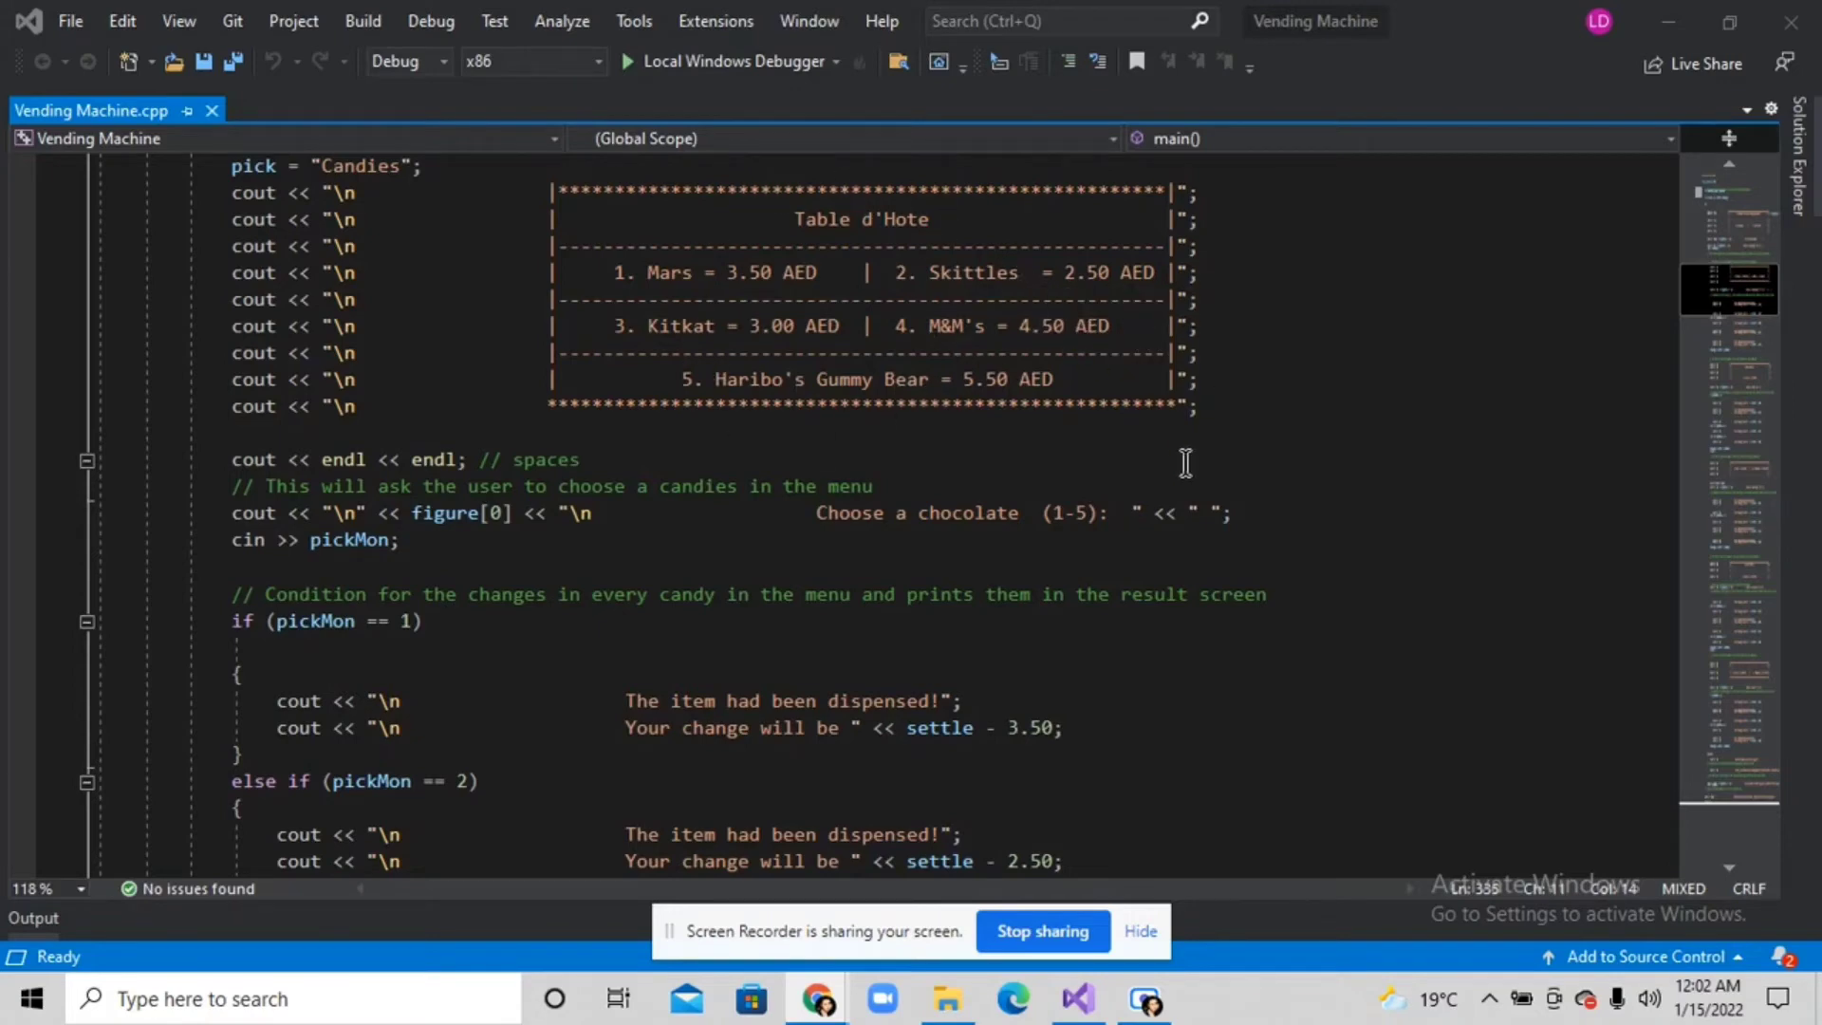
scroll(down, 3)
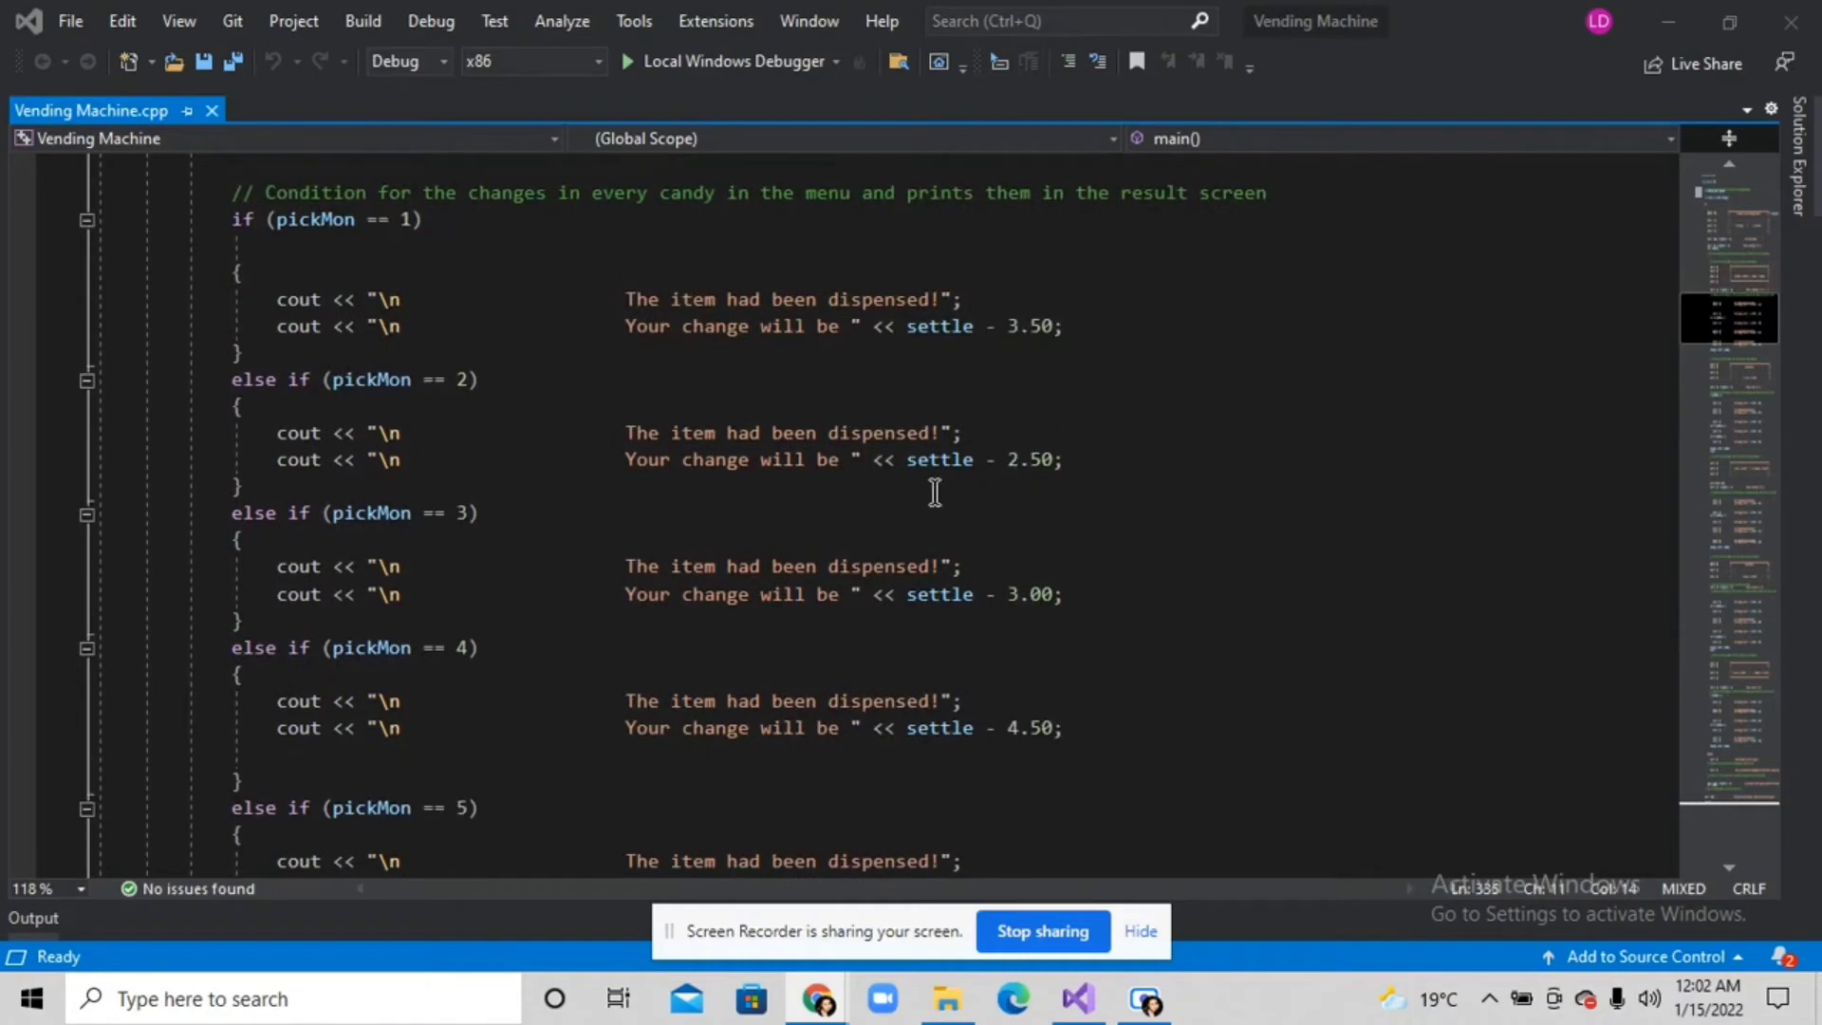
mouse_move(961, 439)
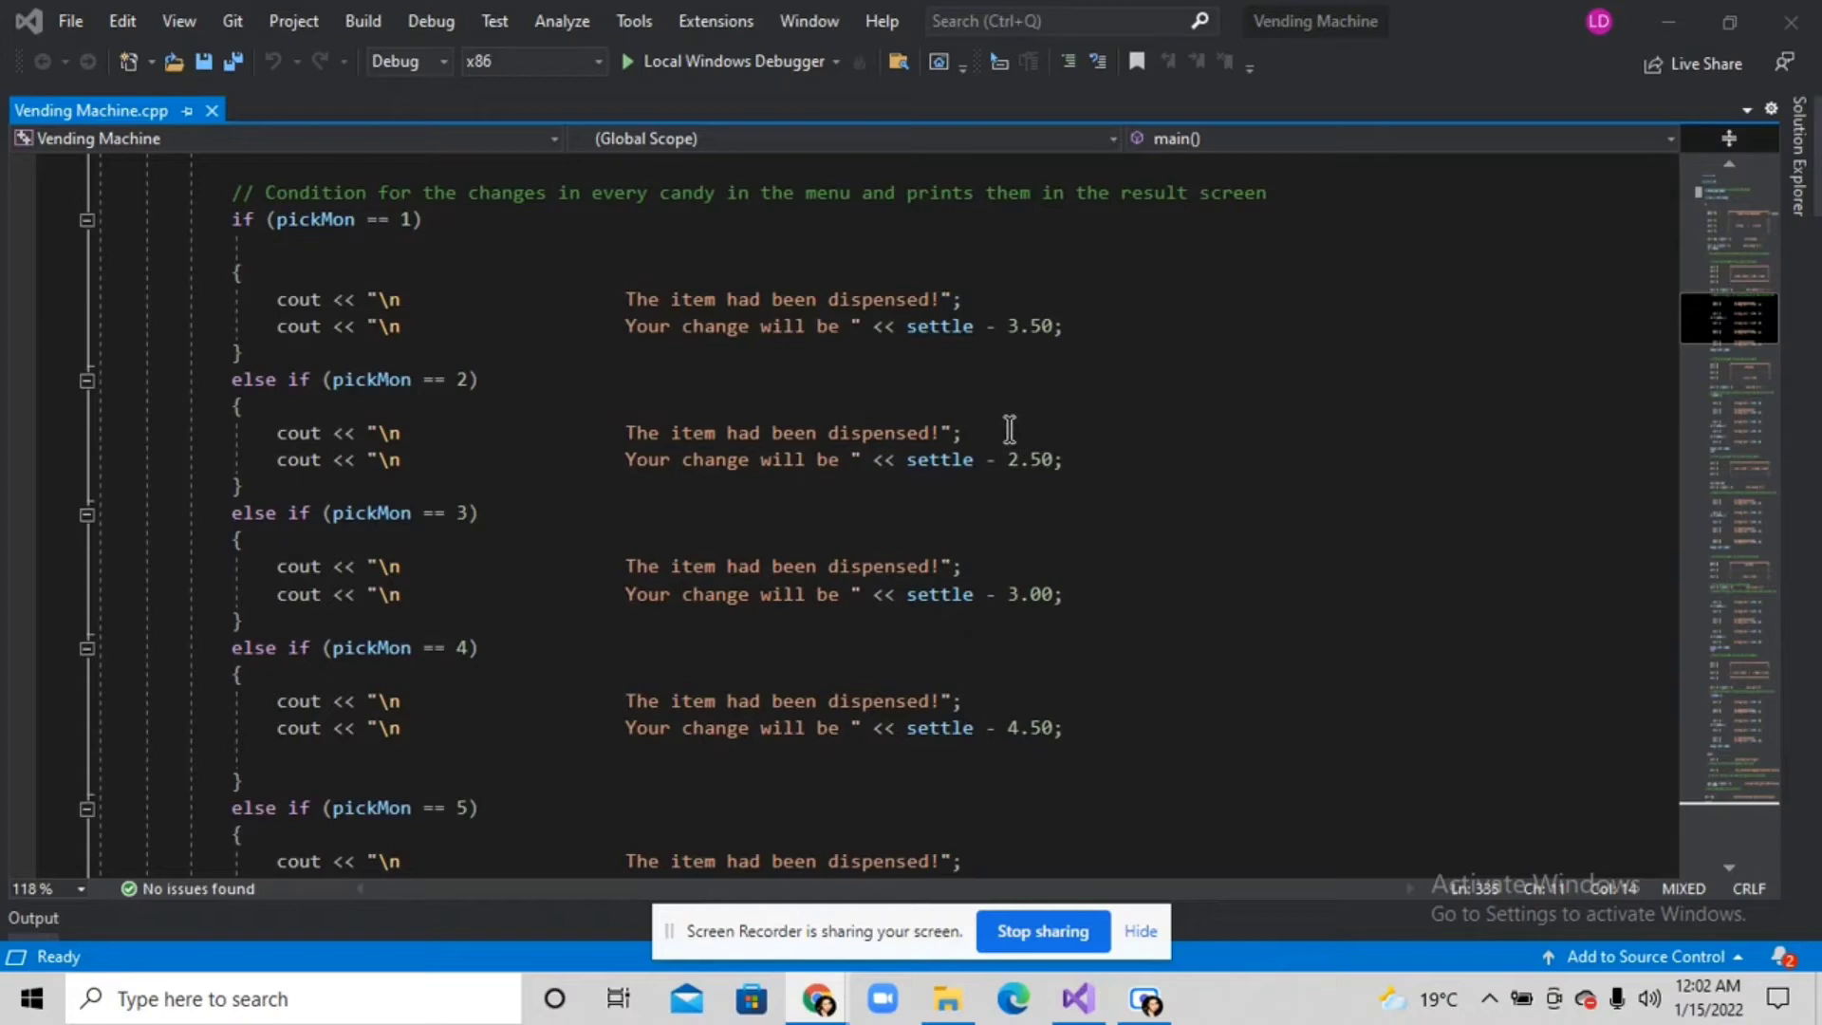
mouse_move(904, 476)
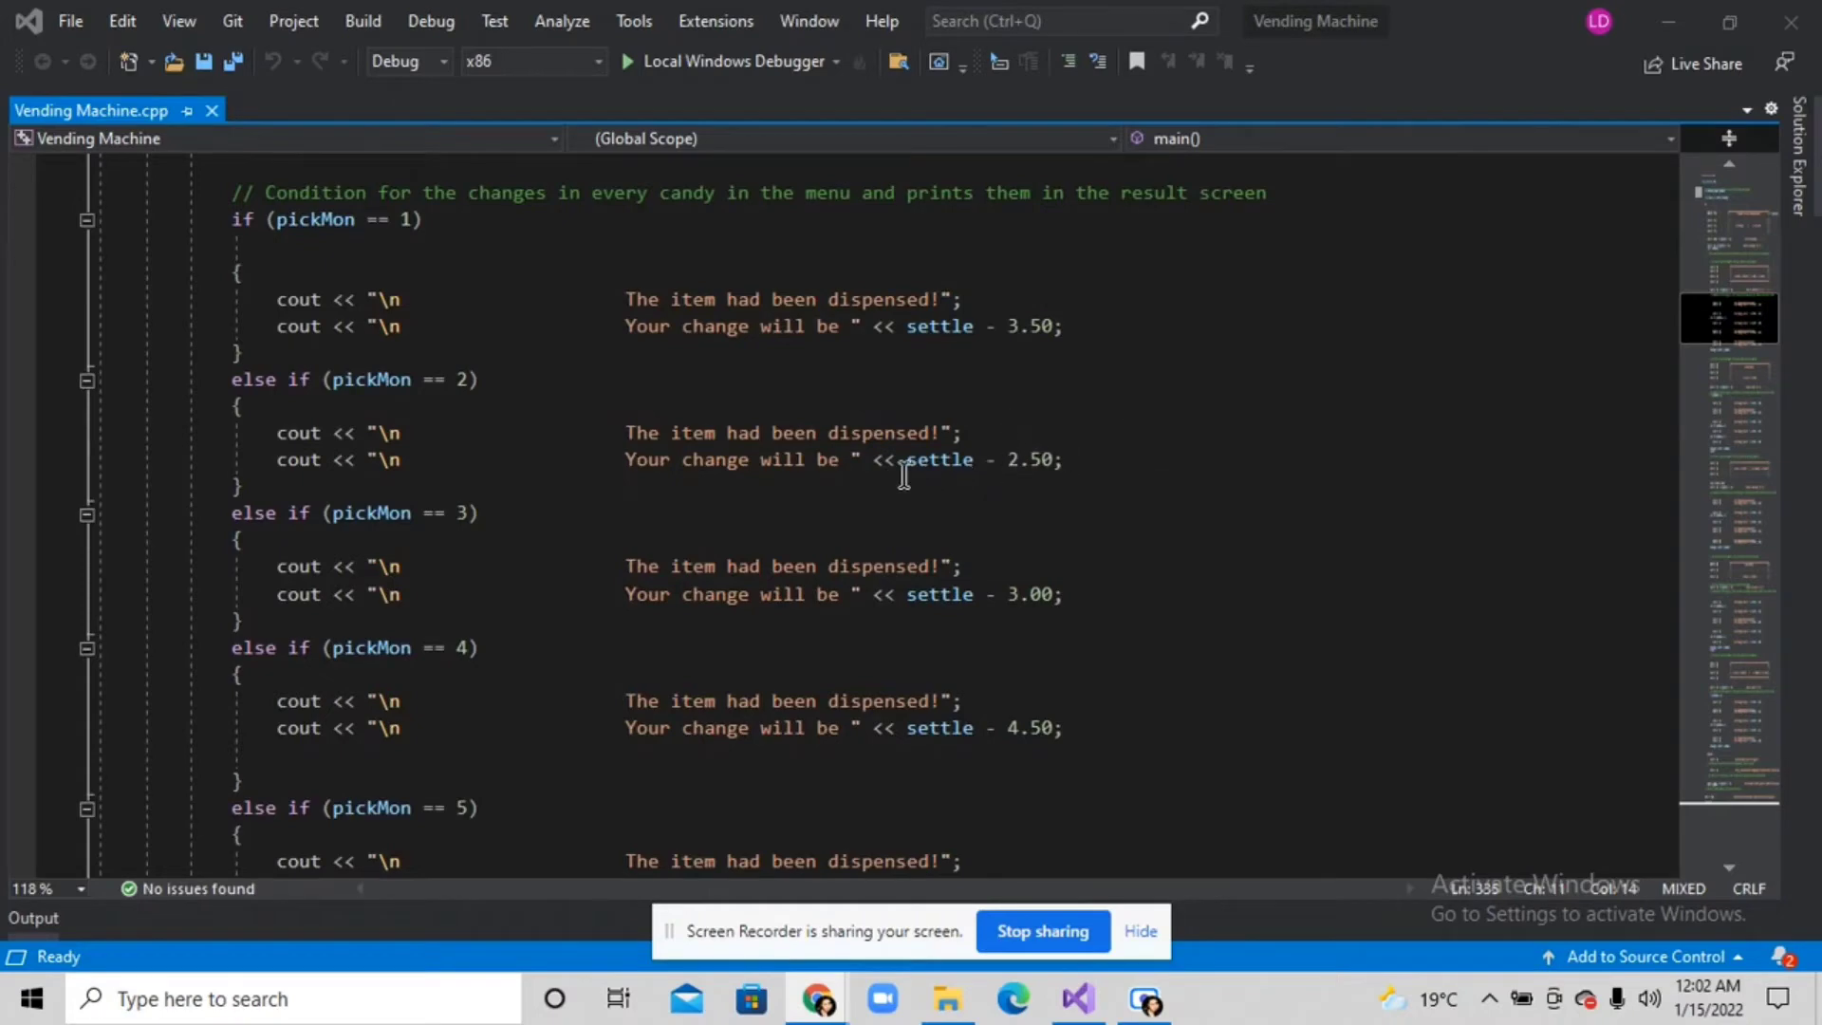
Scroll to the default case, settle < coins check, reorder prompt and do-while ending.
scroll(down, 3)
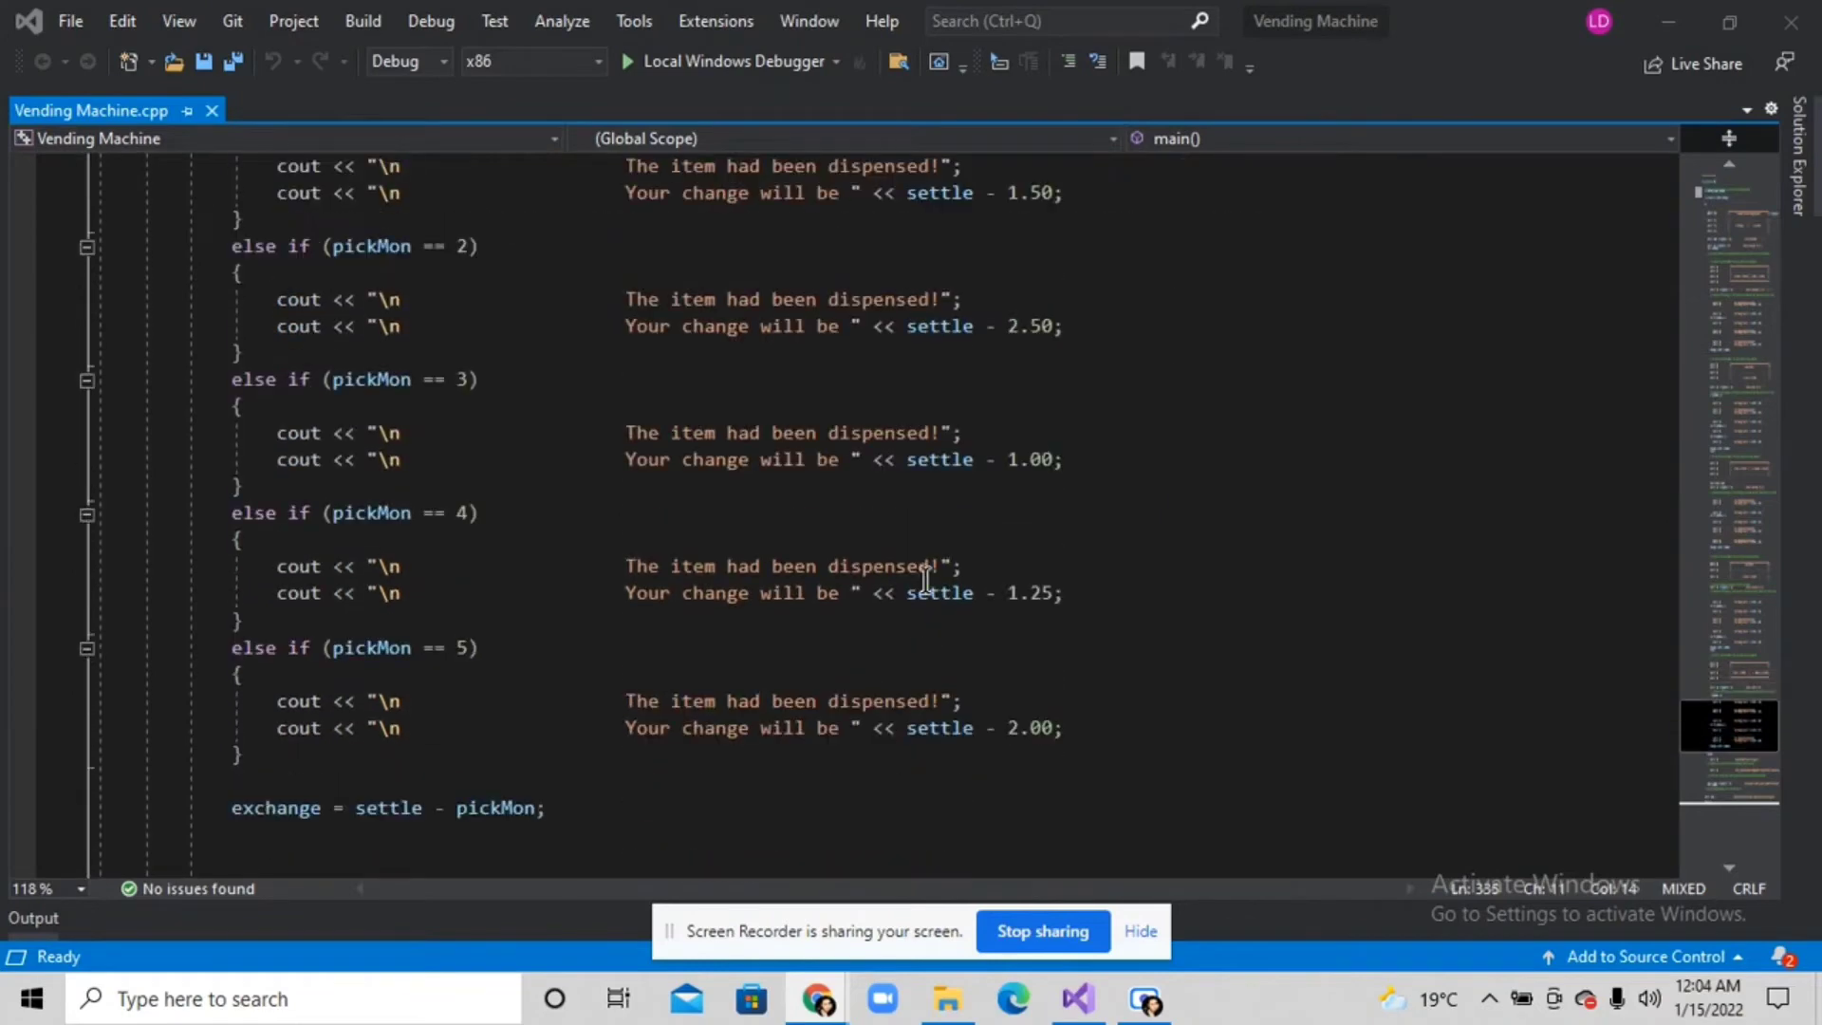
scroll(down, 3)
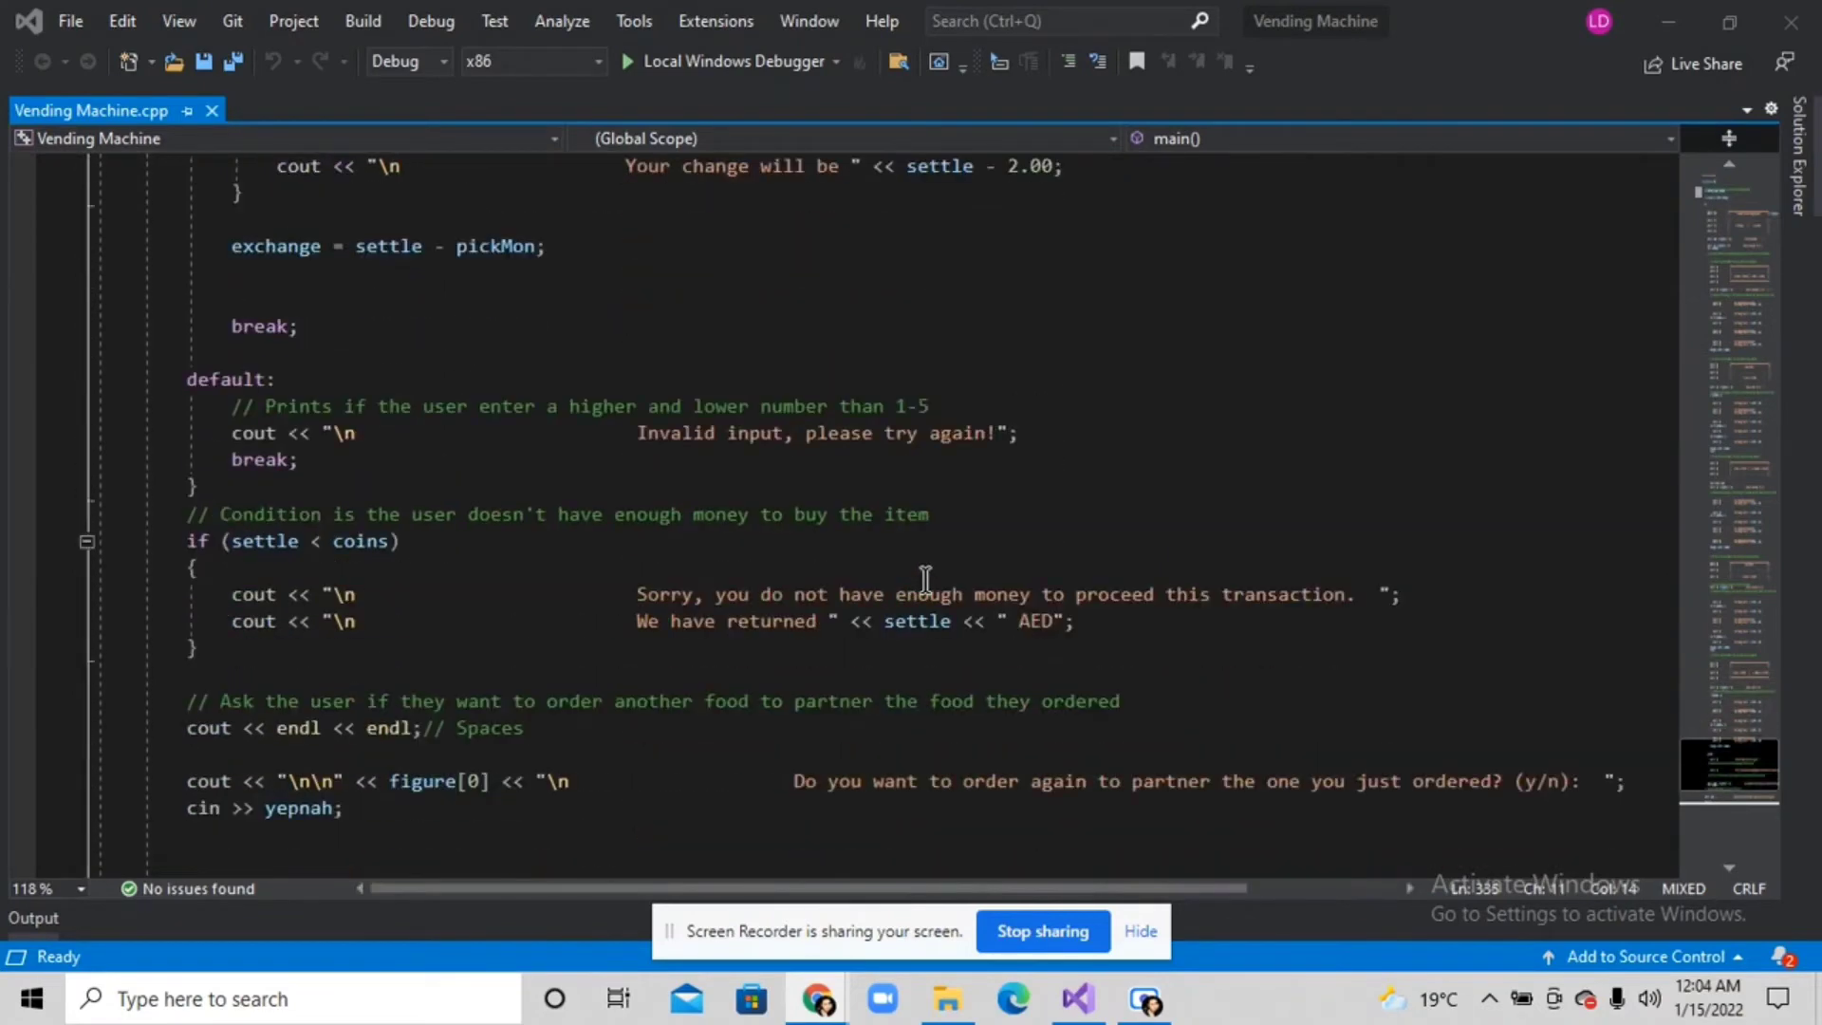
scroll(down, 3)
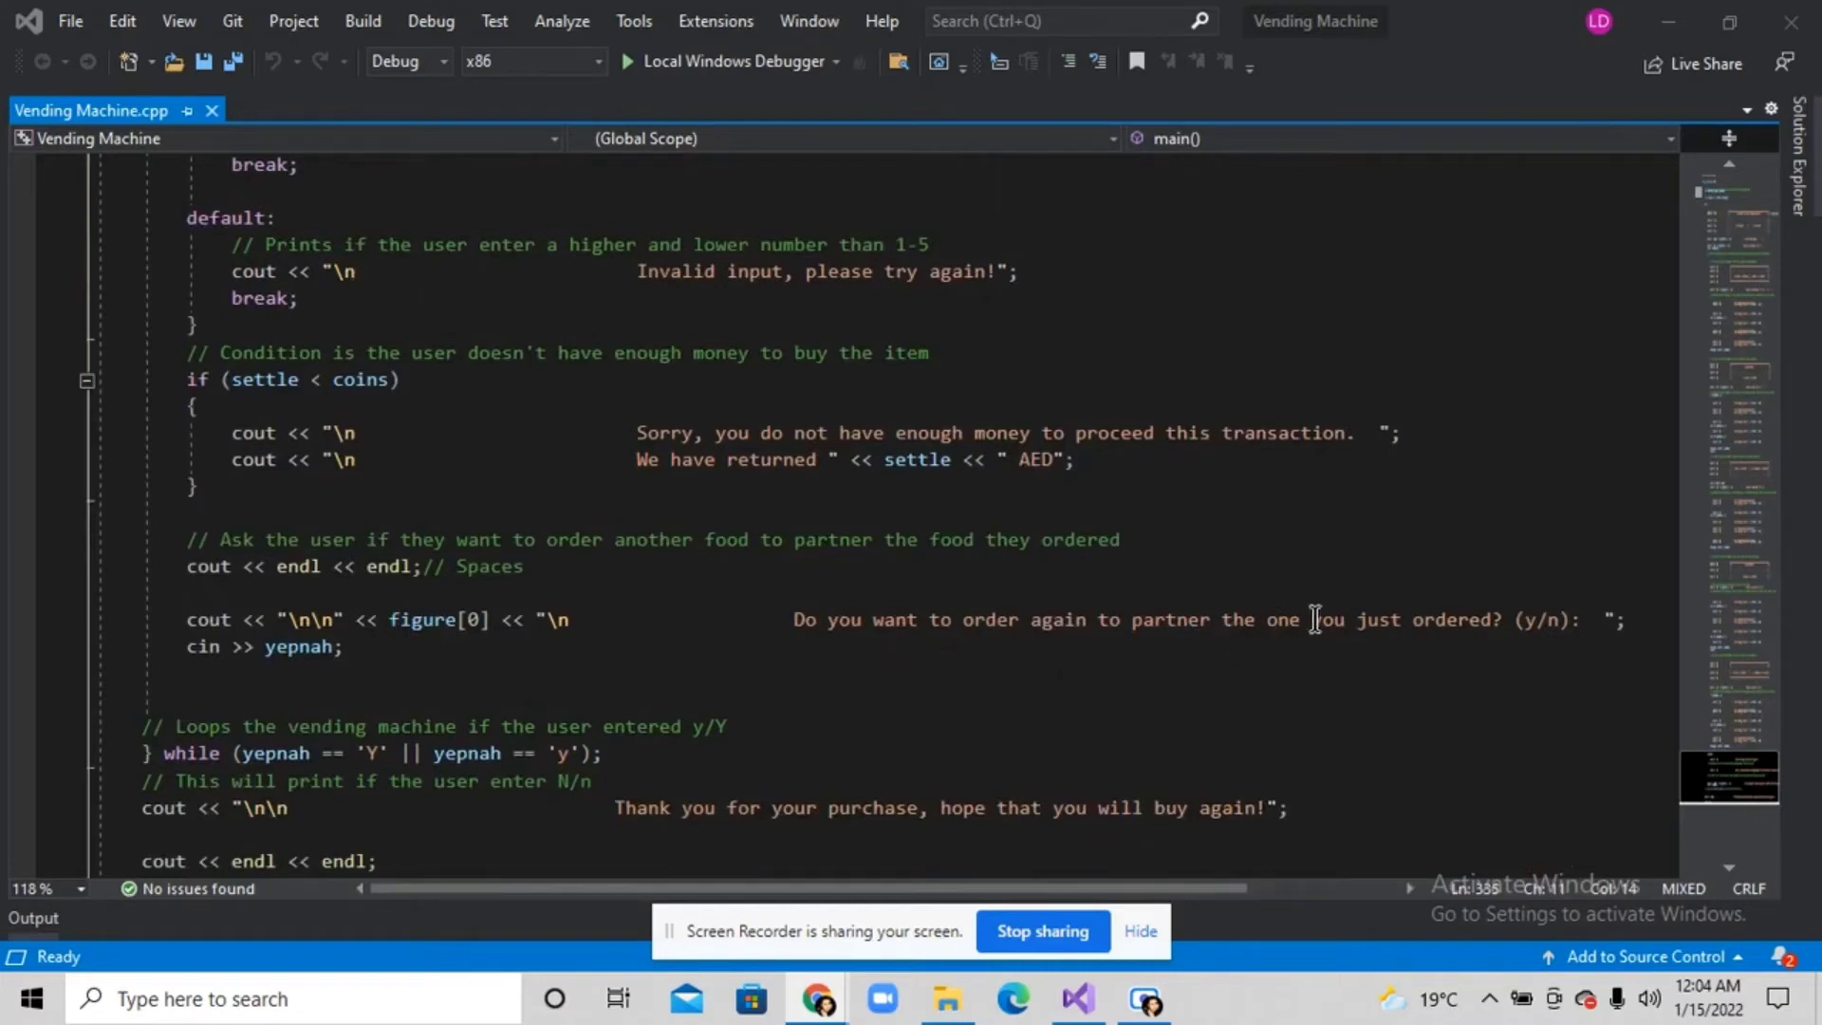
mouse_move(1211, 671)
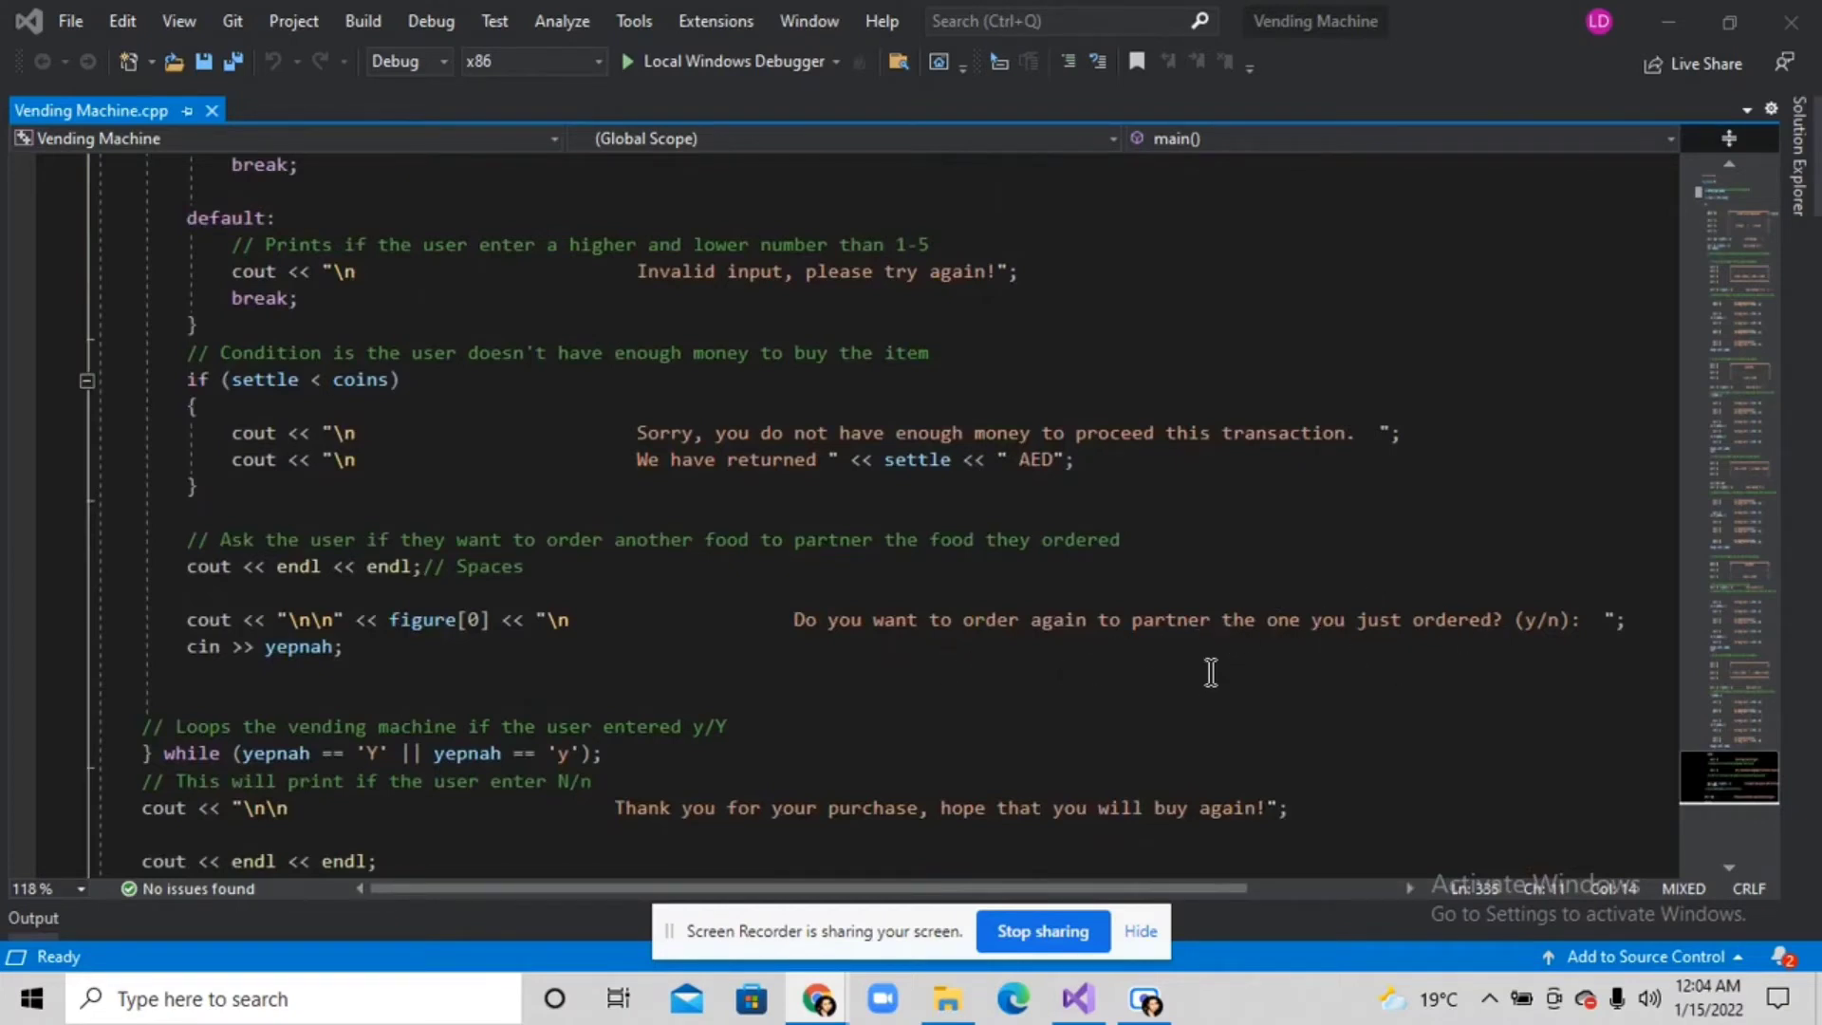
mouse_move(1112, 636)
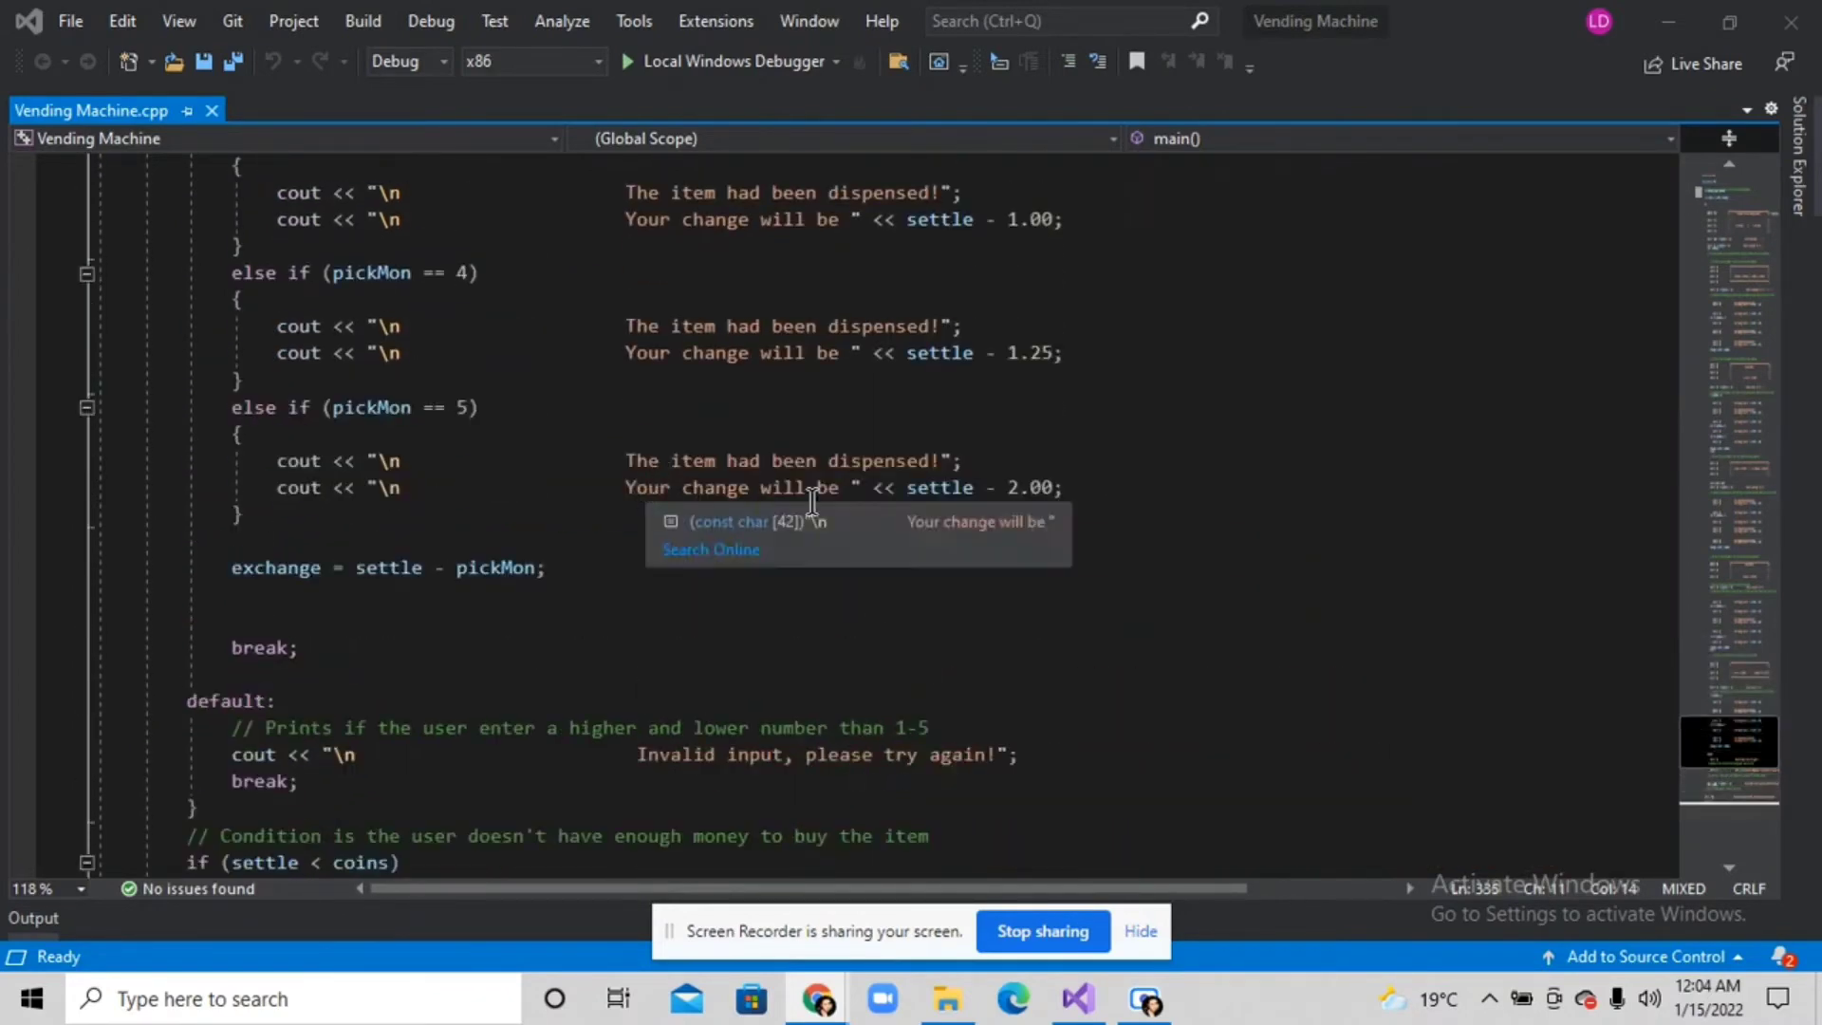
mouse_move(901, 498)
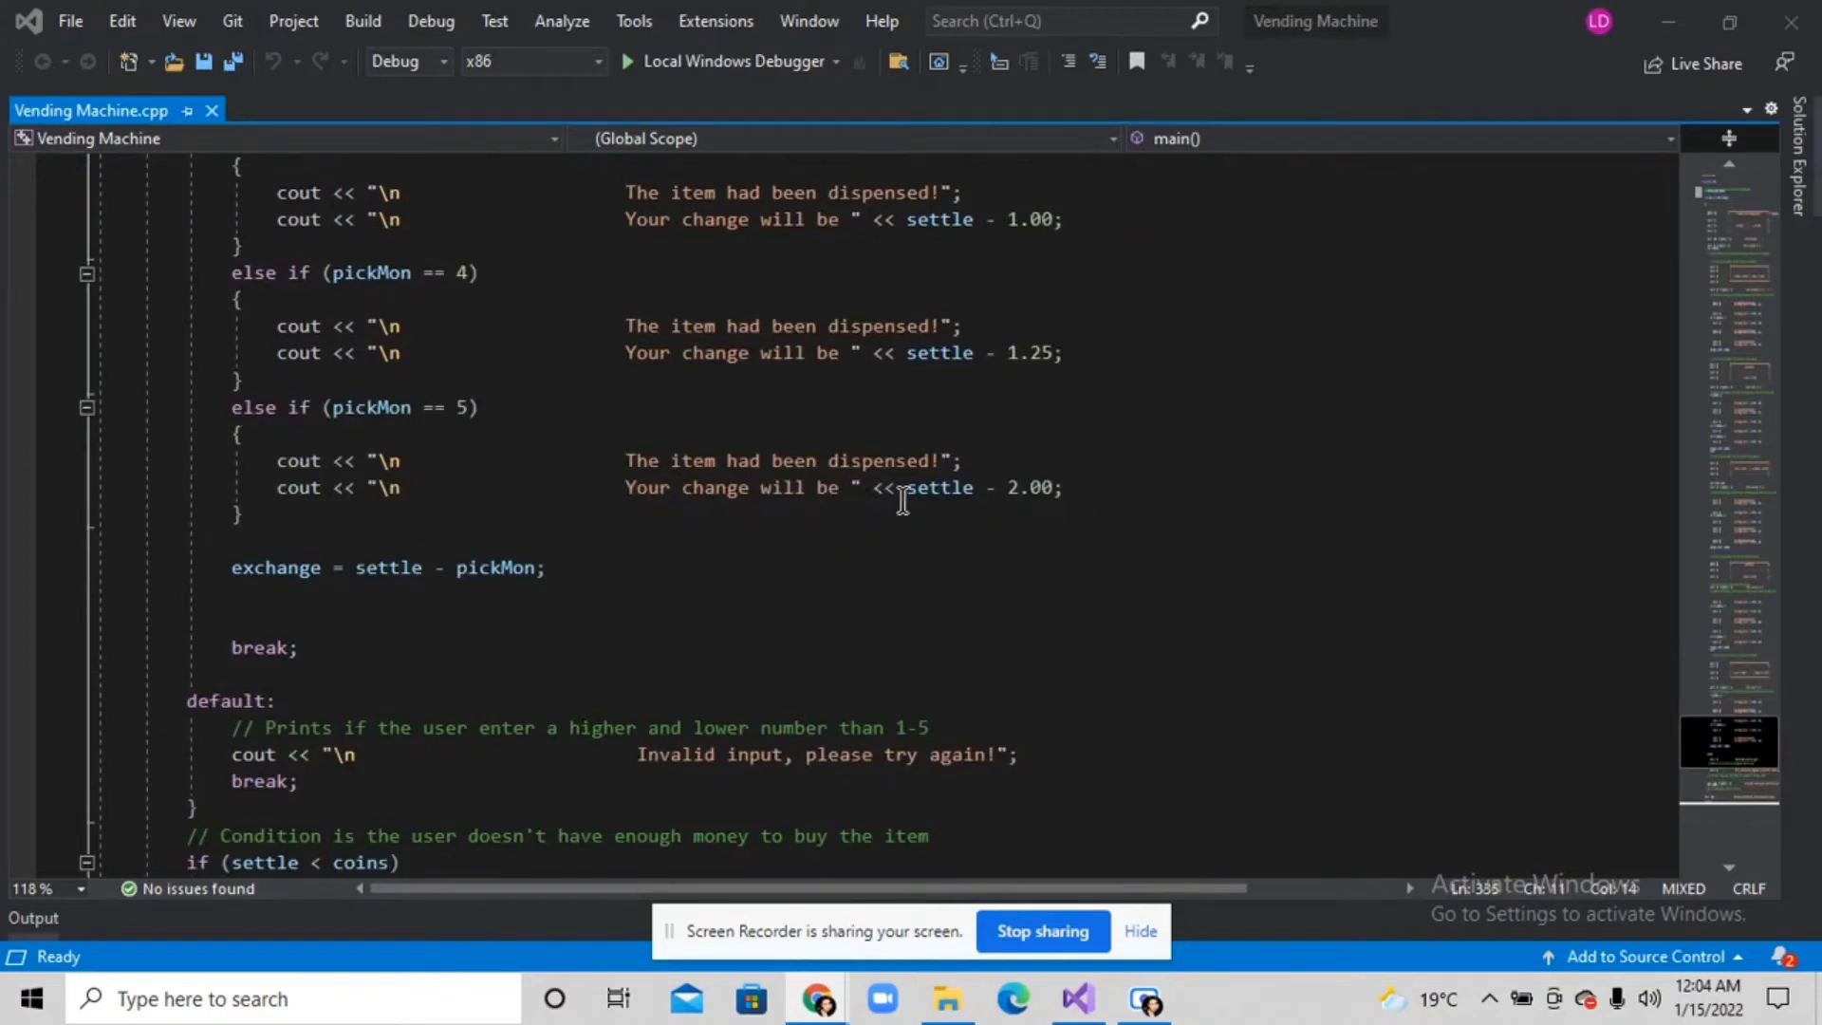
scroll(down, 3)
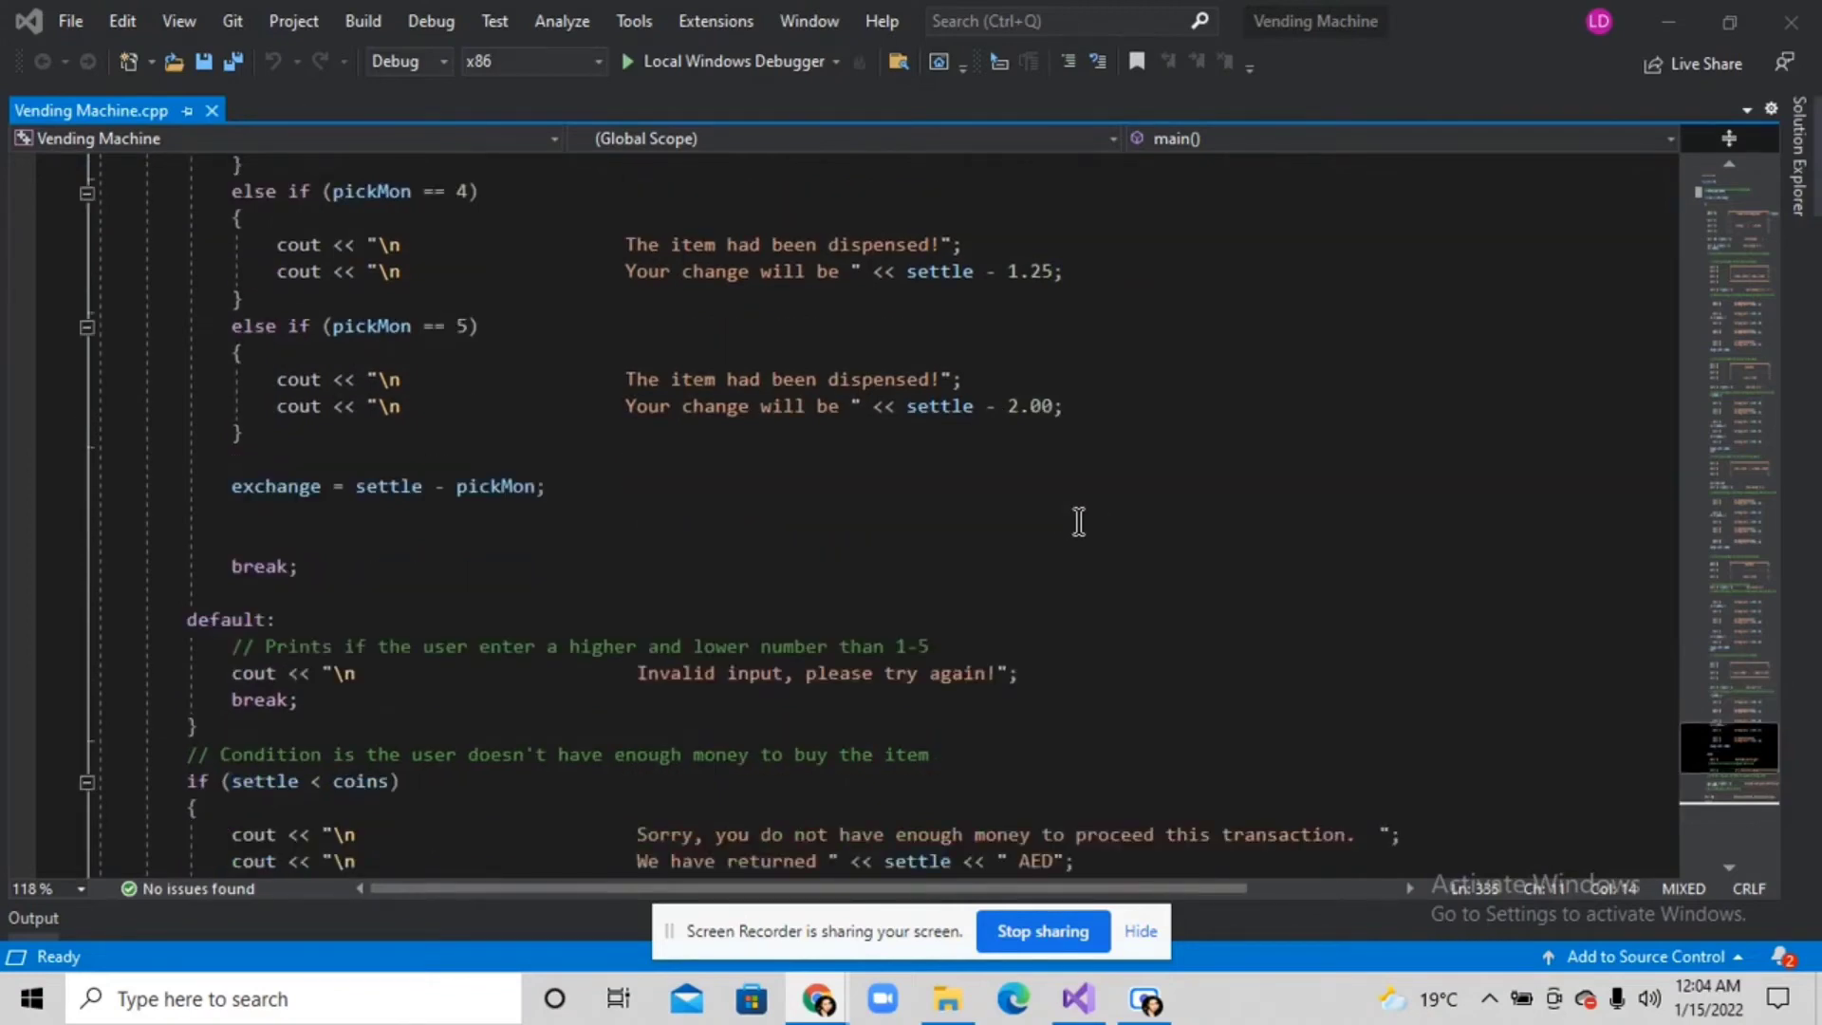
scroll(down, 3)
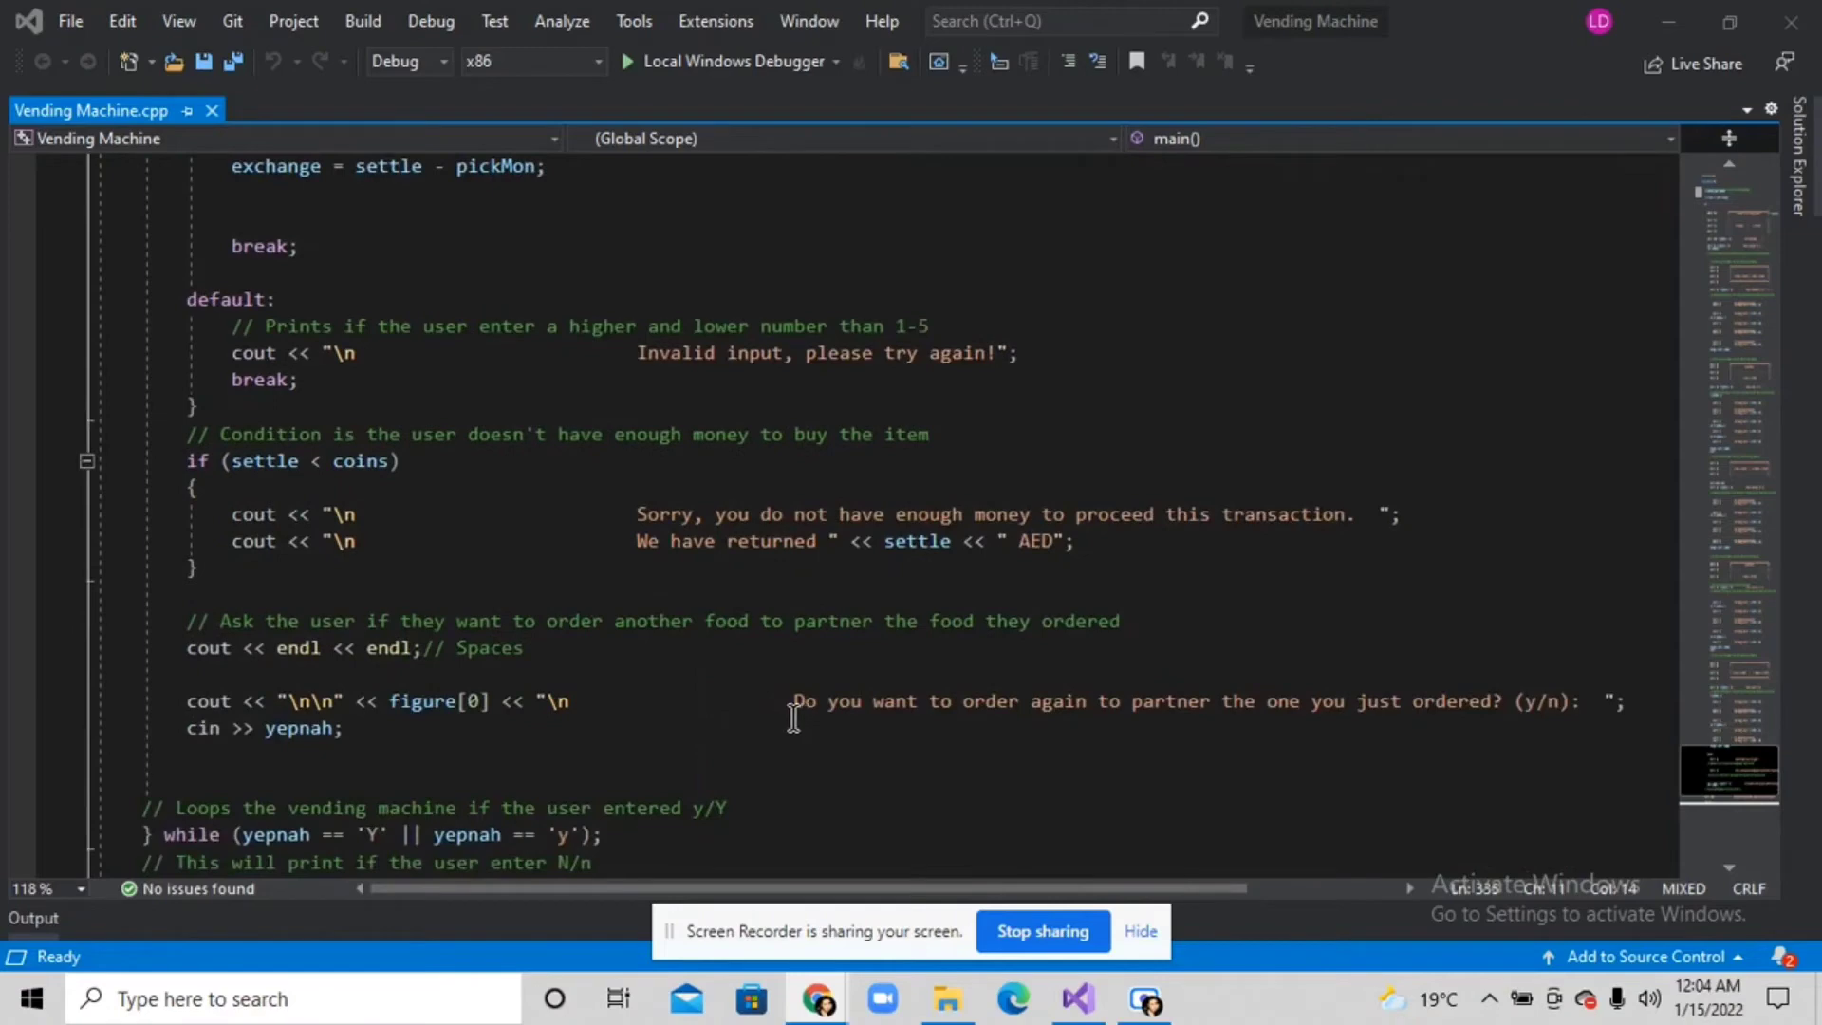
mouse_move(1124, 708)
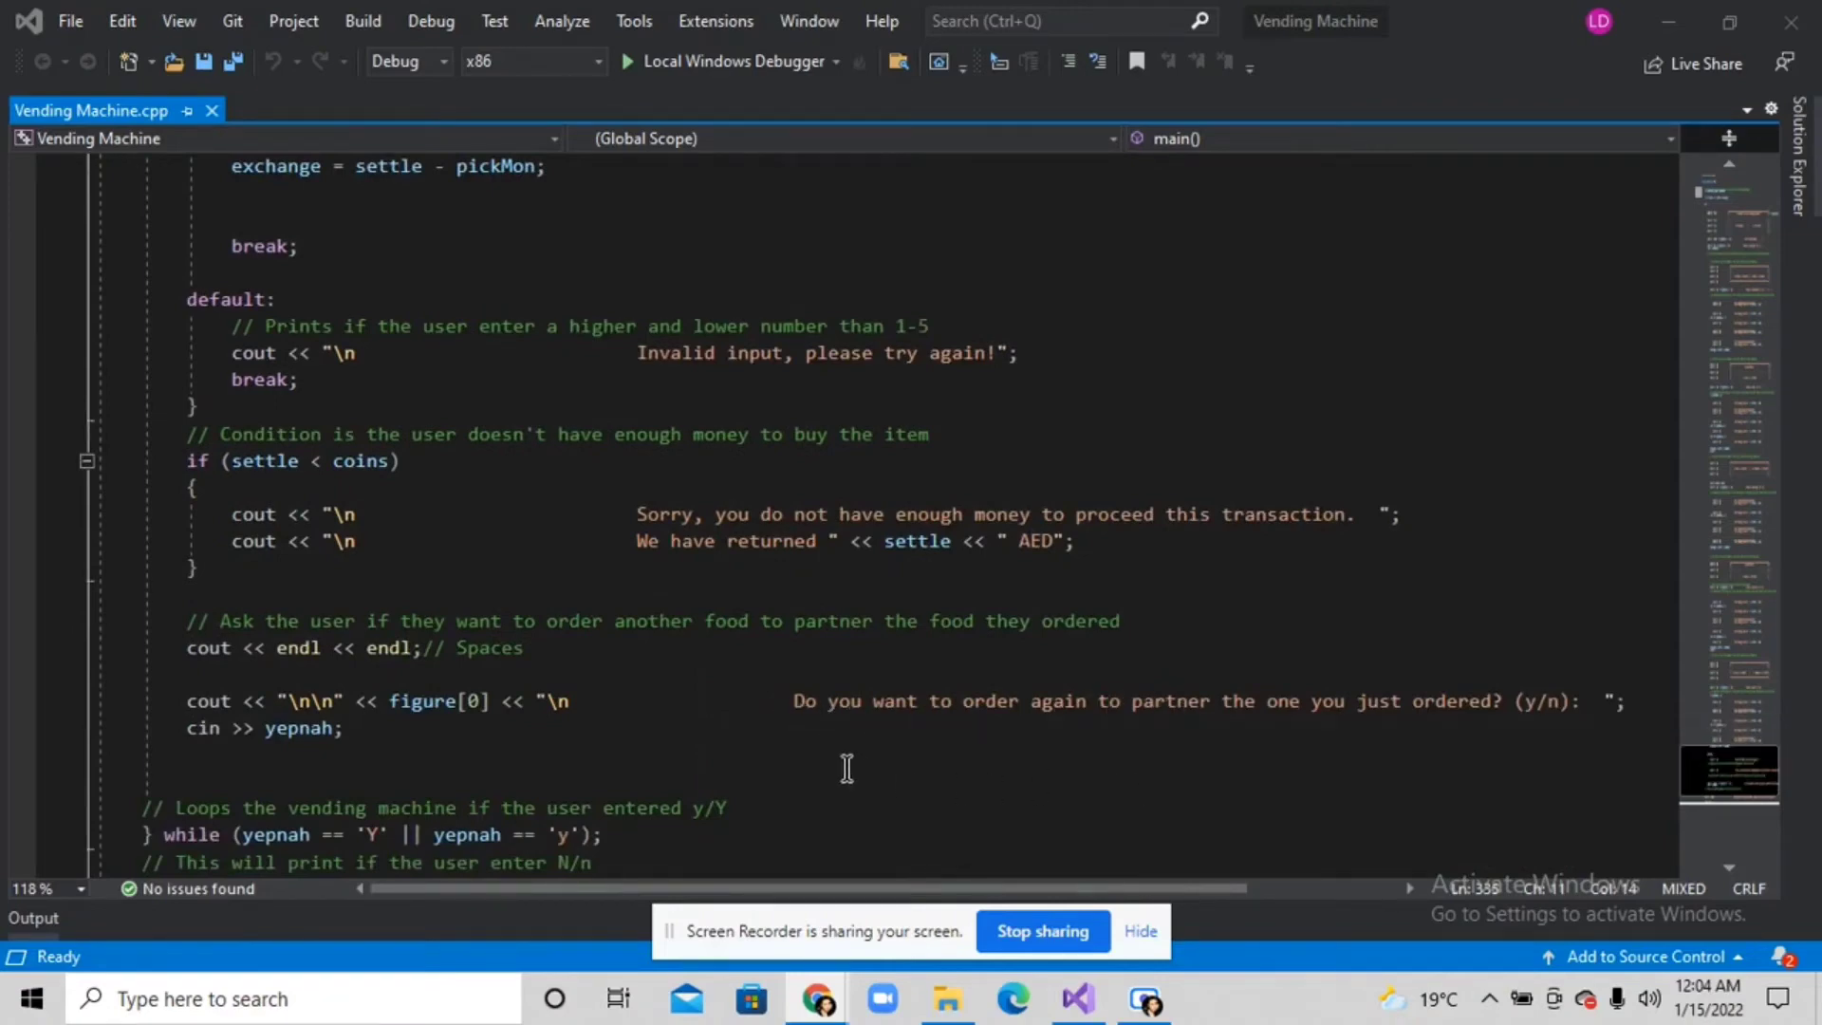
scroll(down, 3)
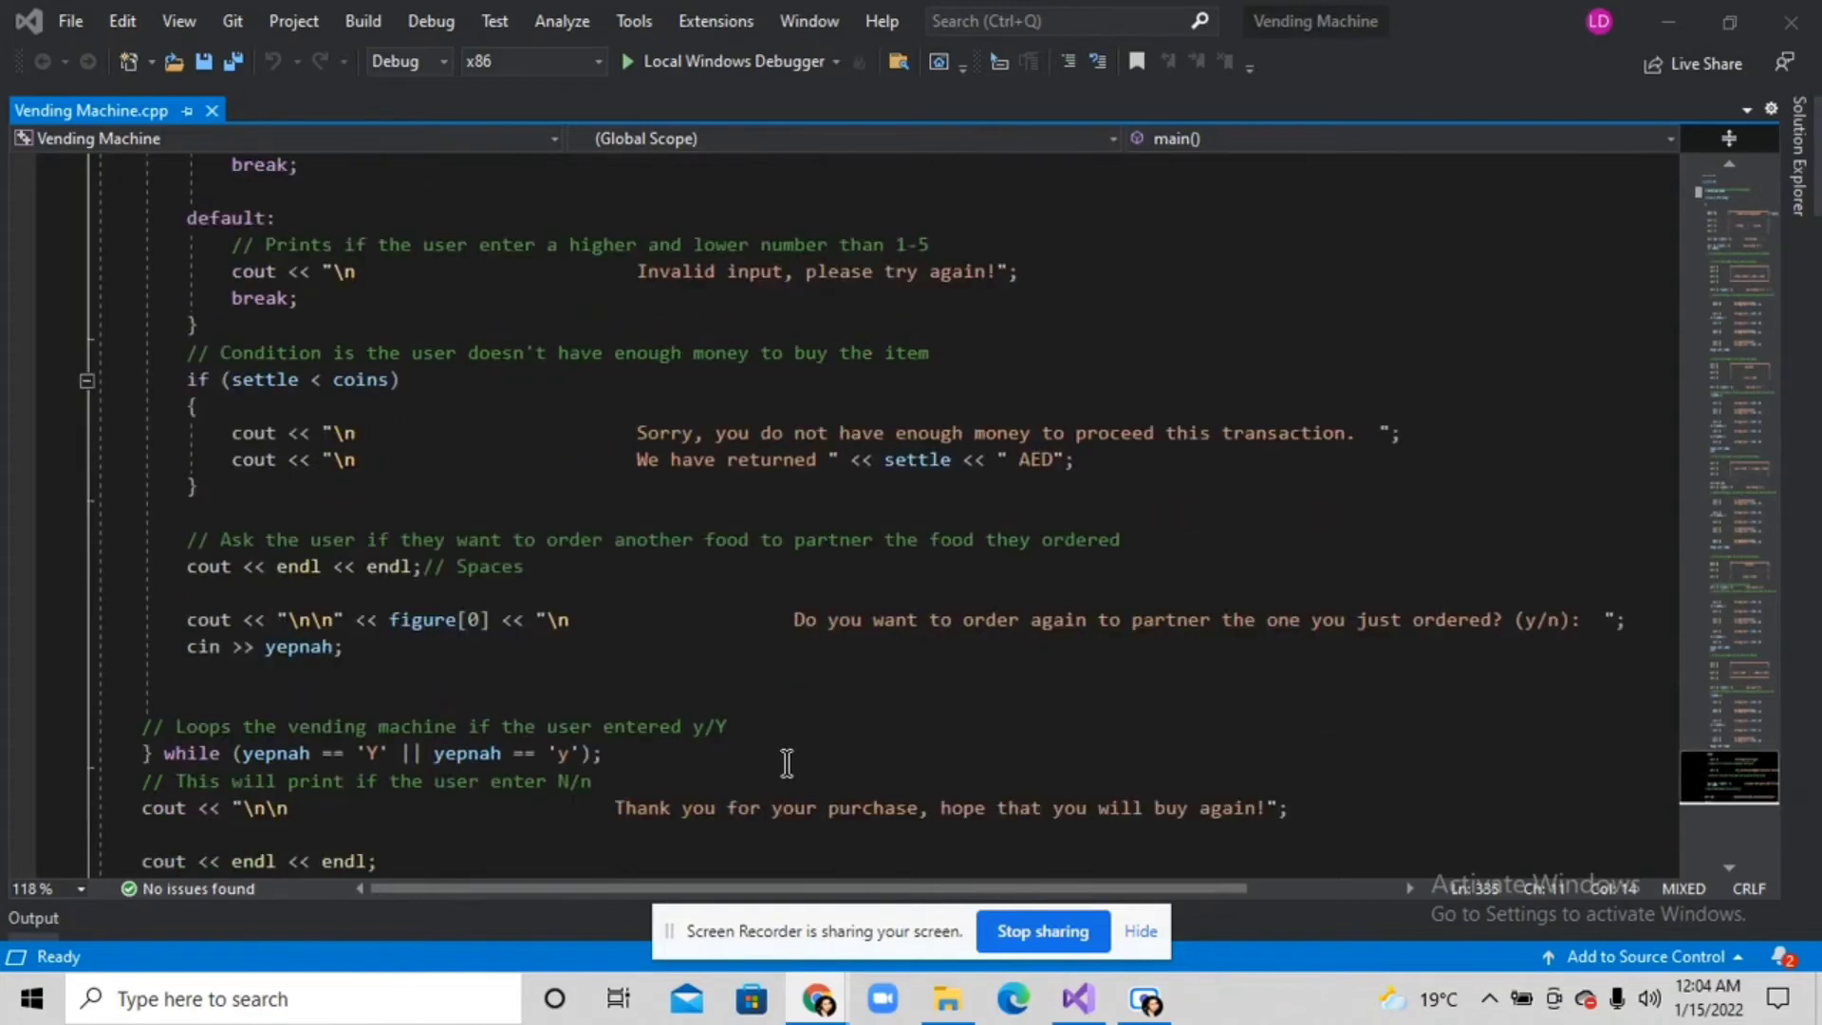
scroll(down, 3)
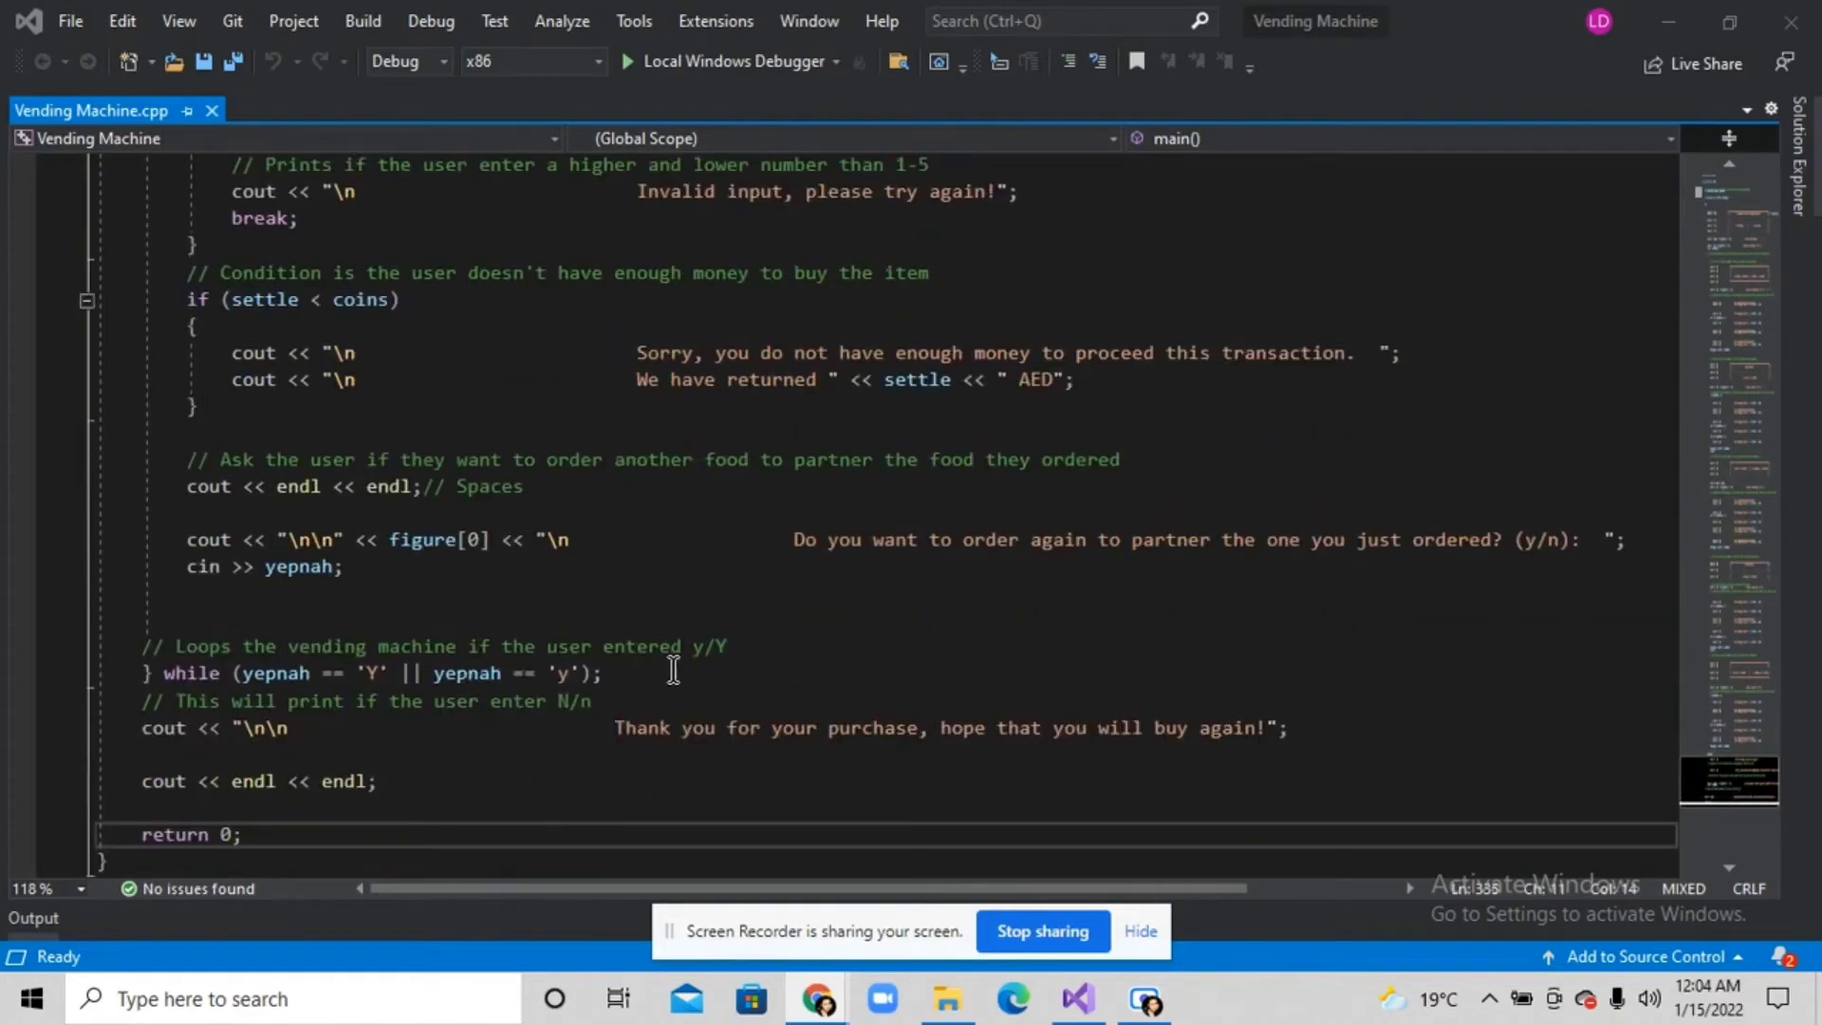
mouse_move(735, 352)
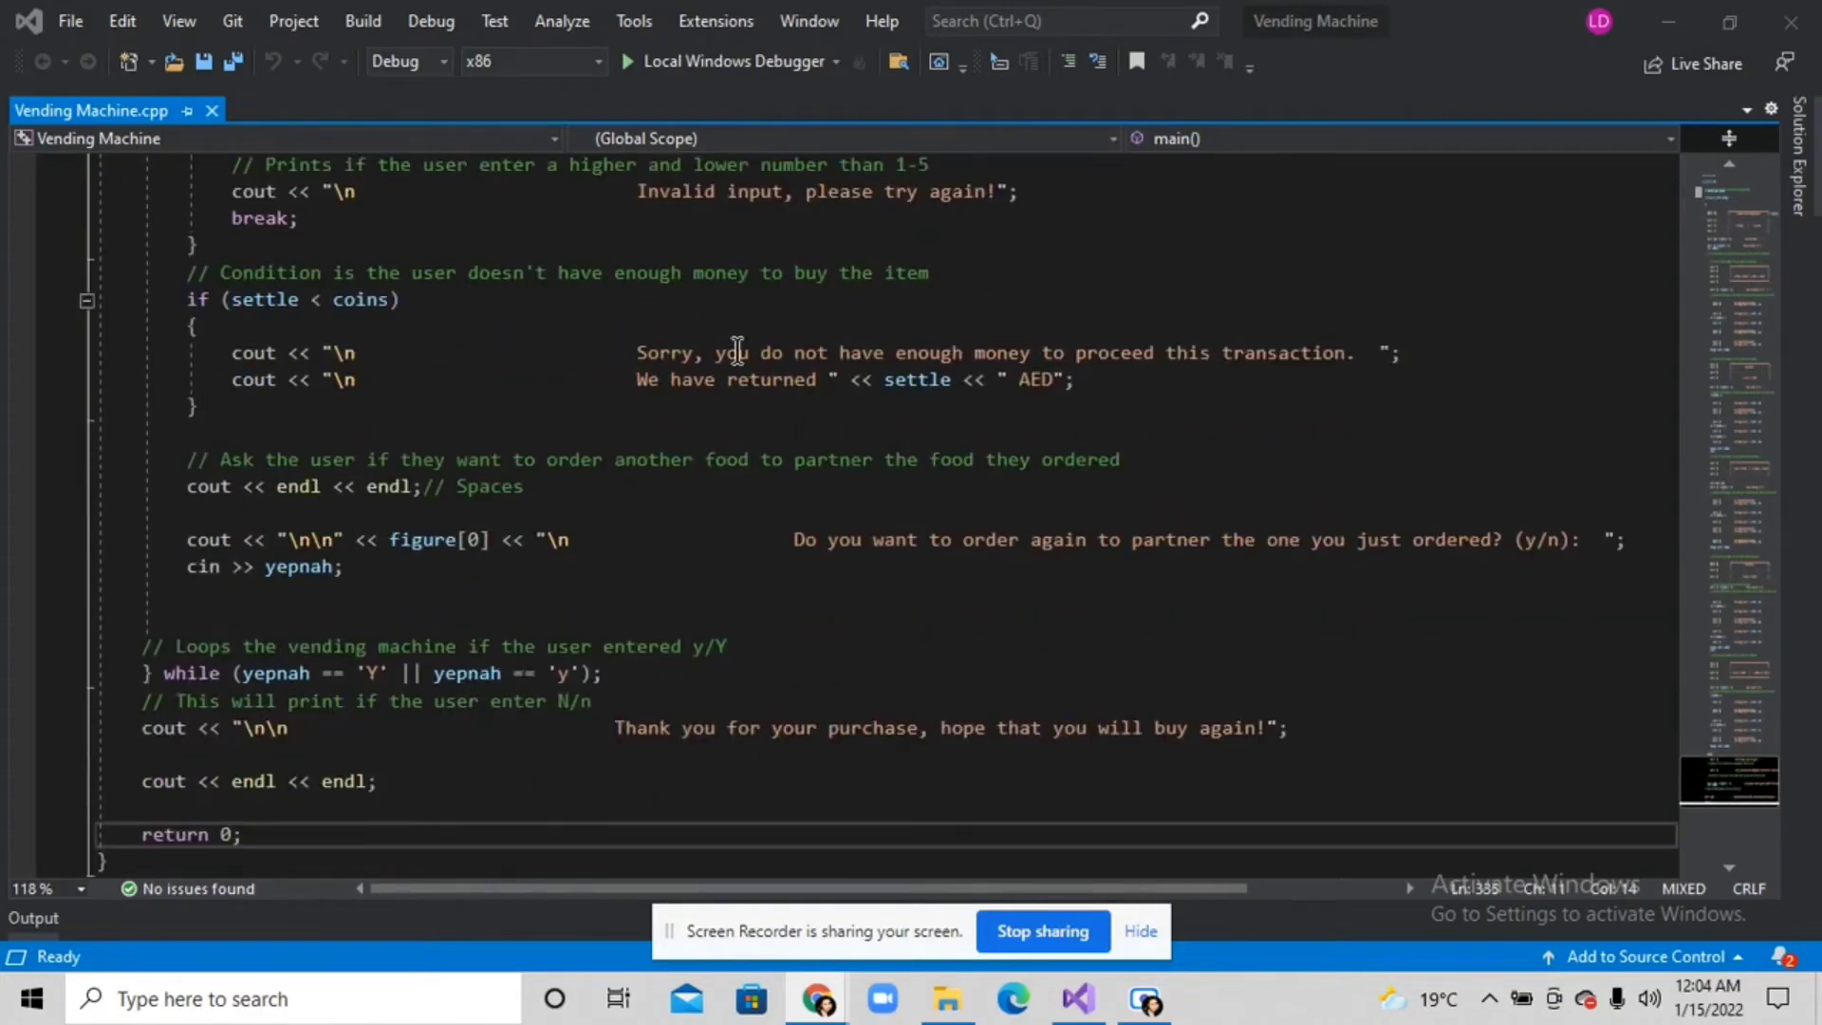
mouse_move(1019, 599)
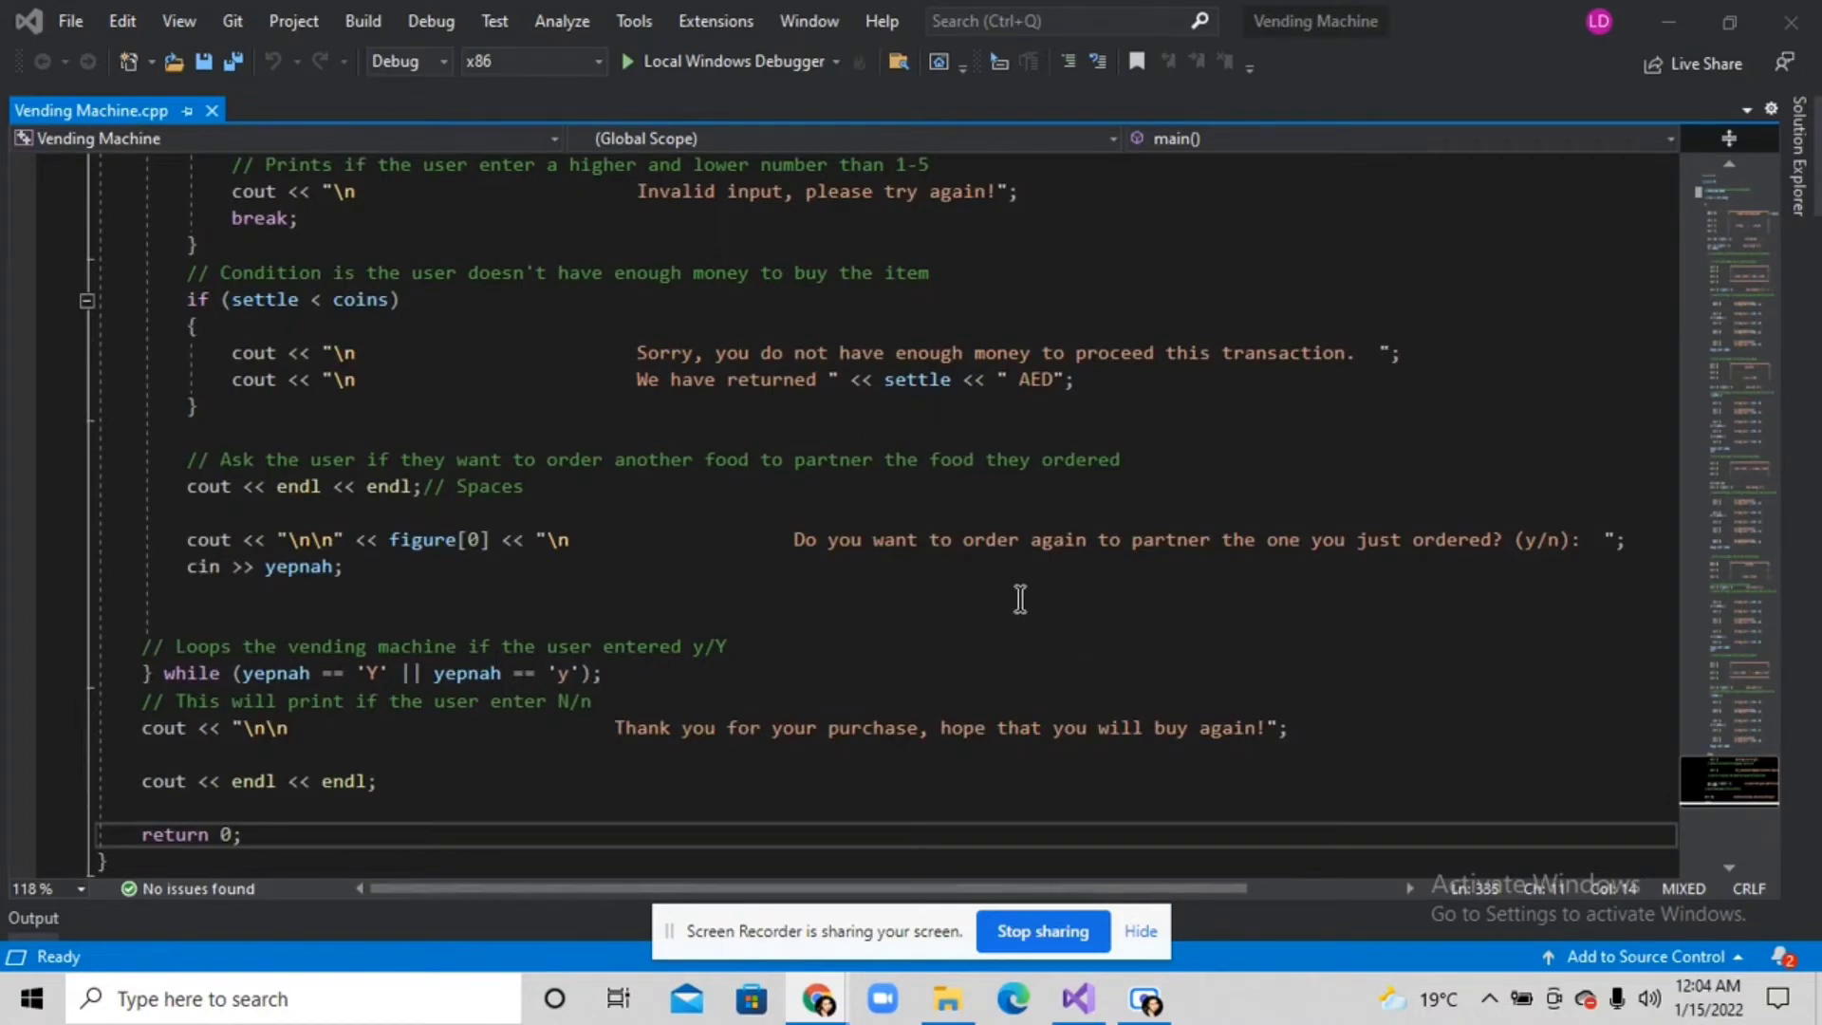
mouse_move(837, 539)
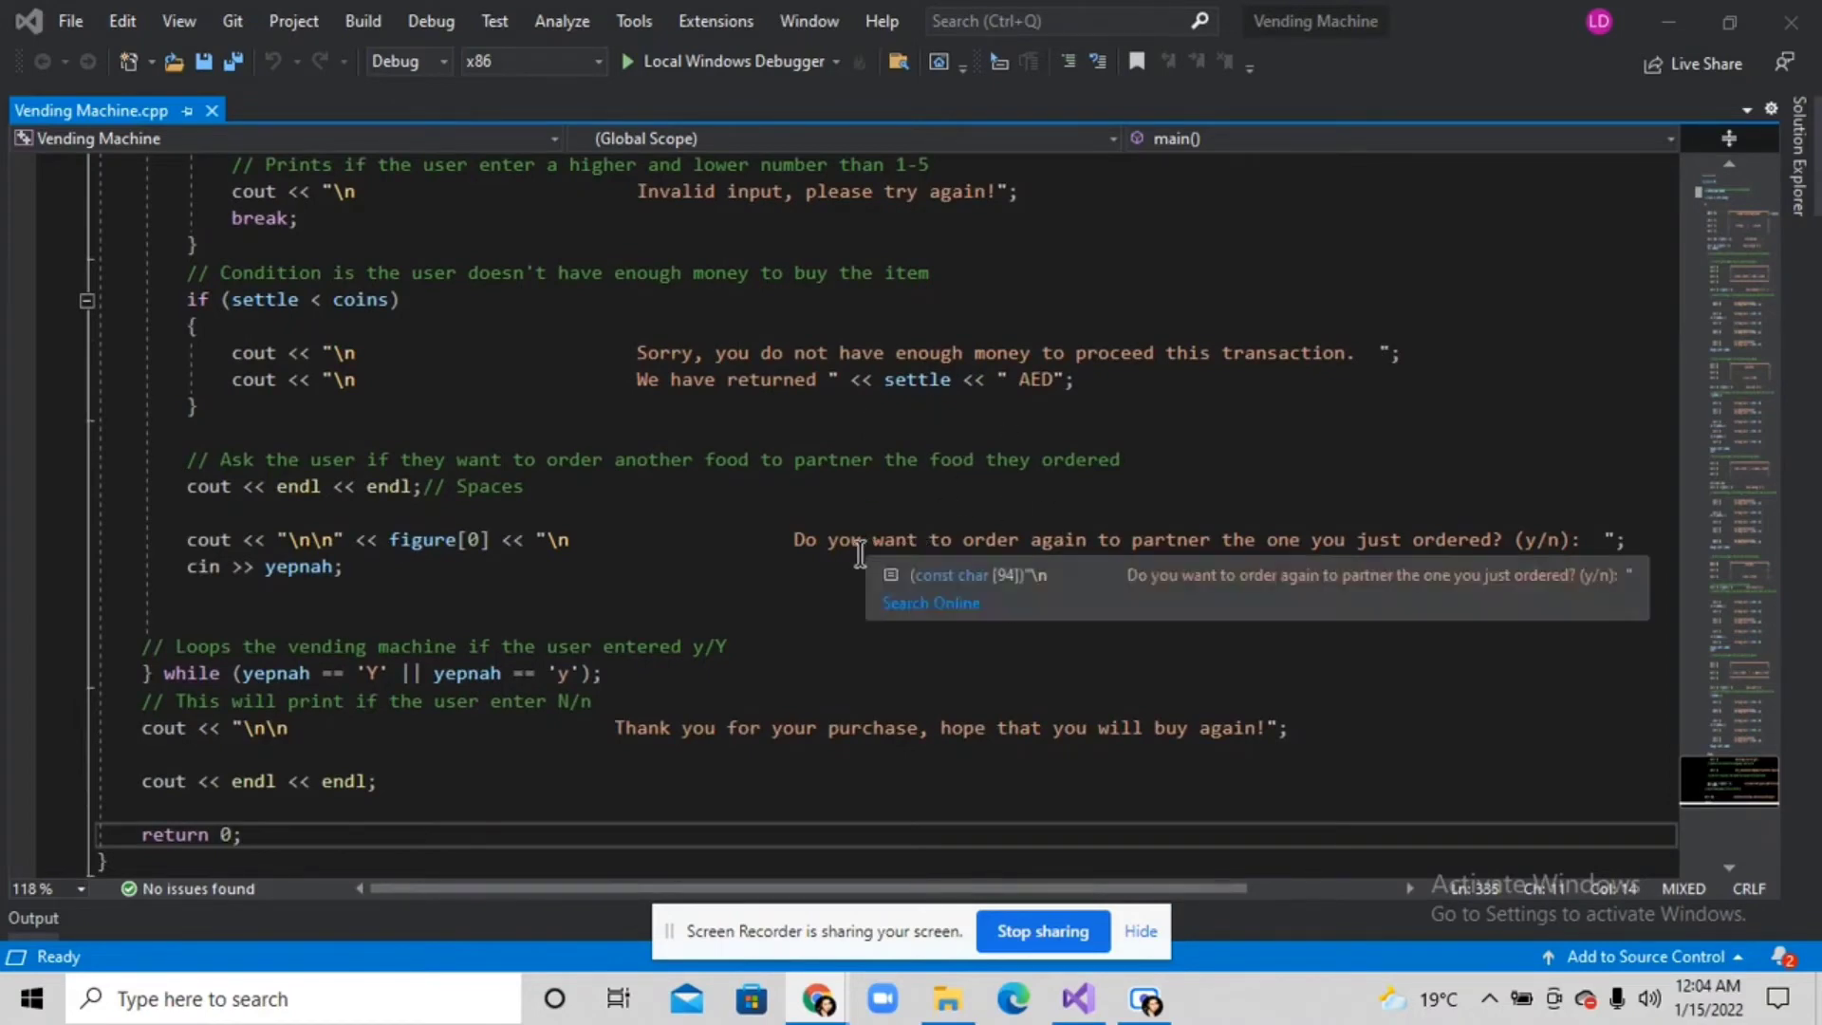
mouse_move(987, 586)
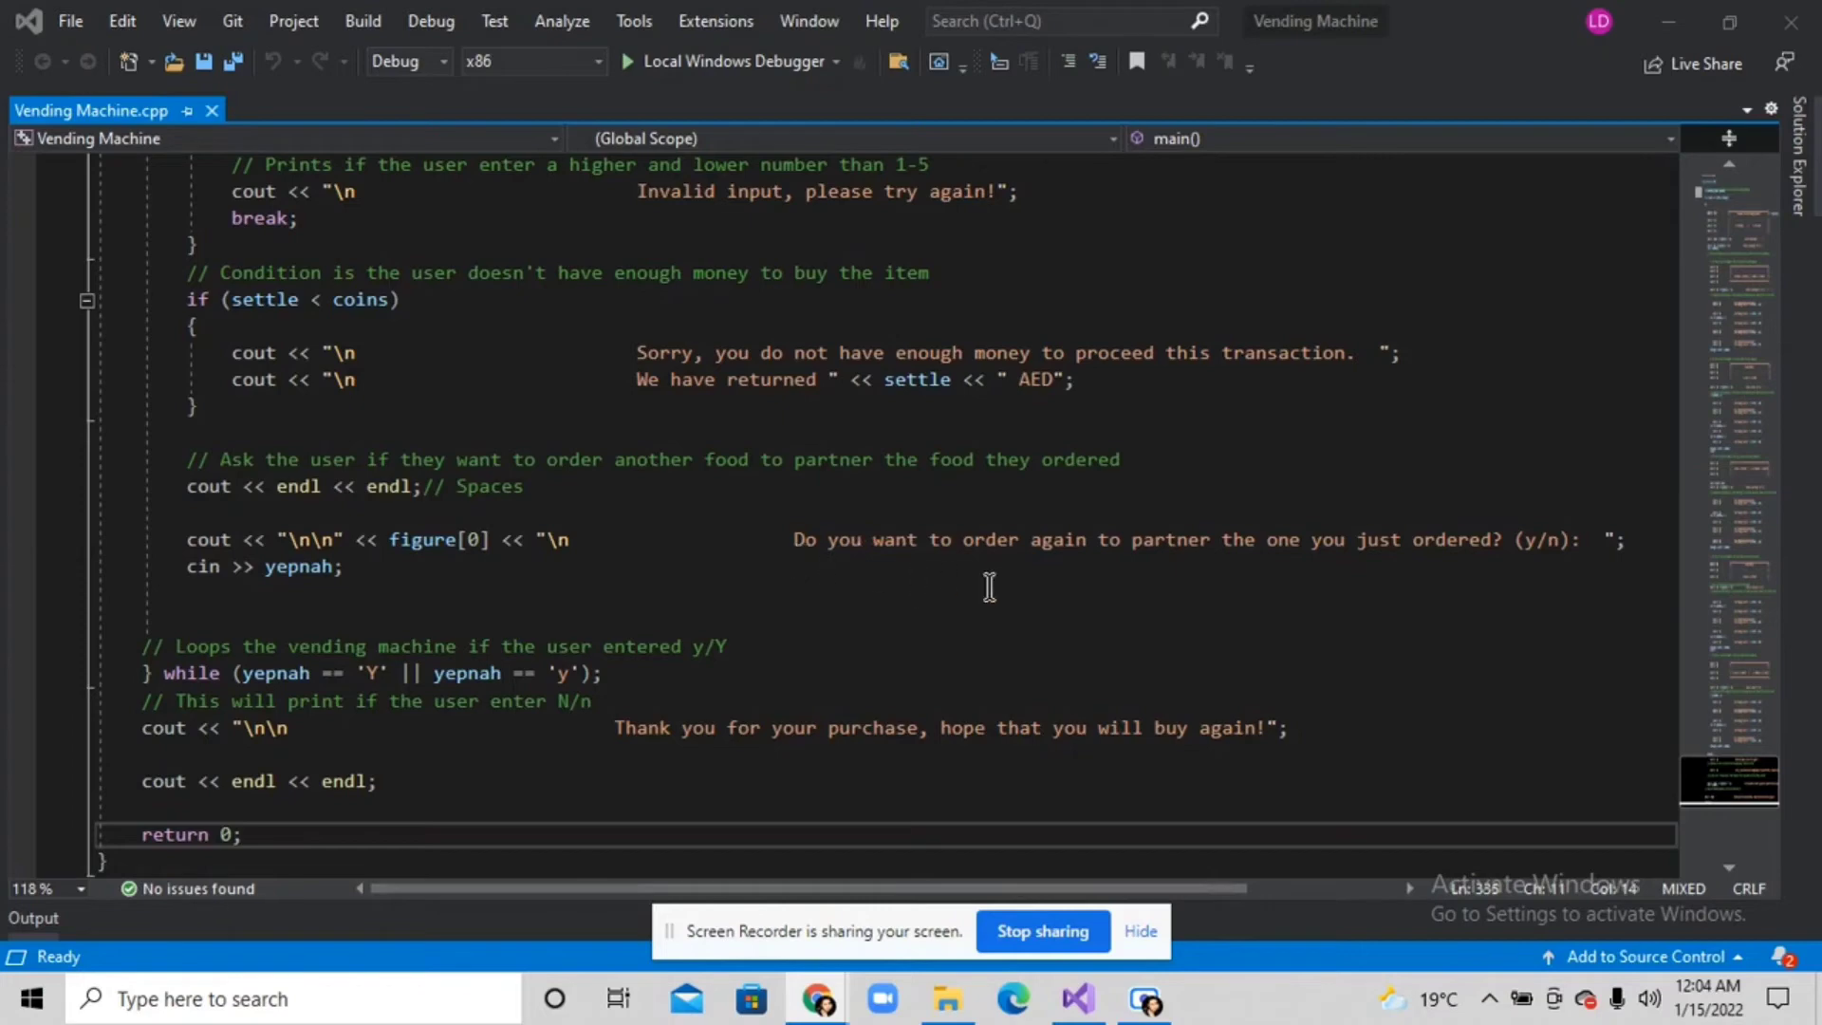
mouse_move(835, 561)
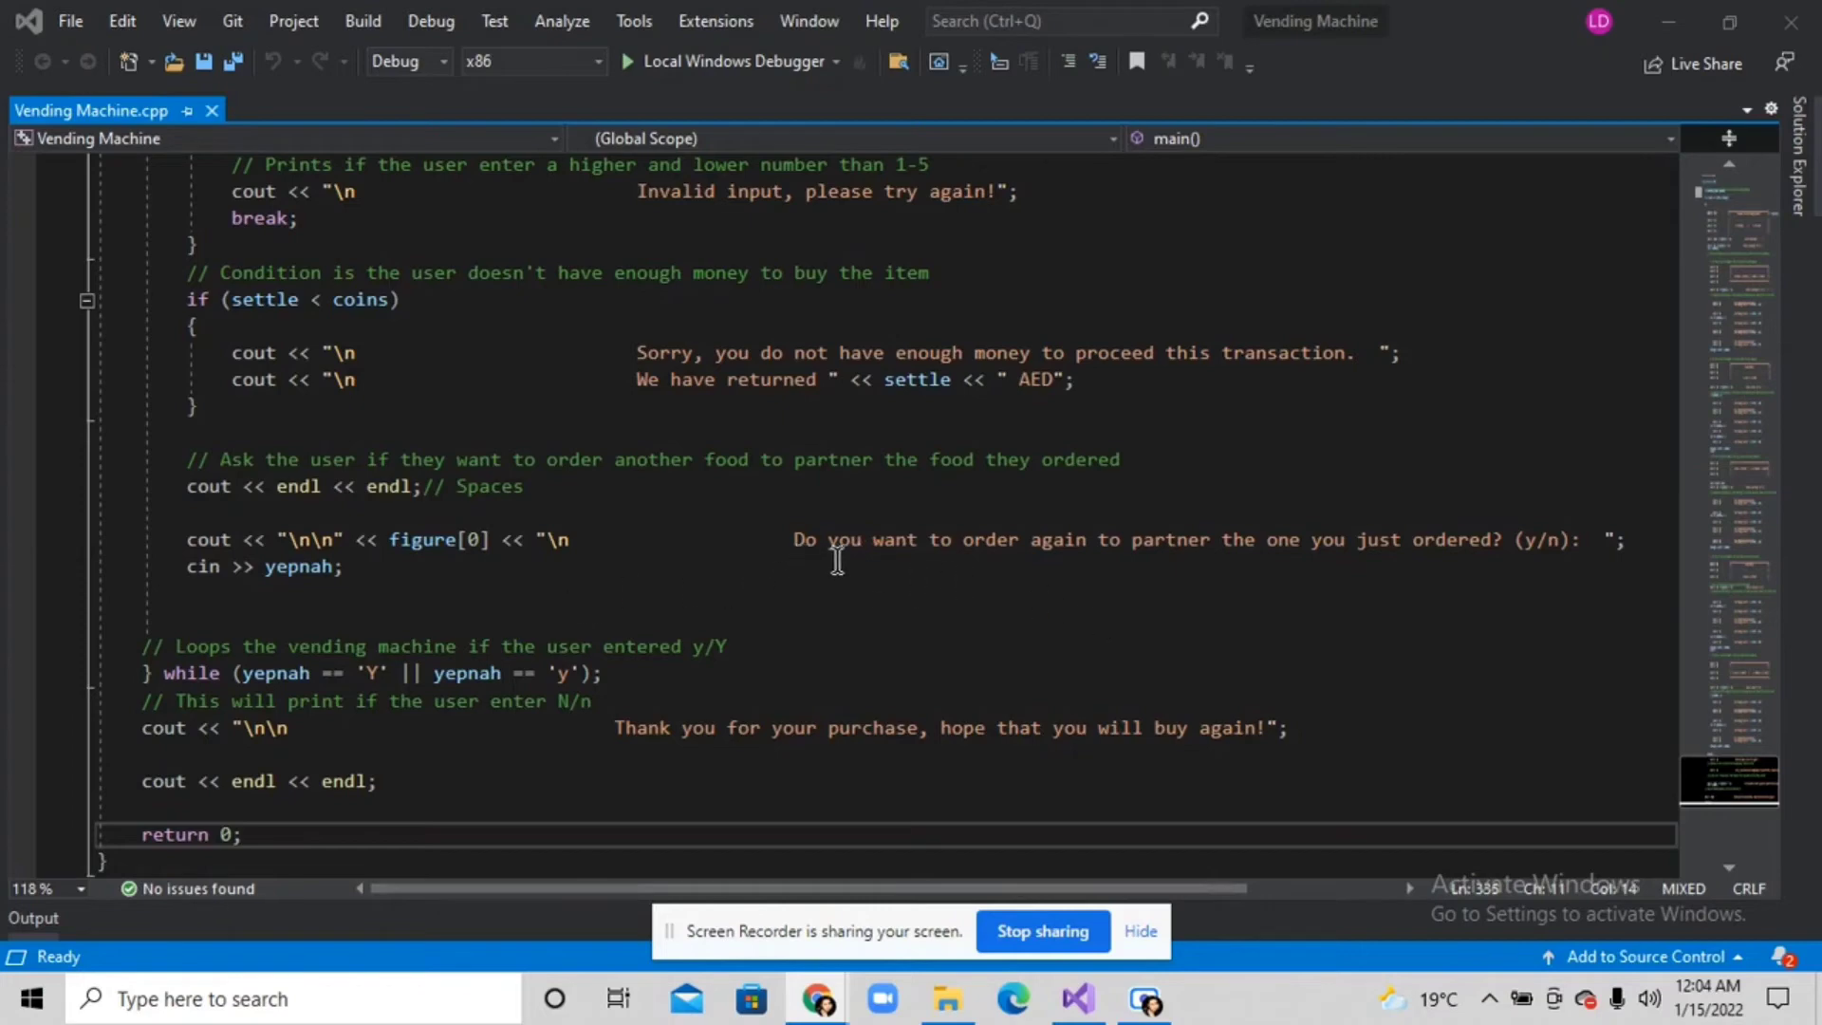
mouse_move(530, 717)
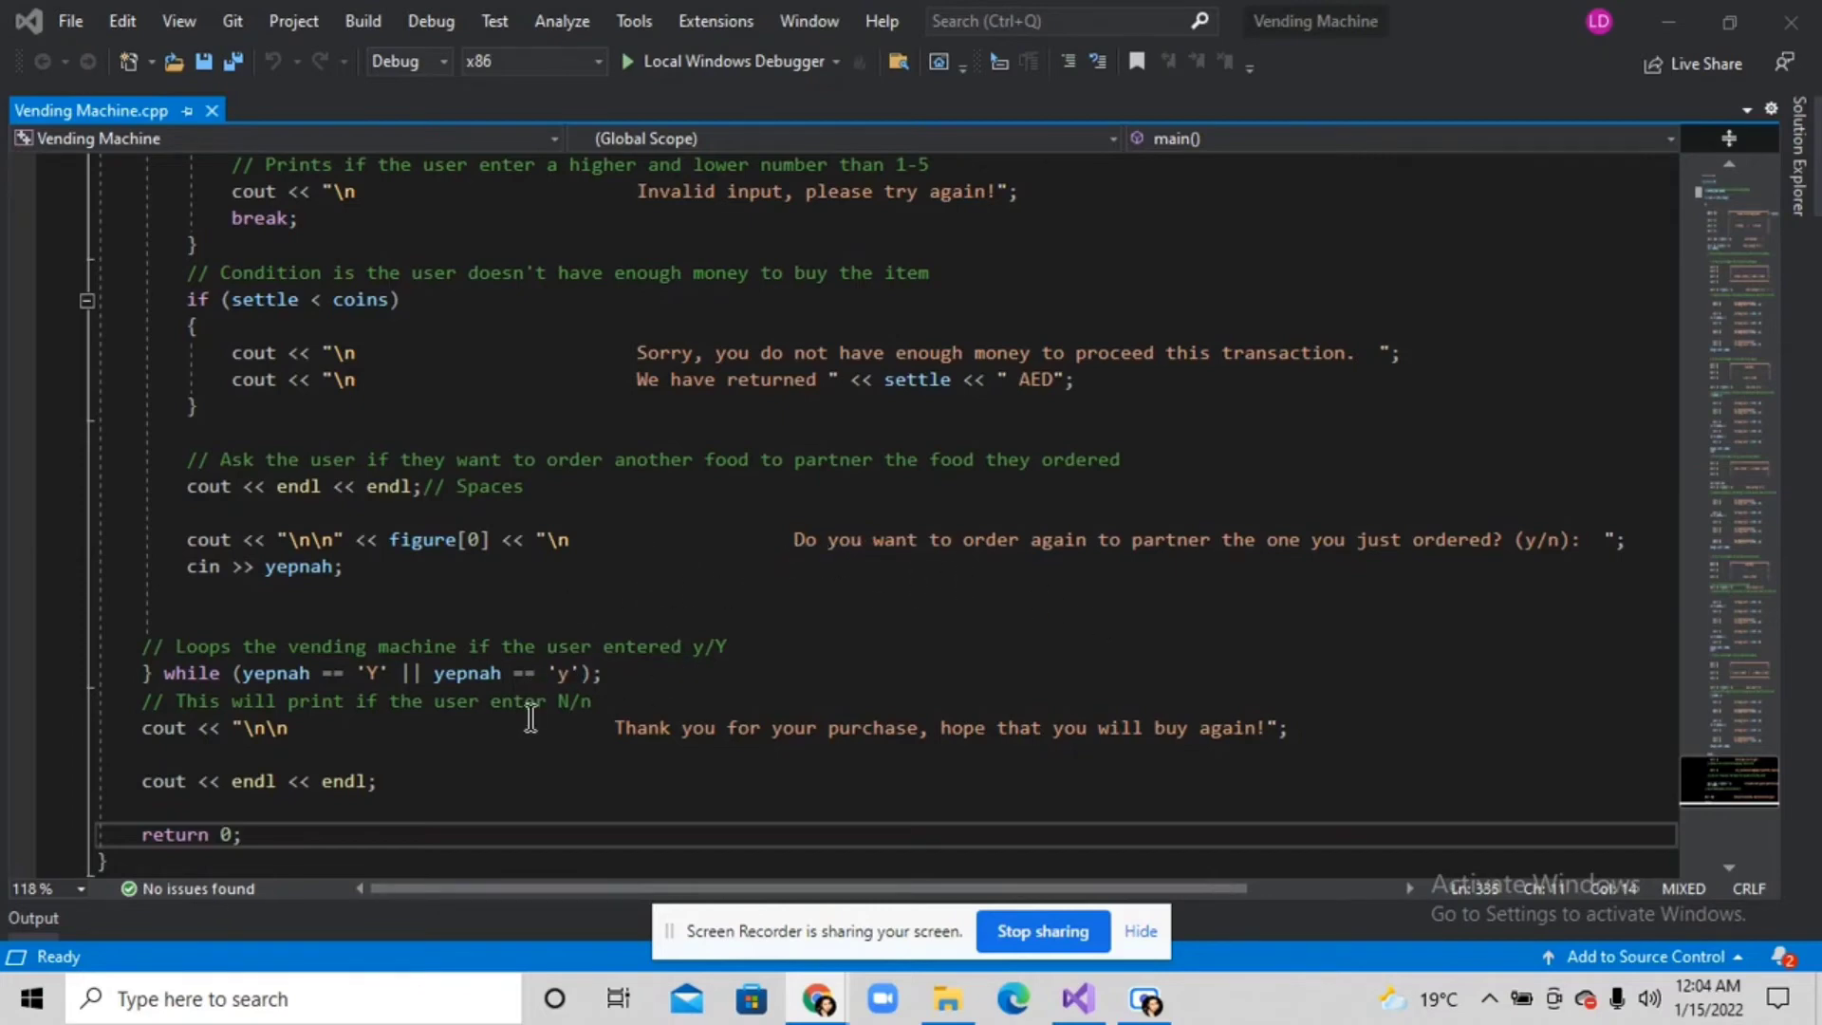
mouse_move(651, 756)
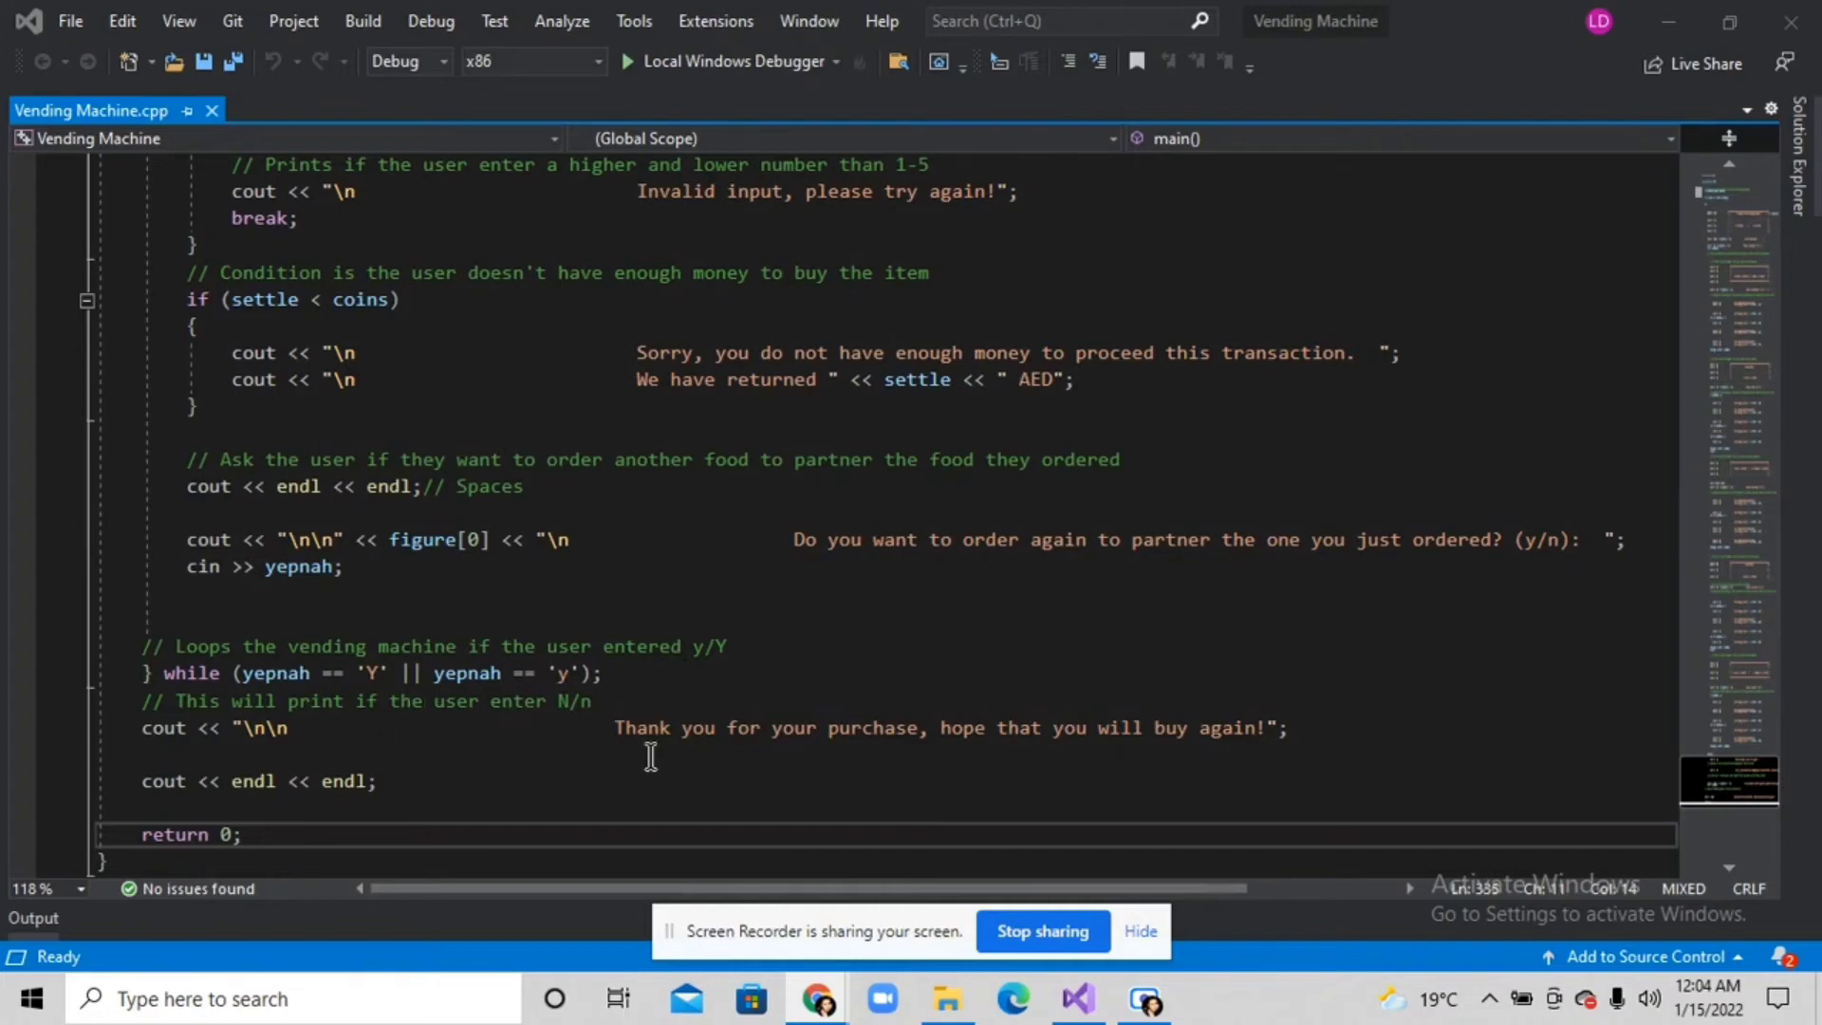
mouse_move(802, 680)
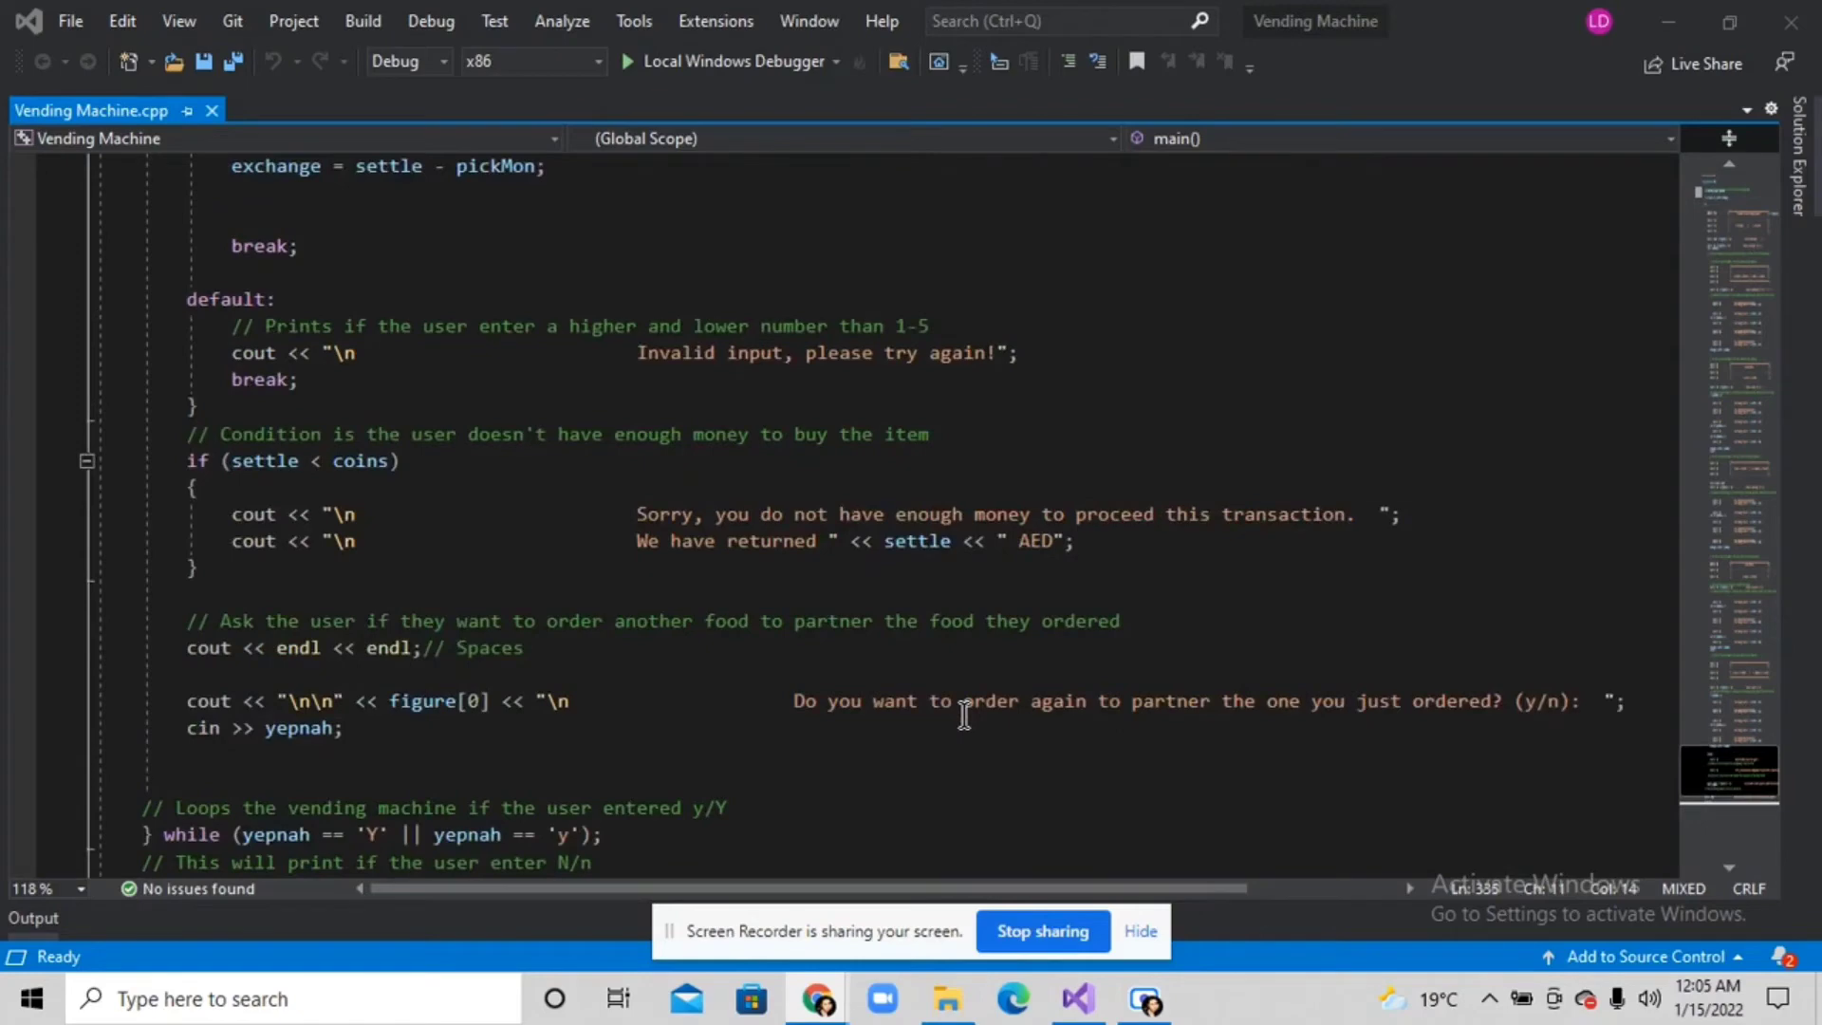
mouse_move(1016, 485)
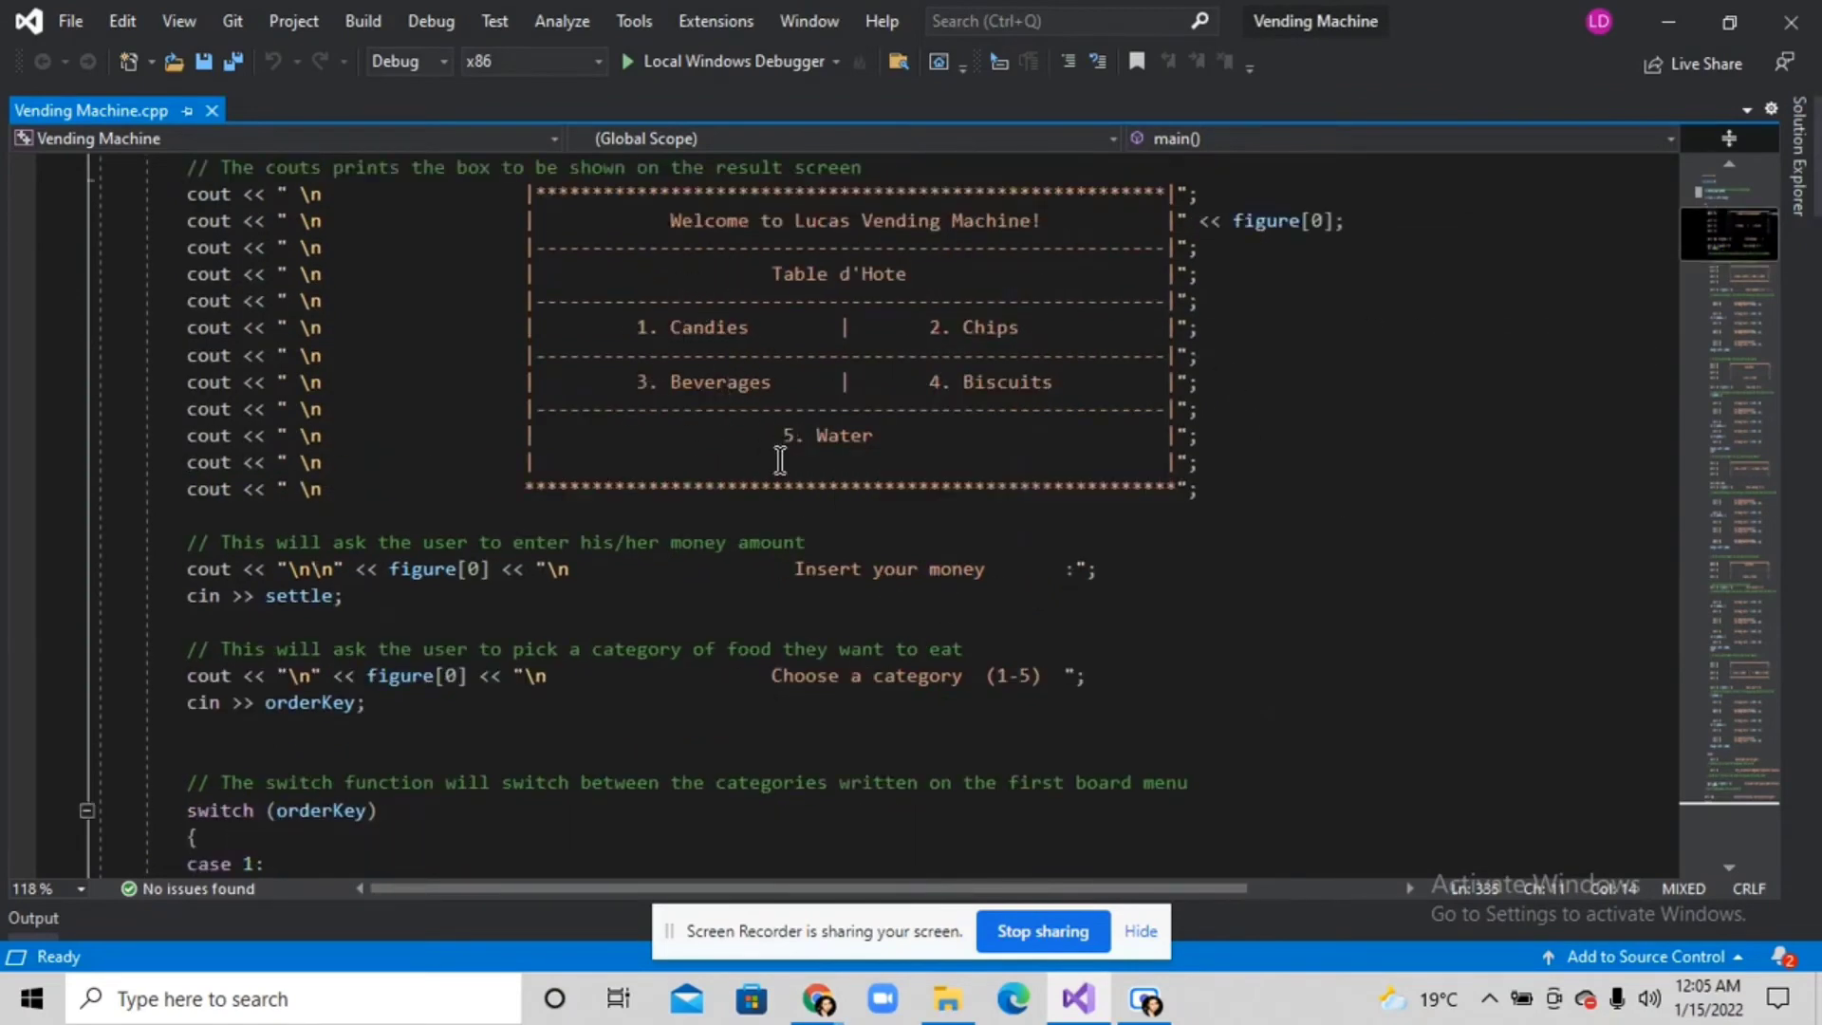
mouse_move(653, 317)
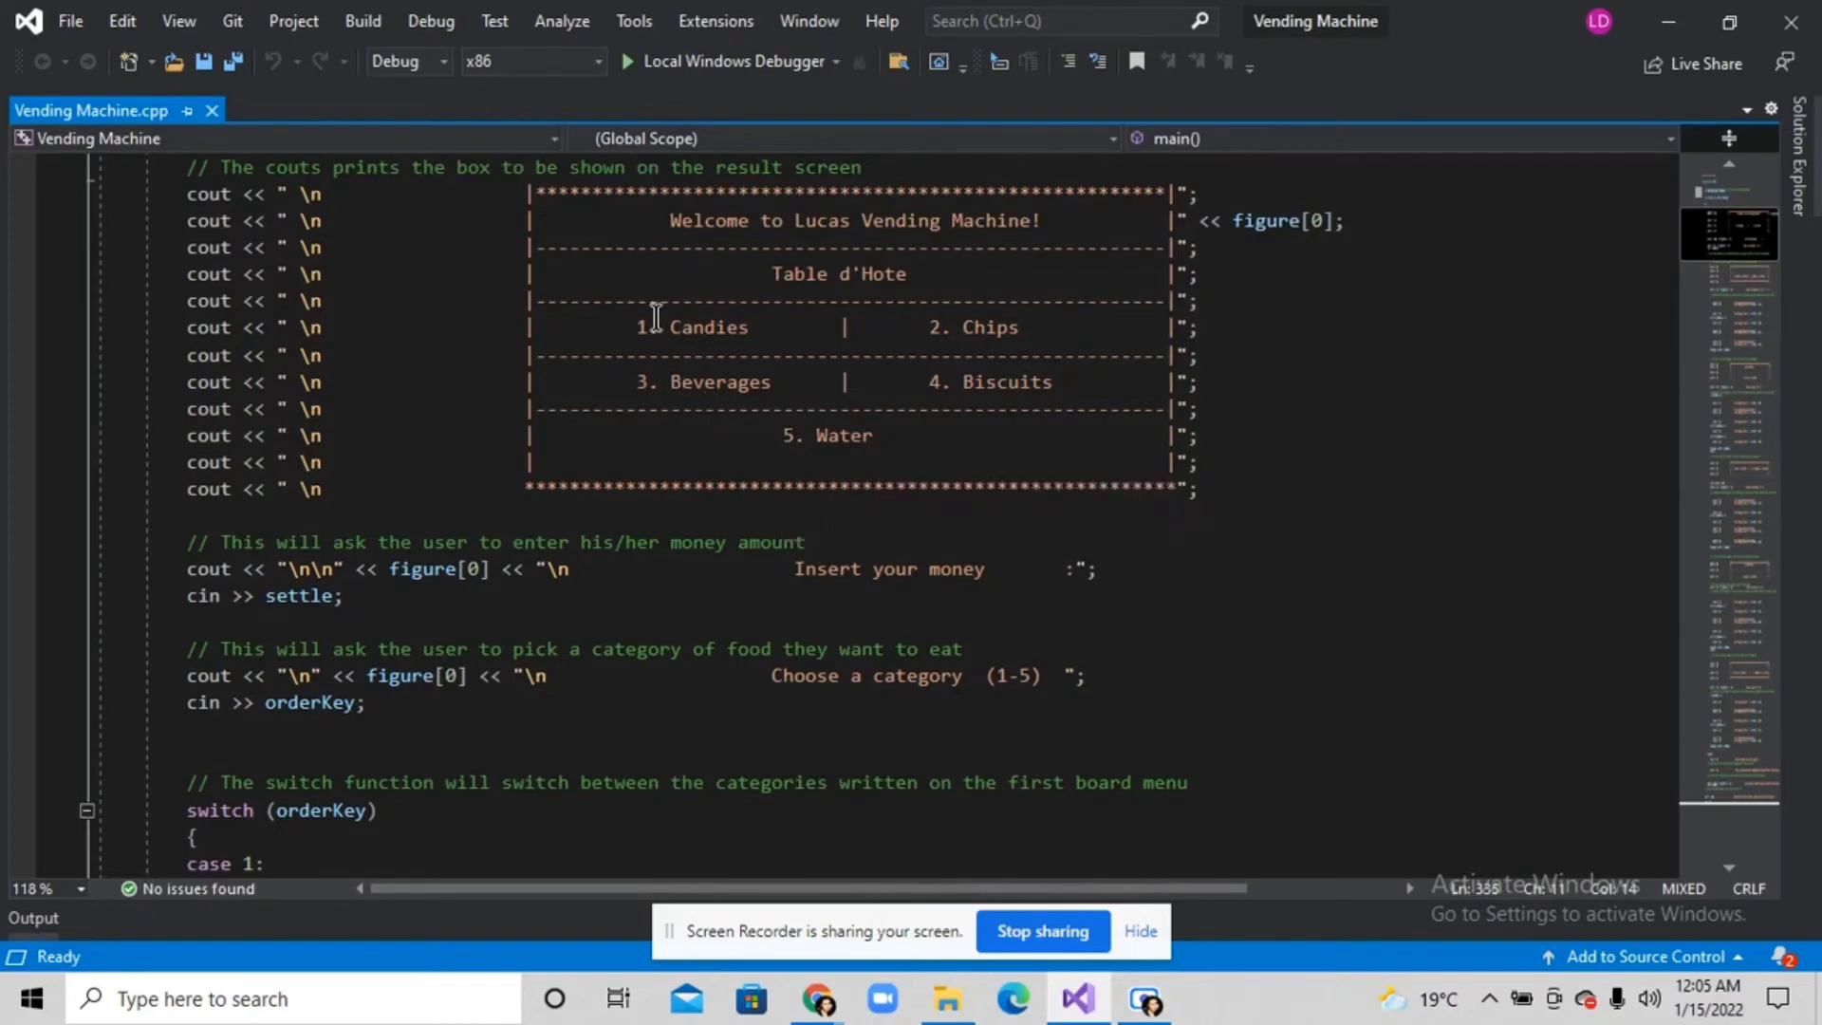
scroll(down, 3)
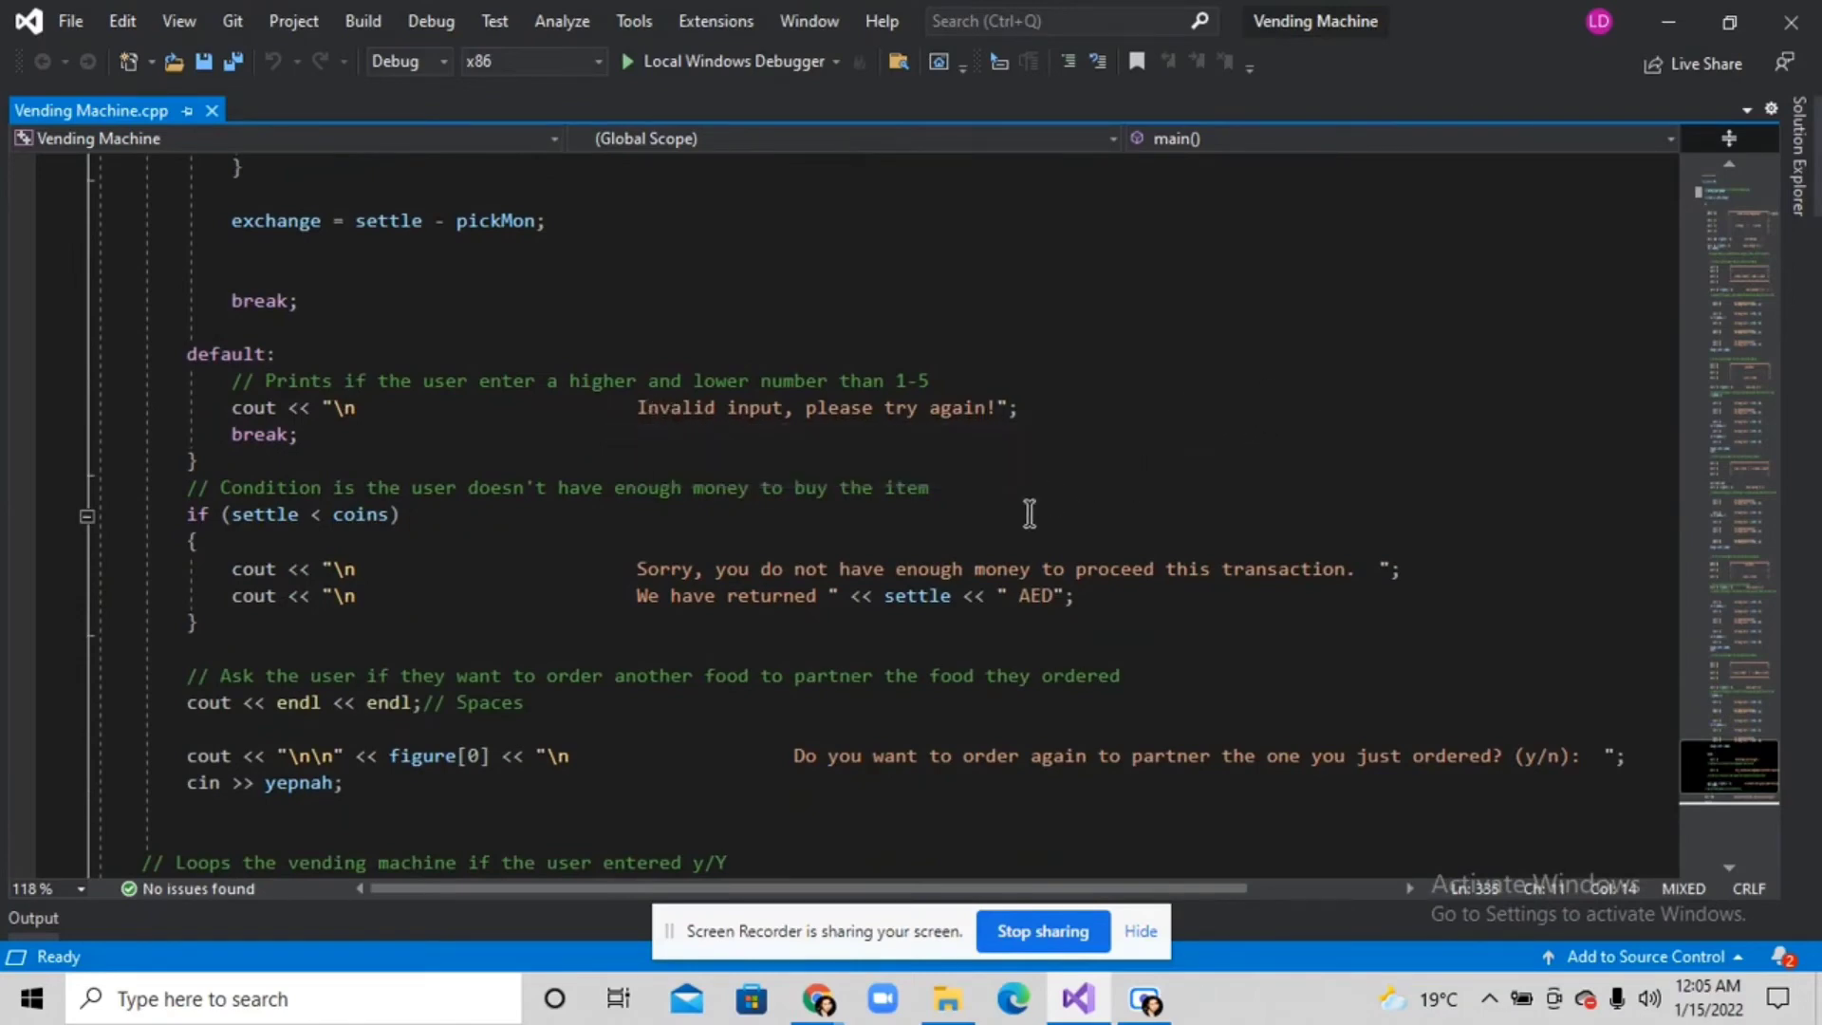
mouse_move(1122, 569)
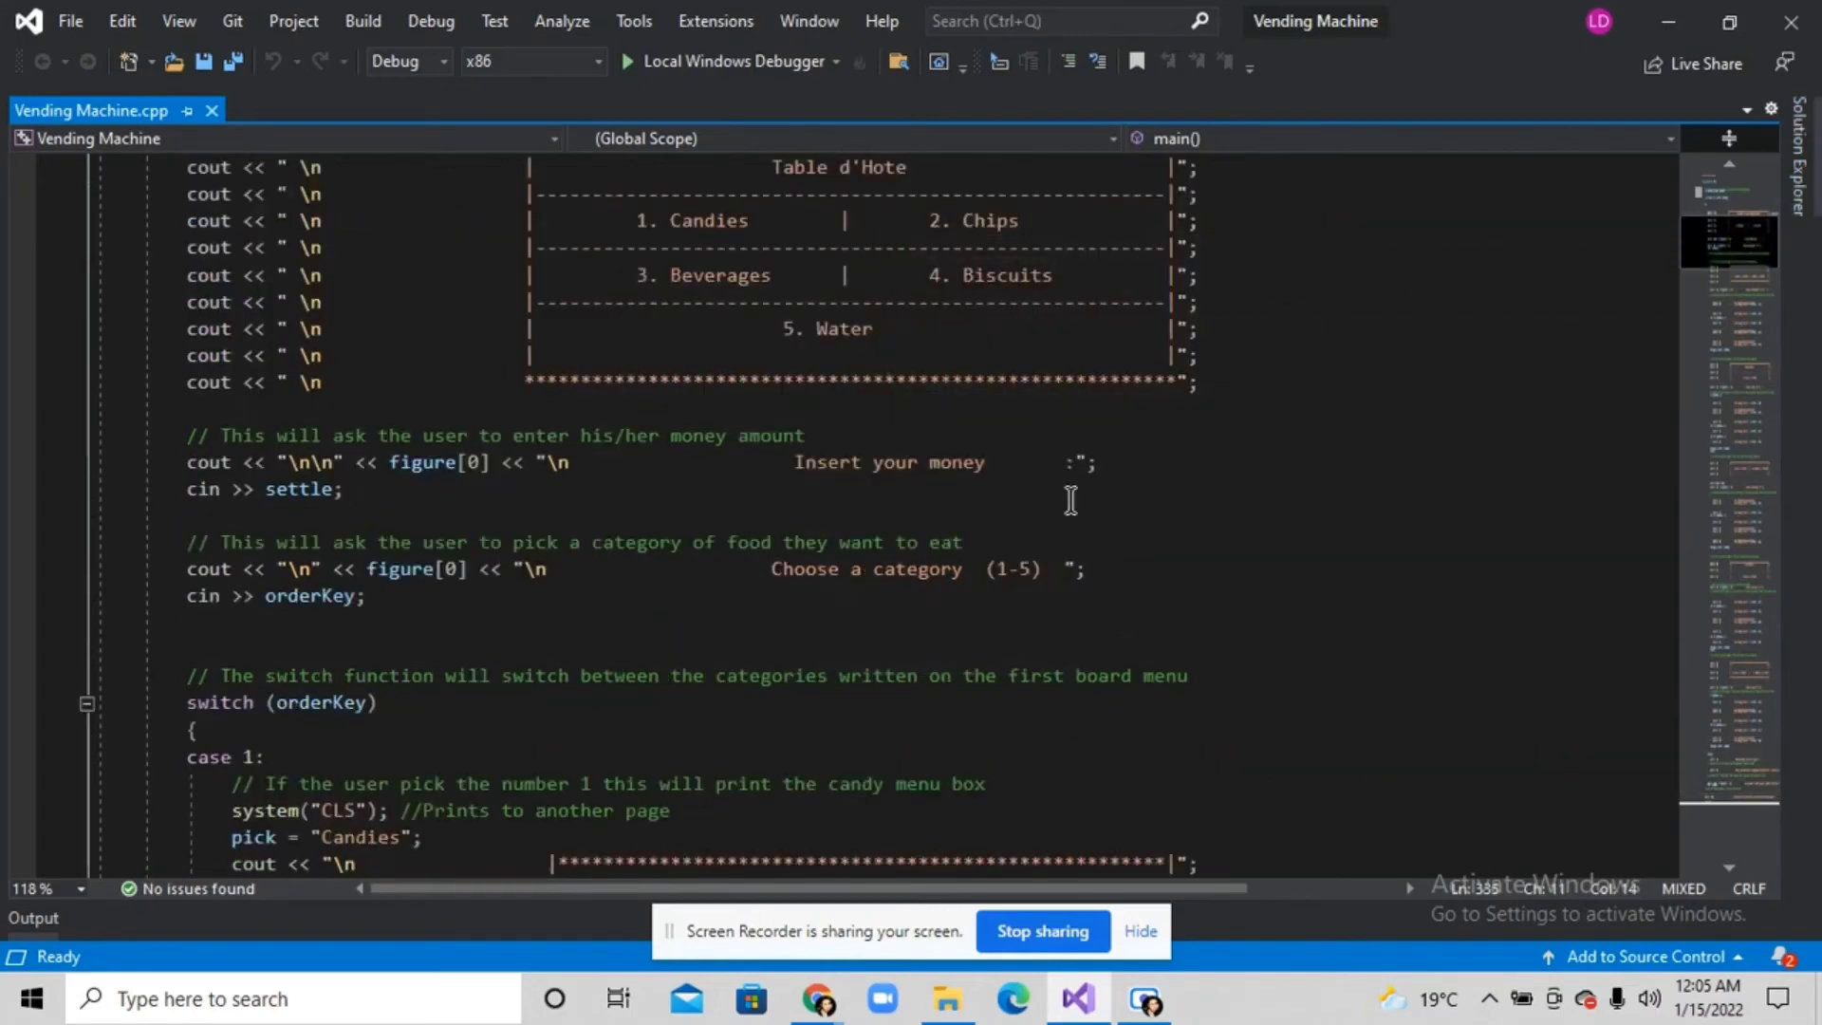
mouse_move(1044, 475)
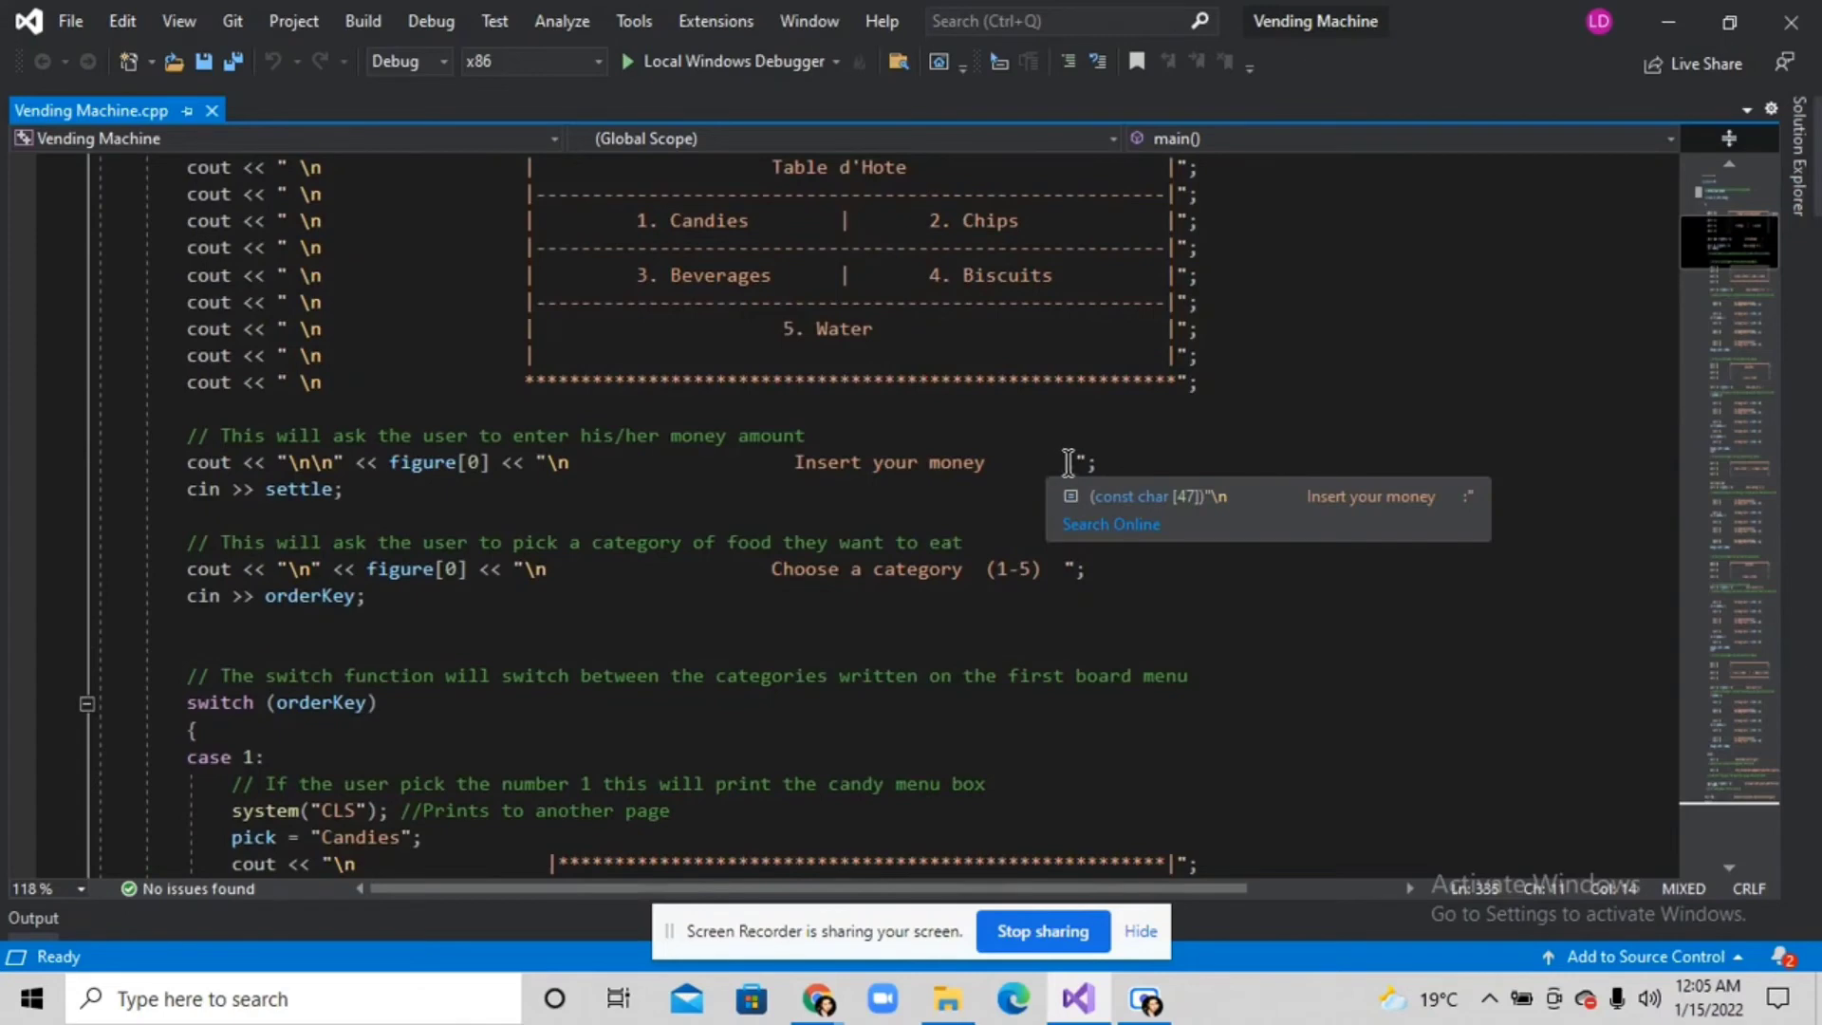
scroll(down, 3)
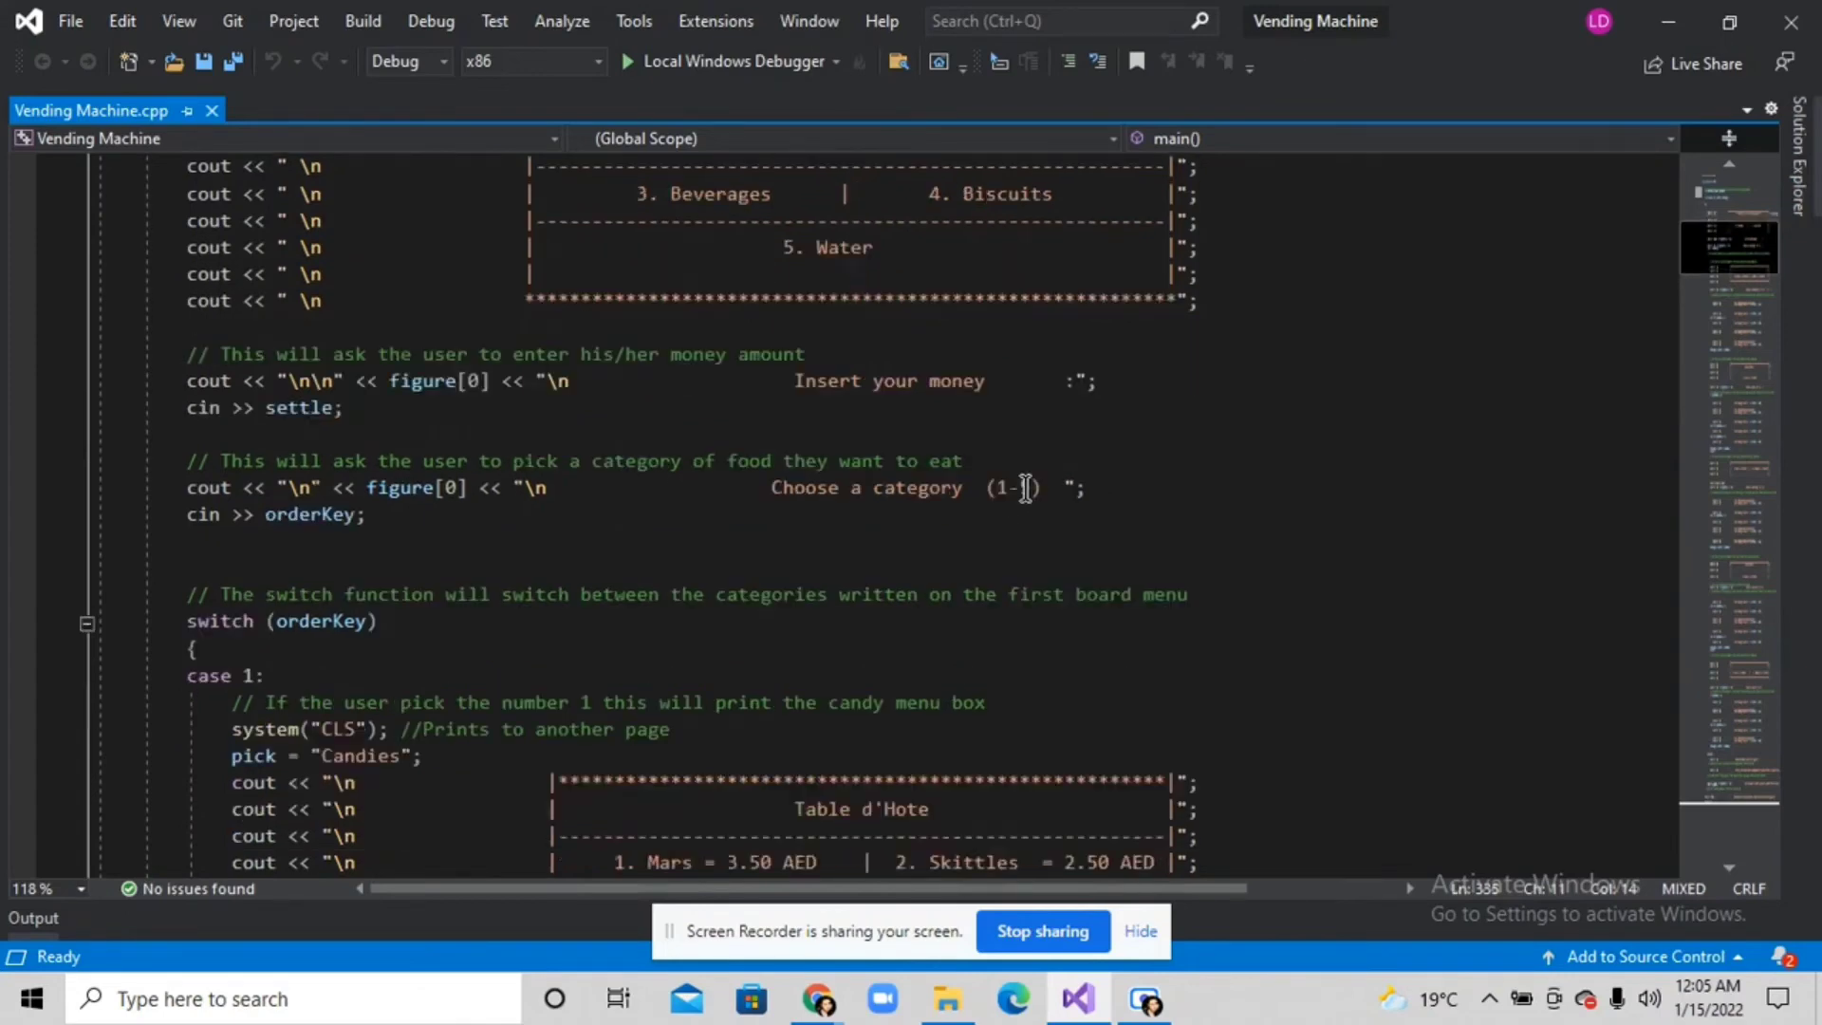
scroll(down, 3)
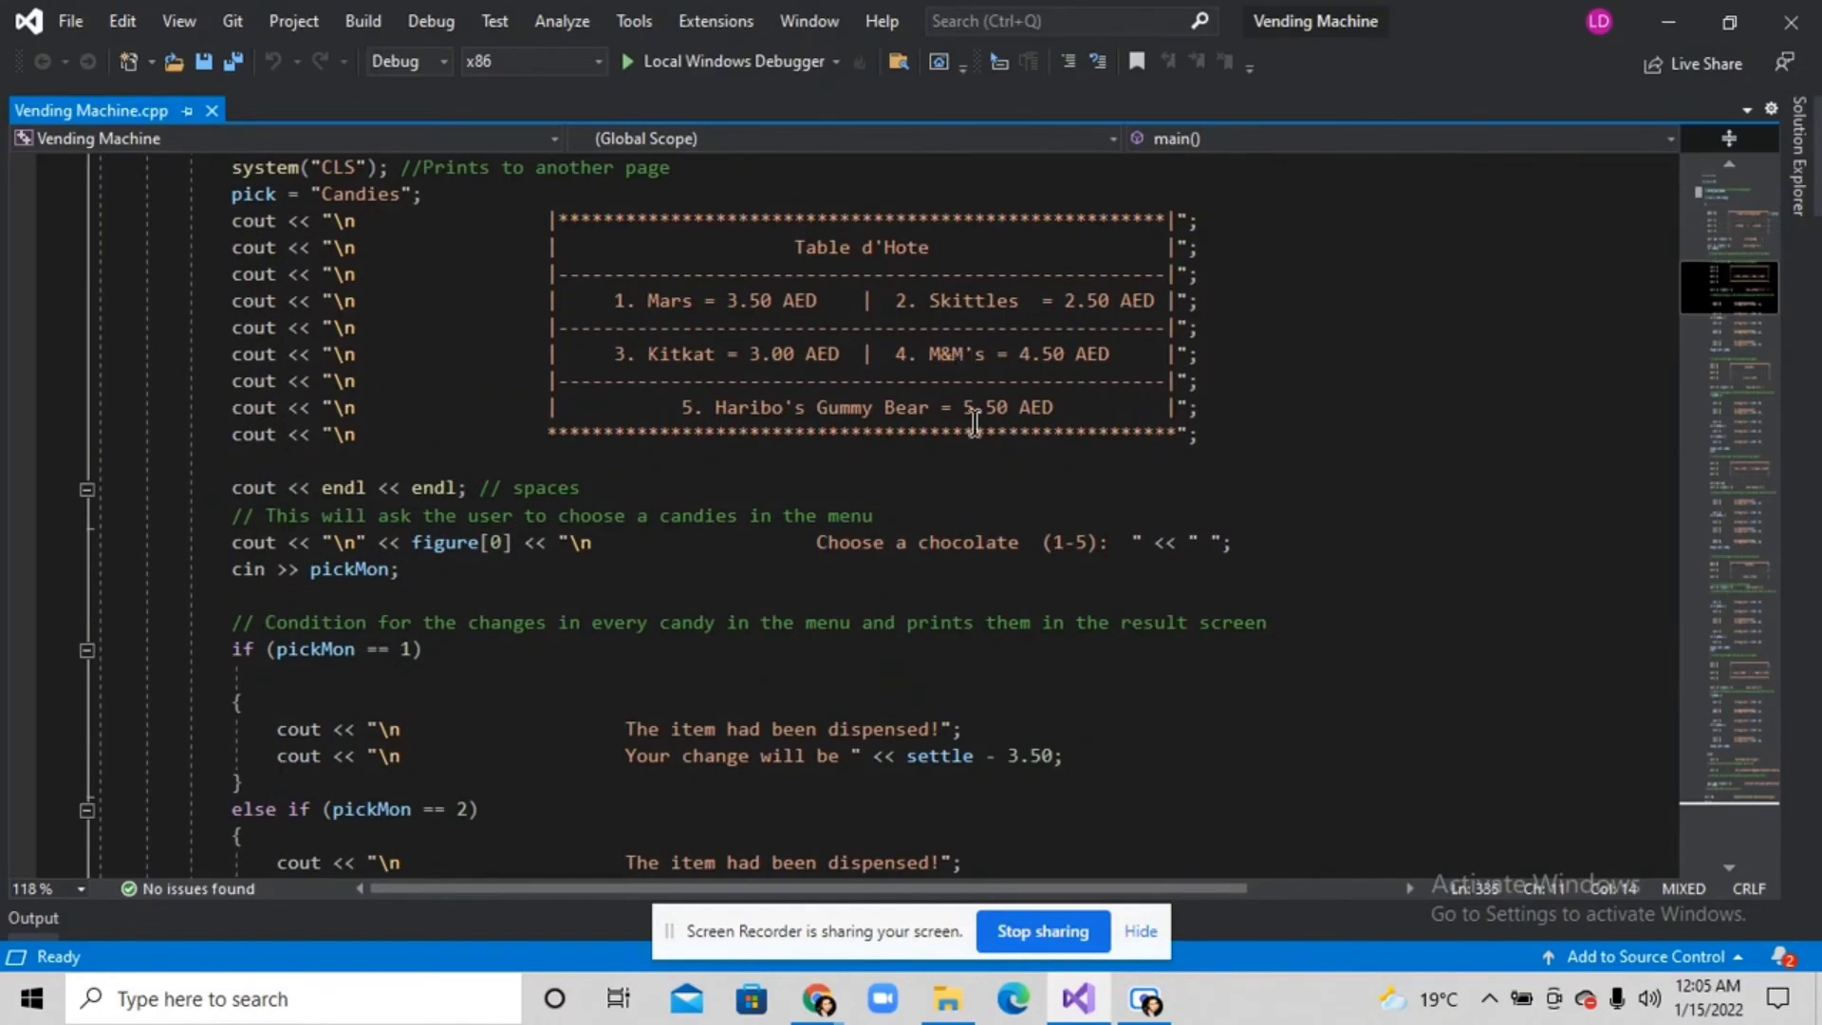
mouse_move(941, 398)
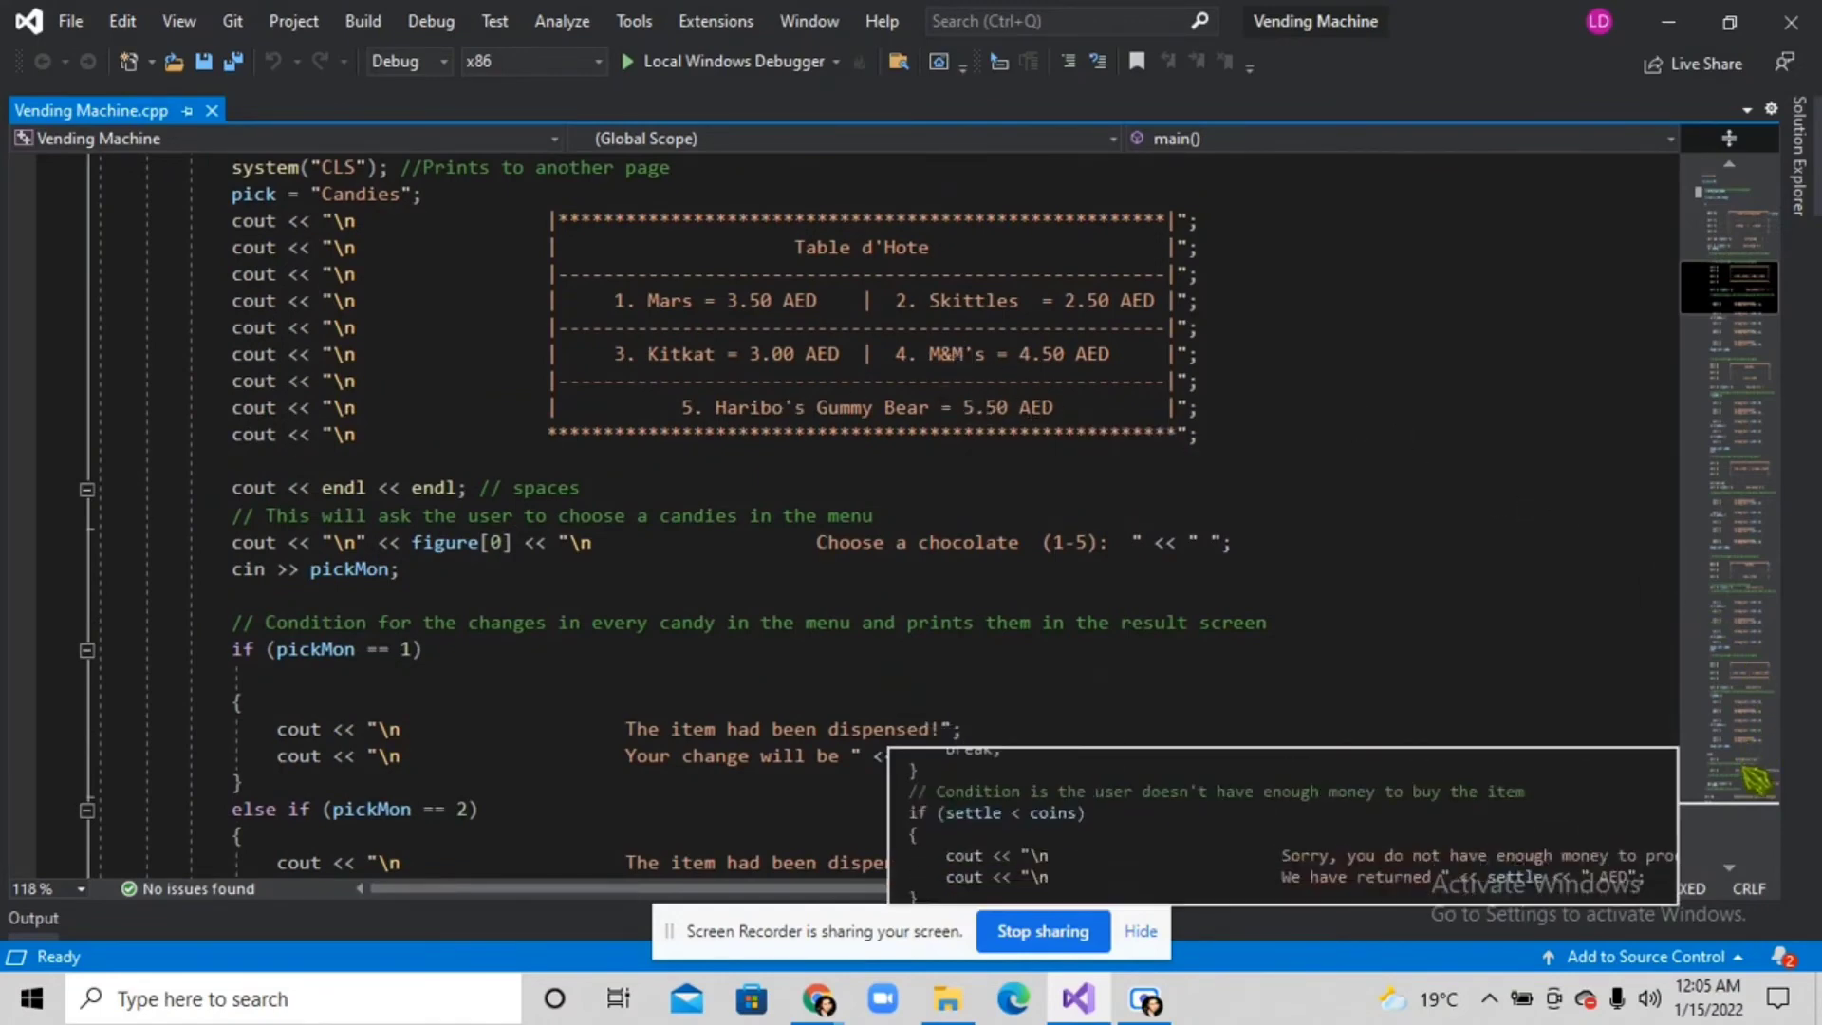
scroll(down, 3)
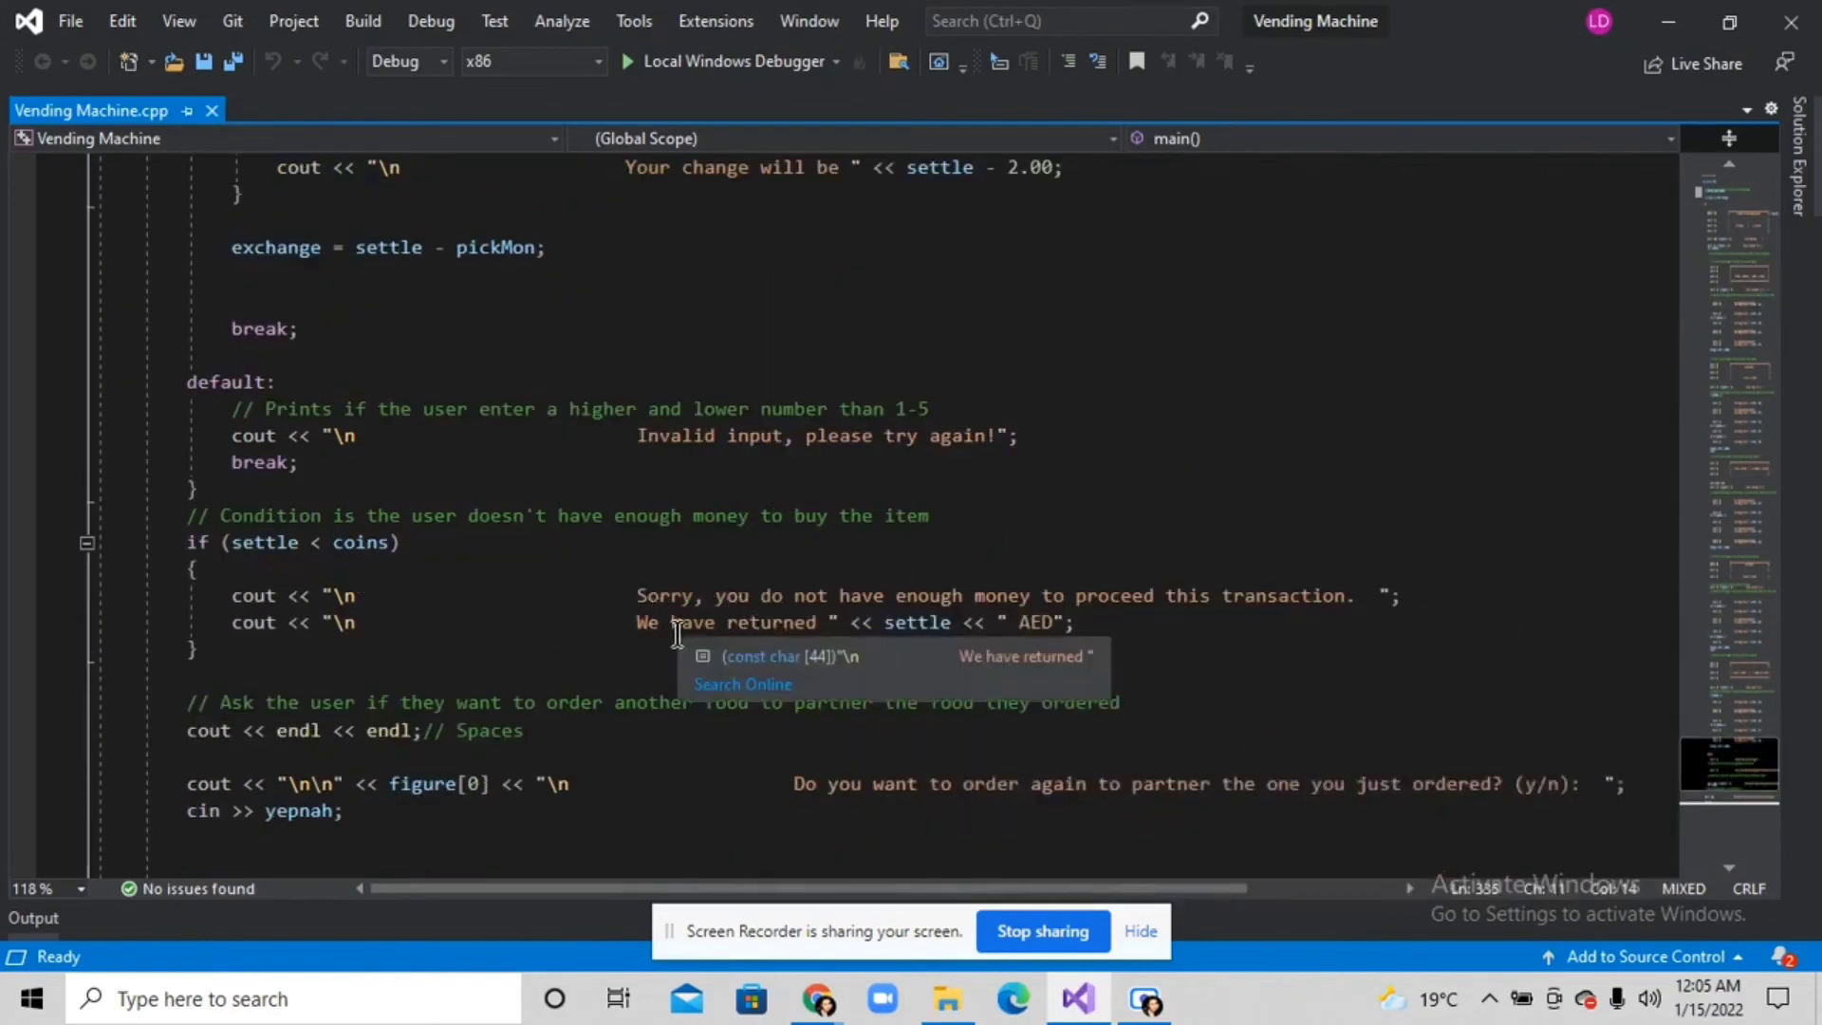
mouse_move(874, 612)
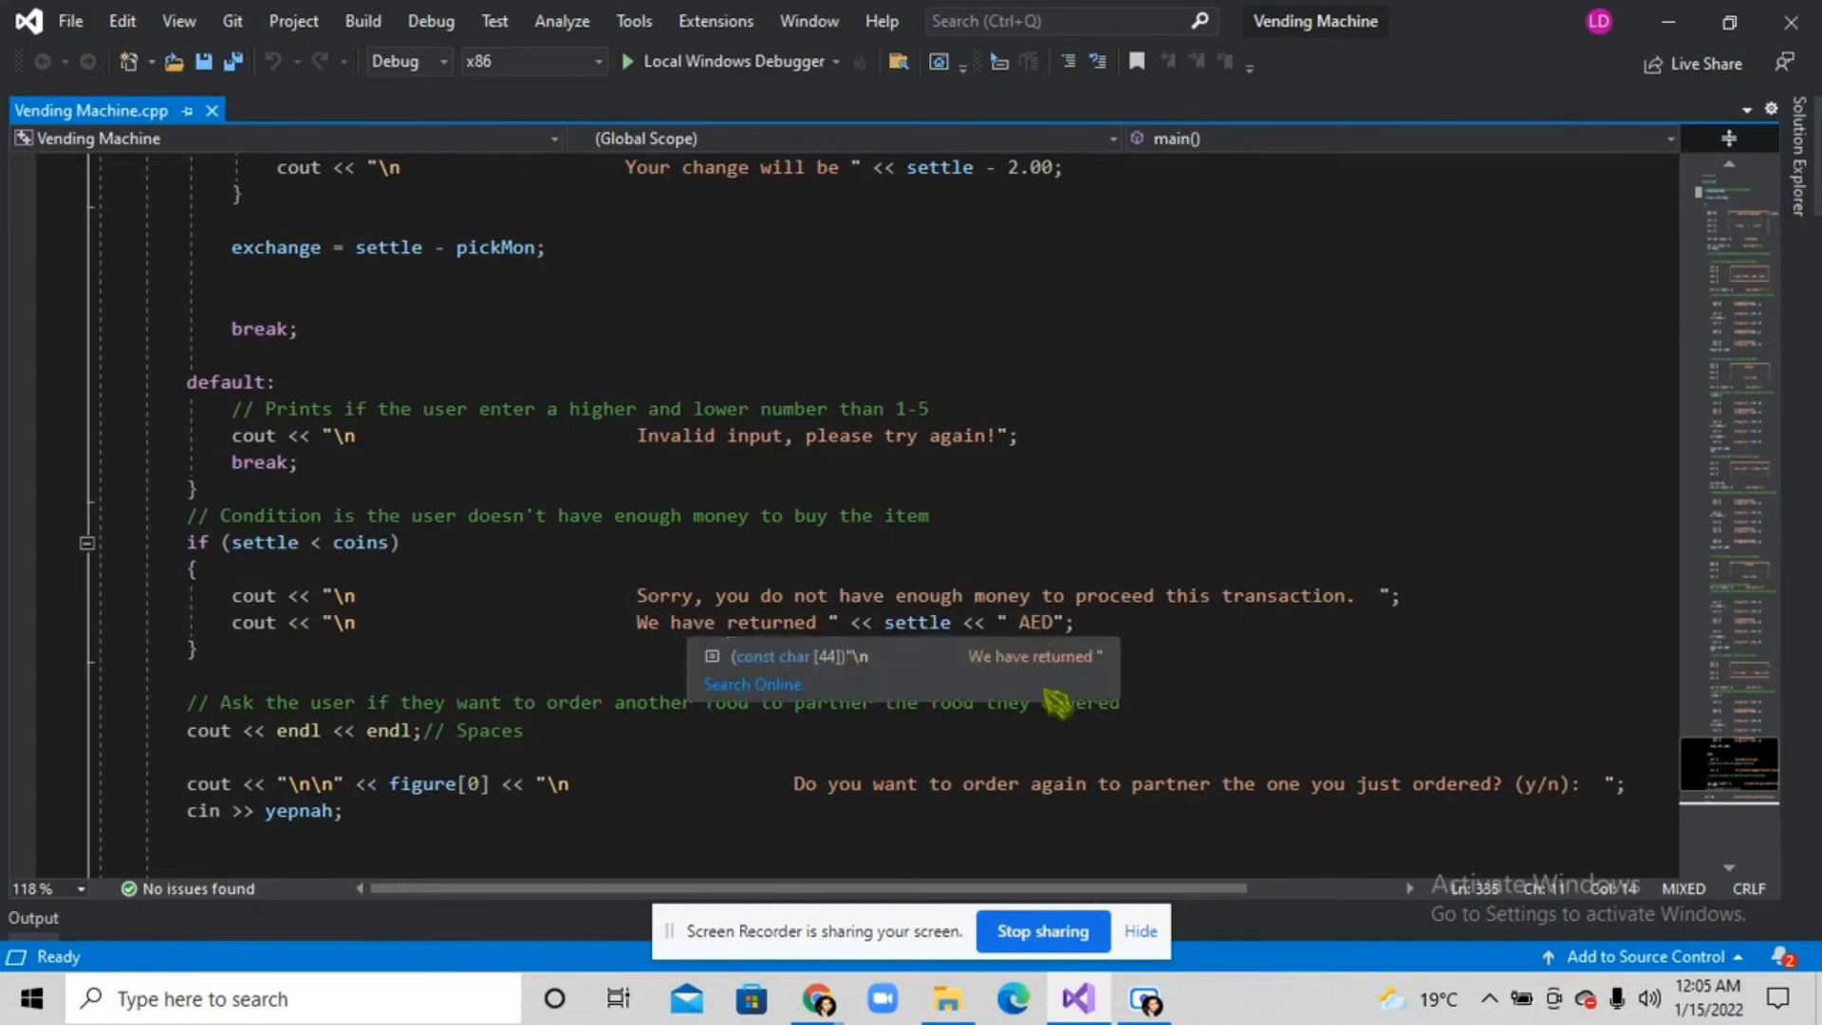
mouse_move(991, 646)
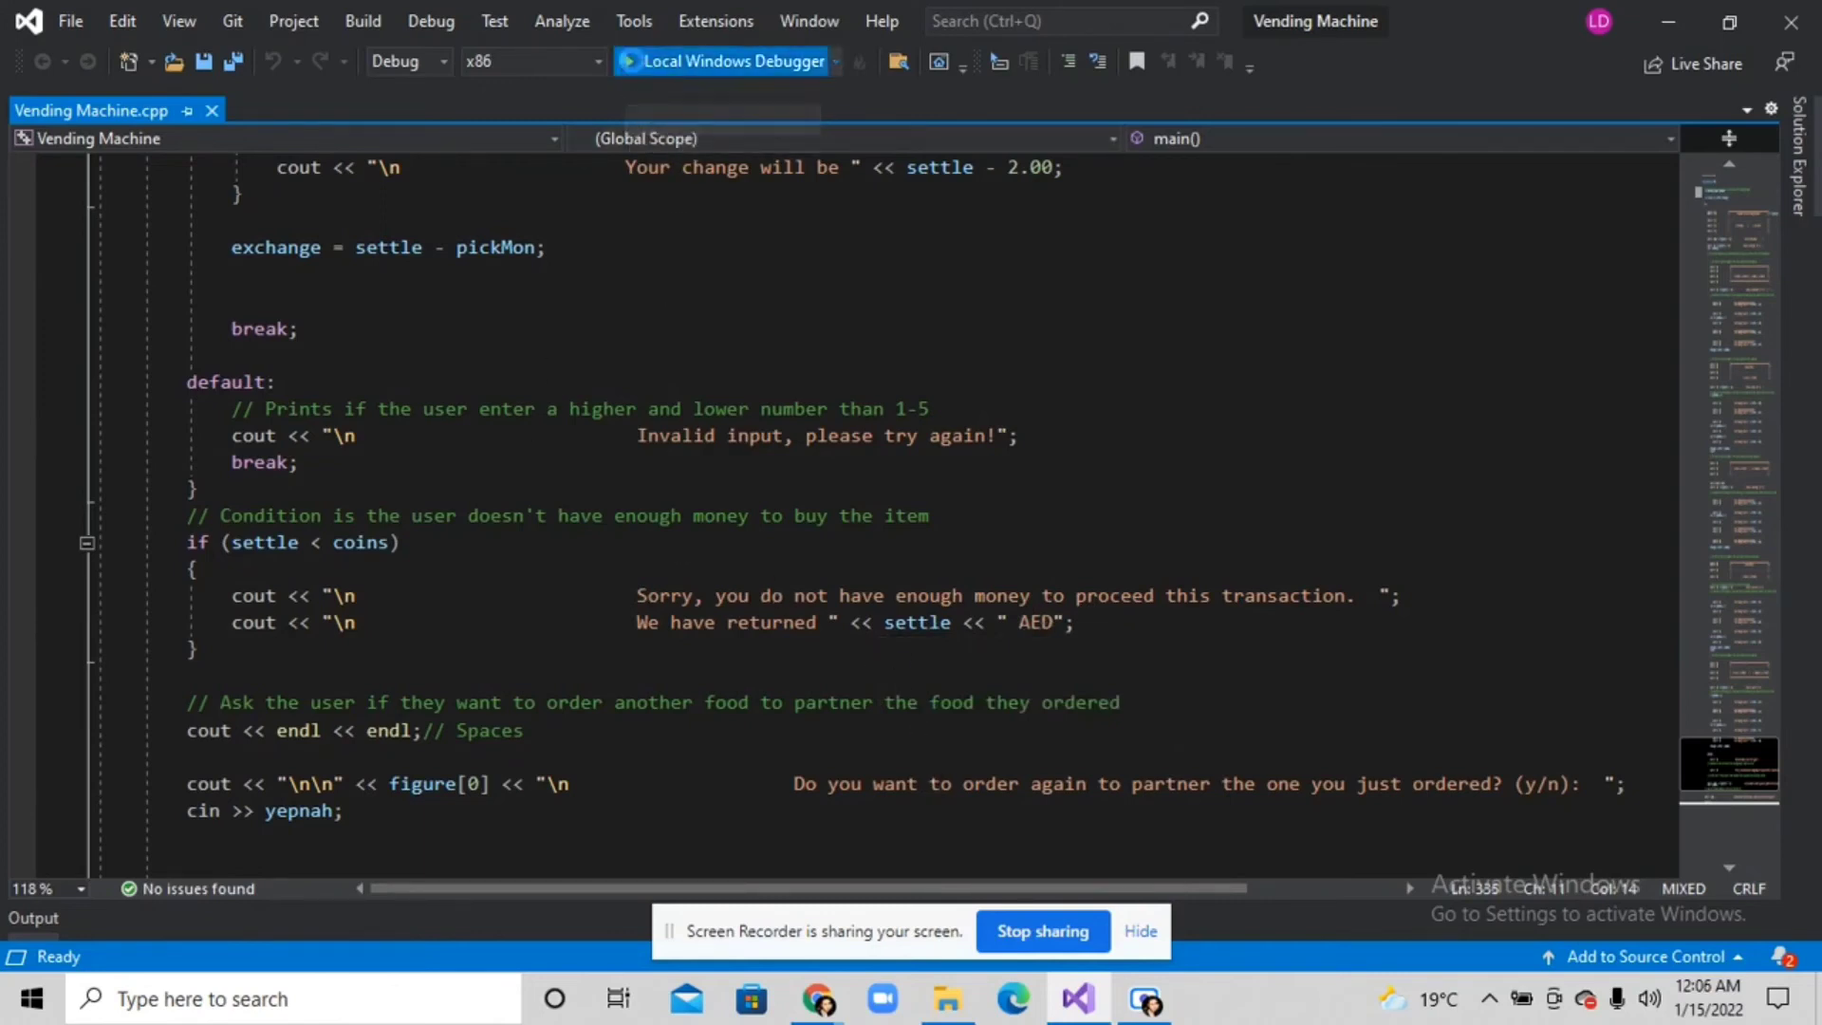
Run the program in Local Windows Debugger, entering 25.50 and category 4 (Biscuits).
click(362, 21)
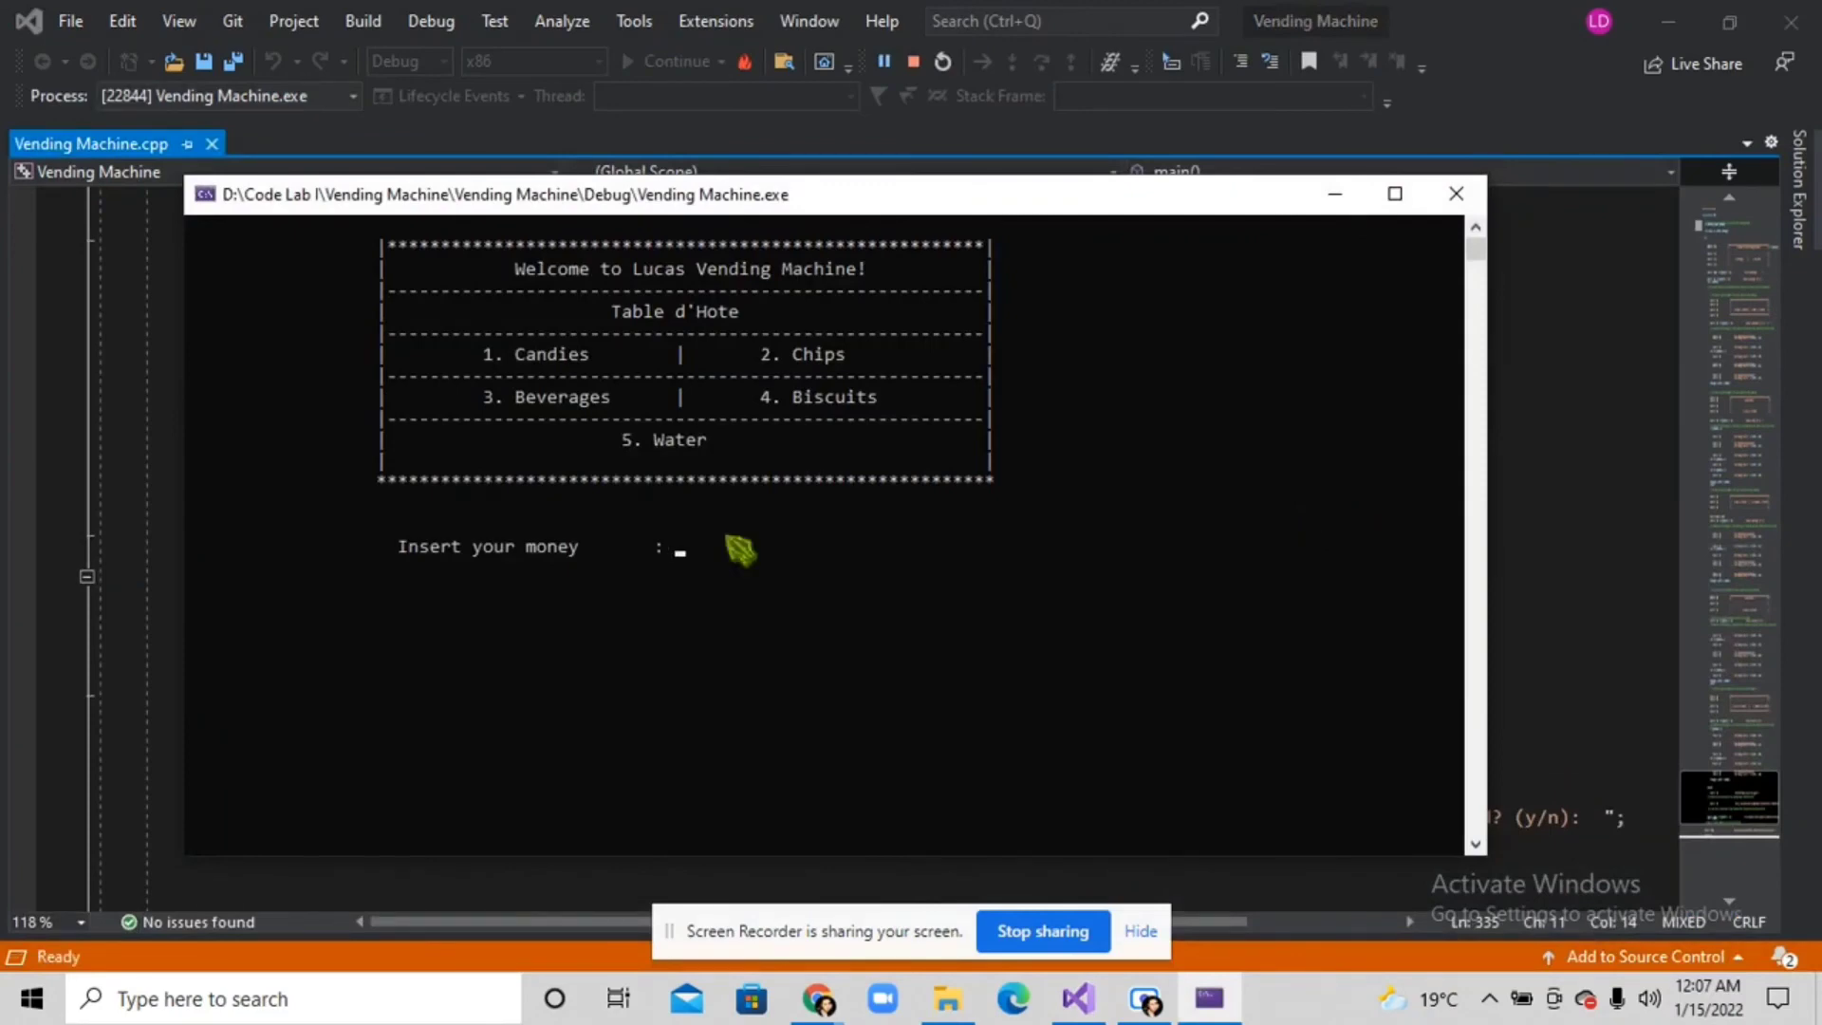
text(25.50)
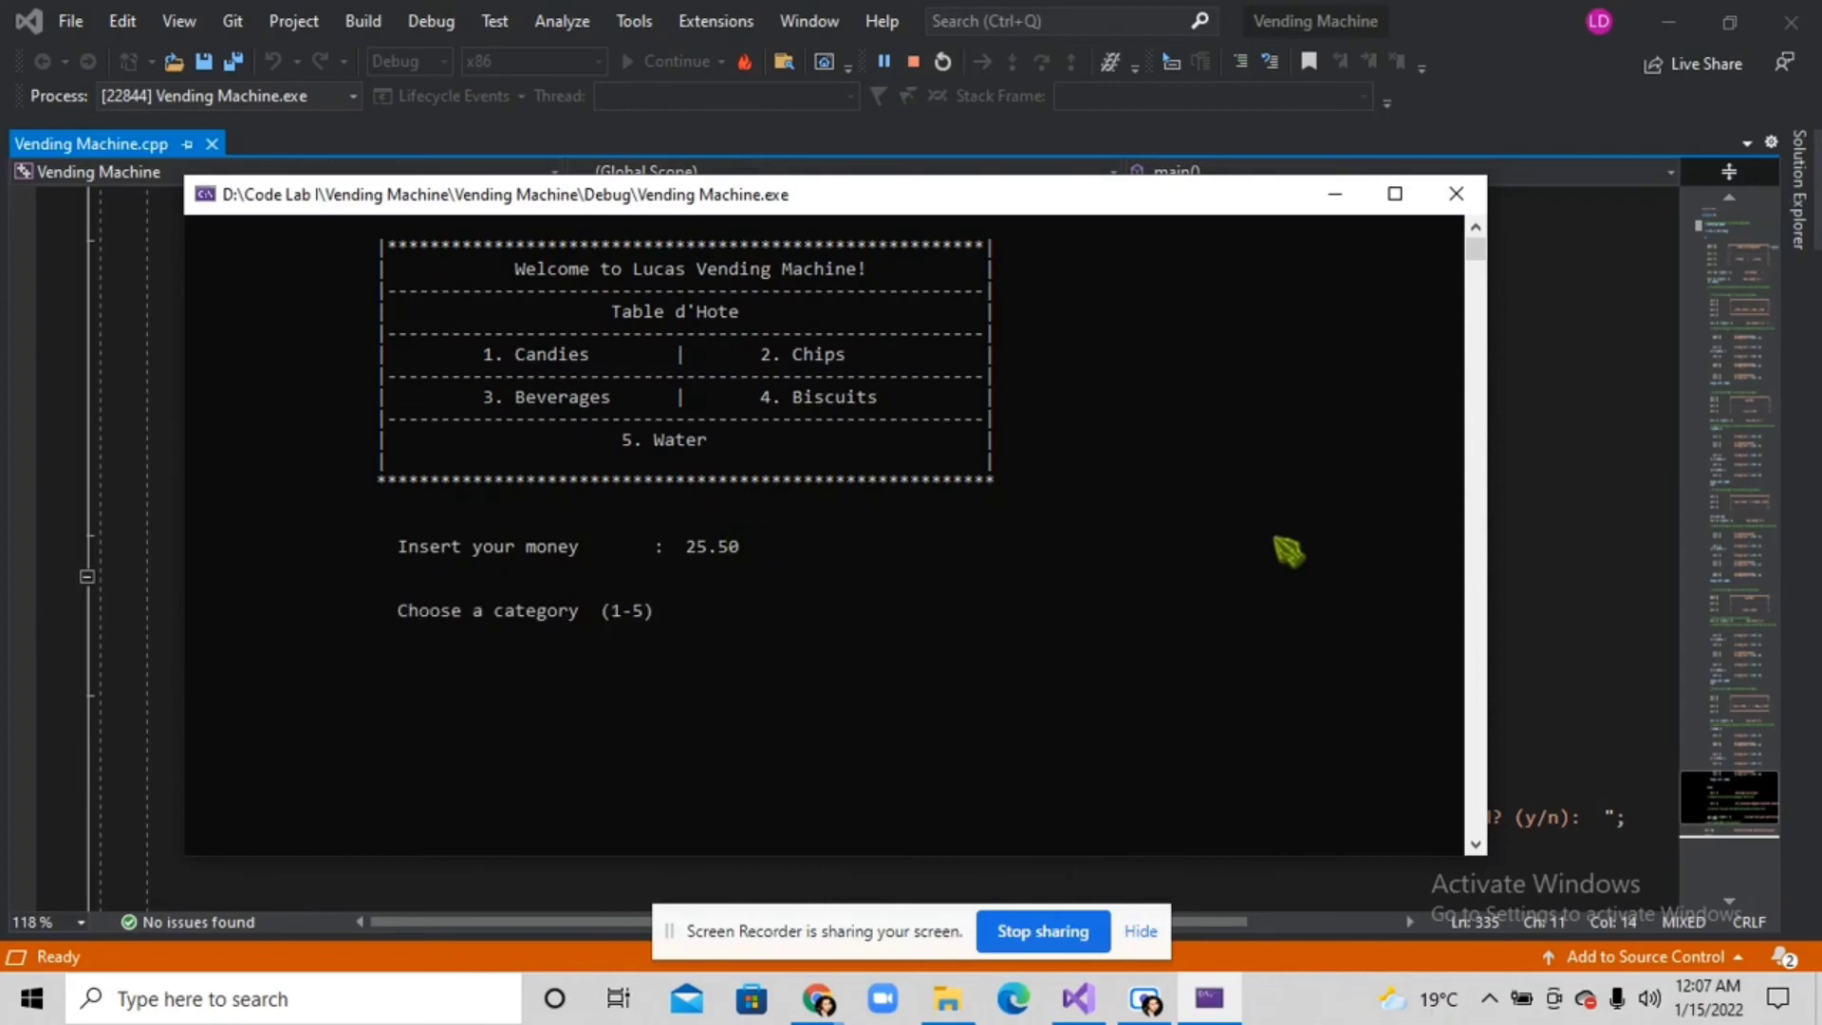
text(4)
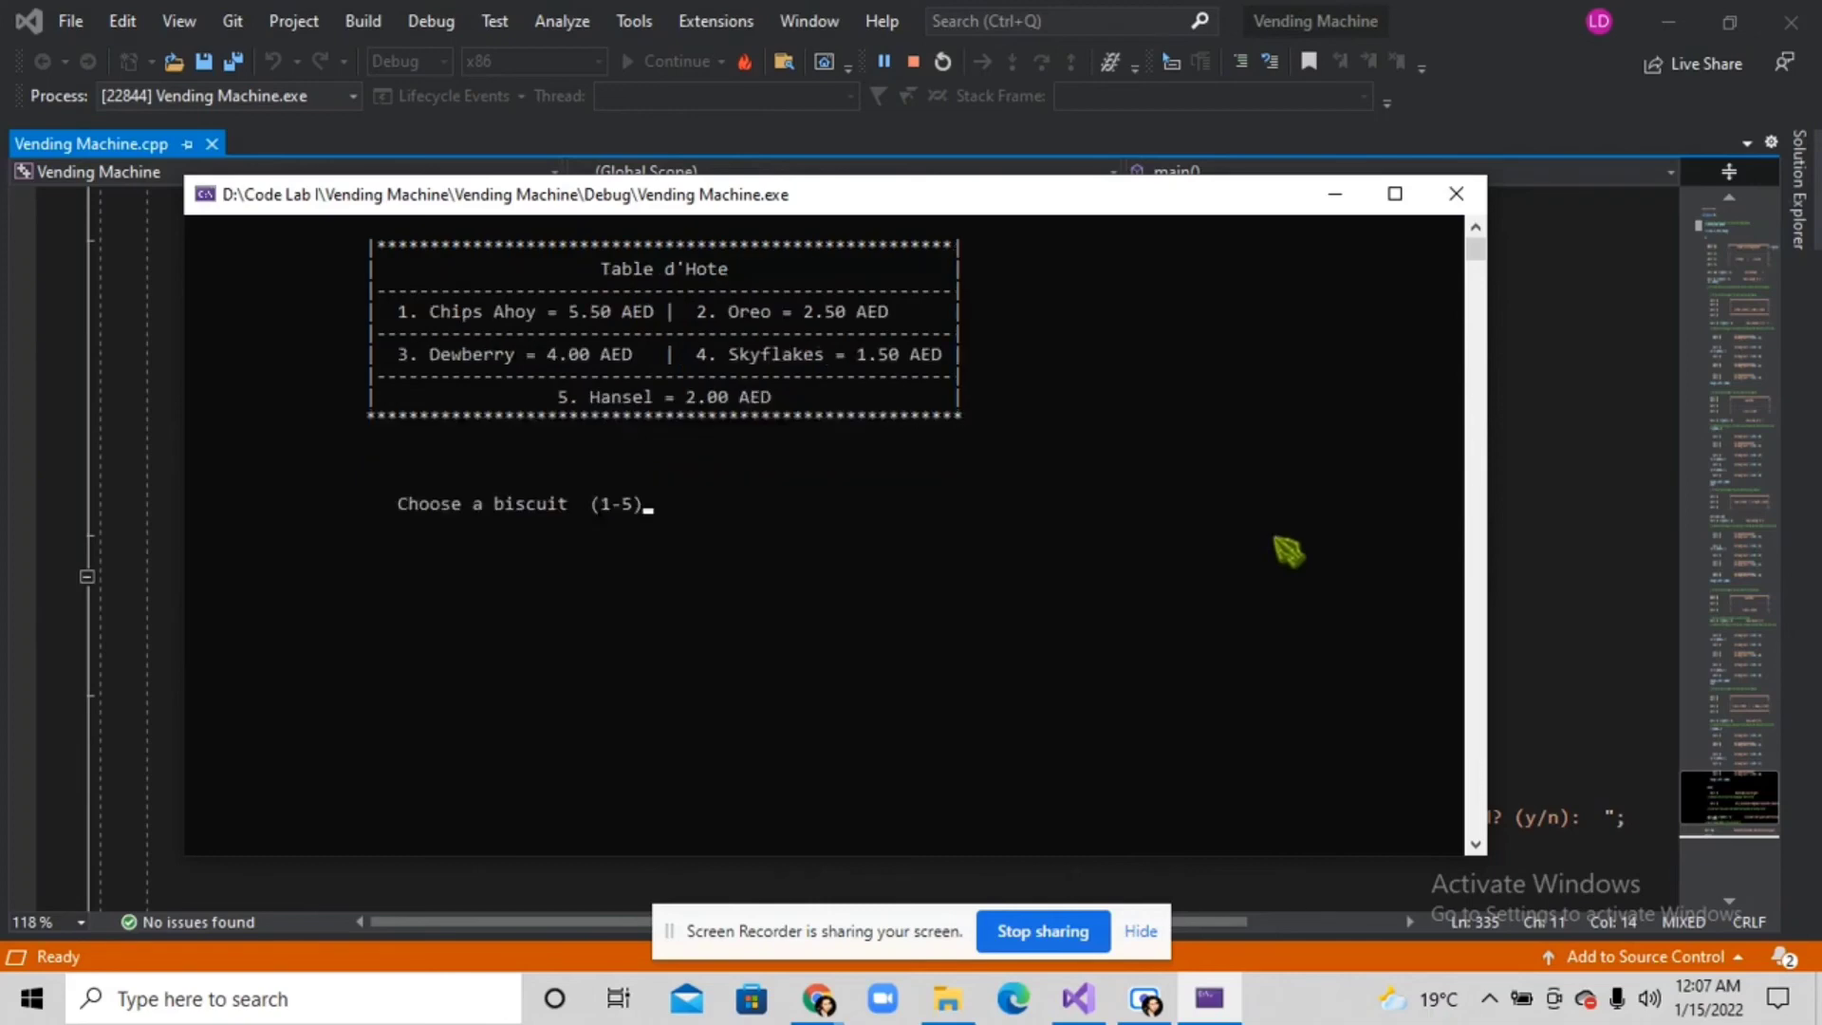
mouse_move(988, 394)
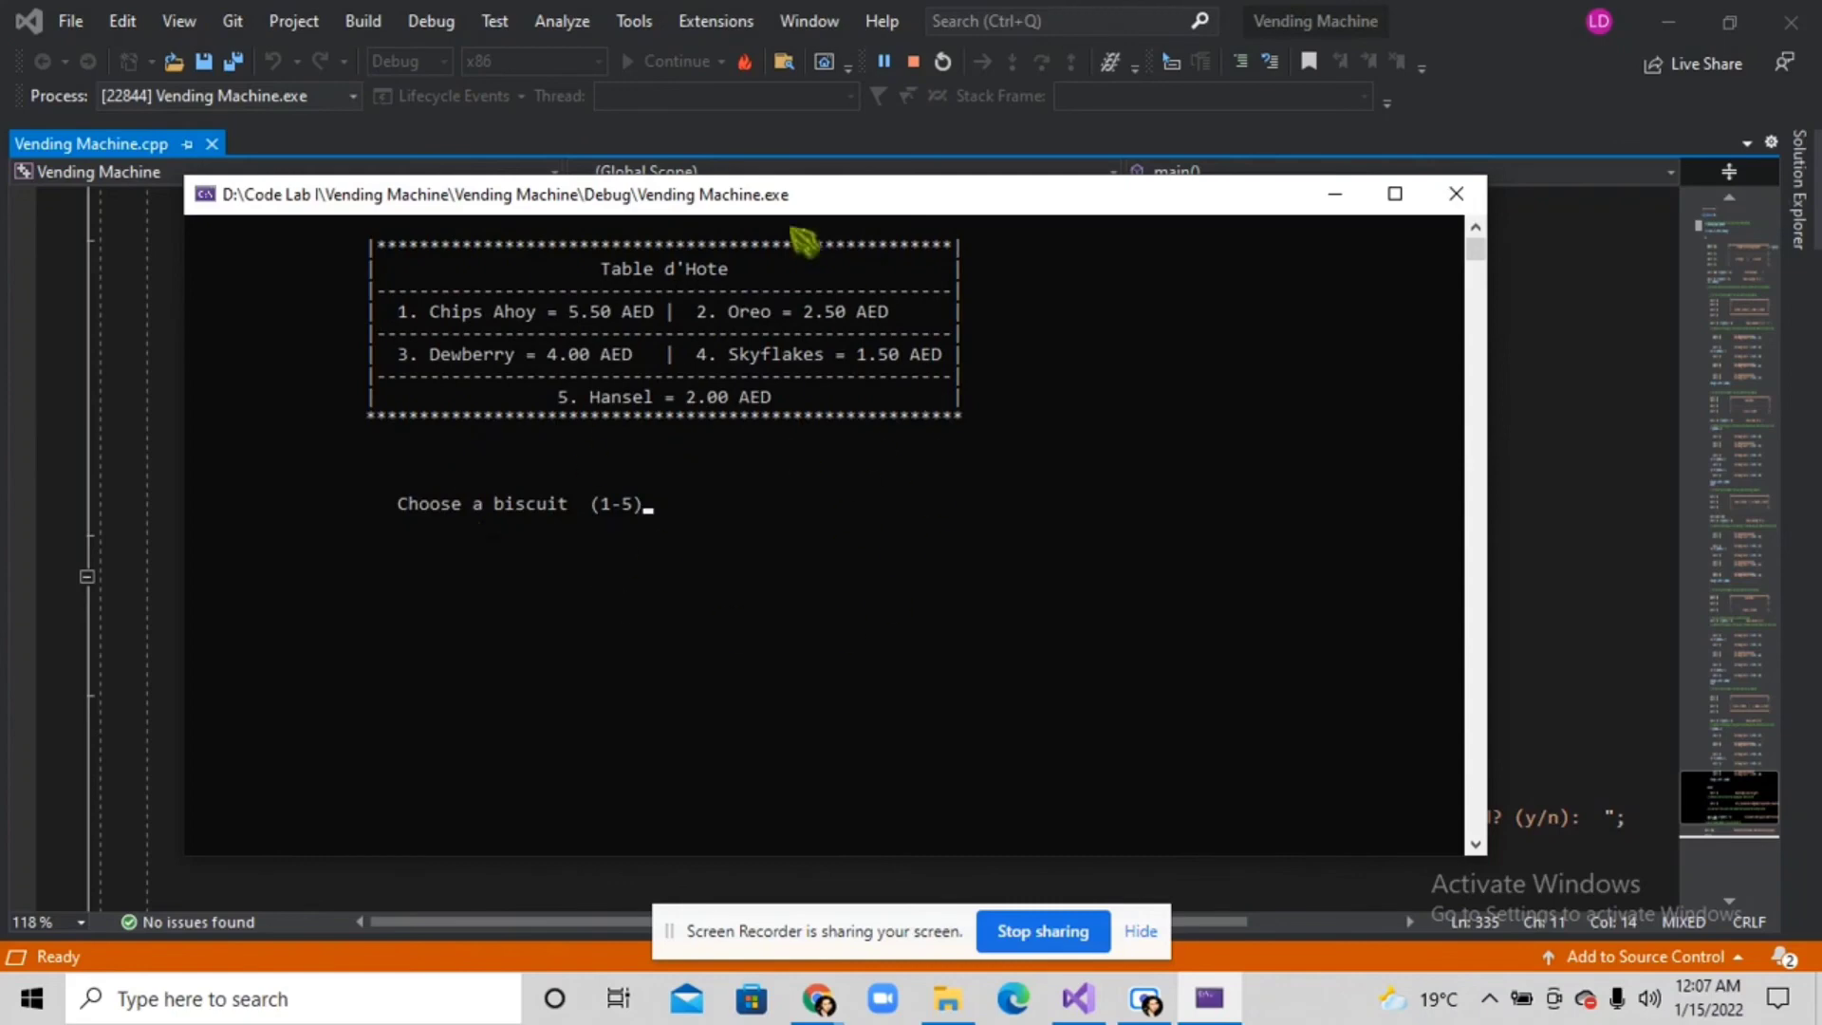
mouse_move(587, 407)
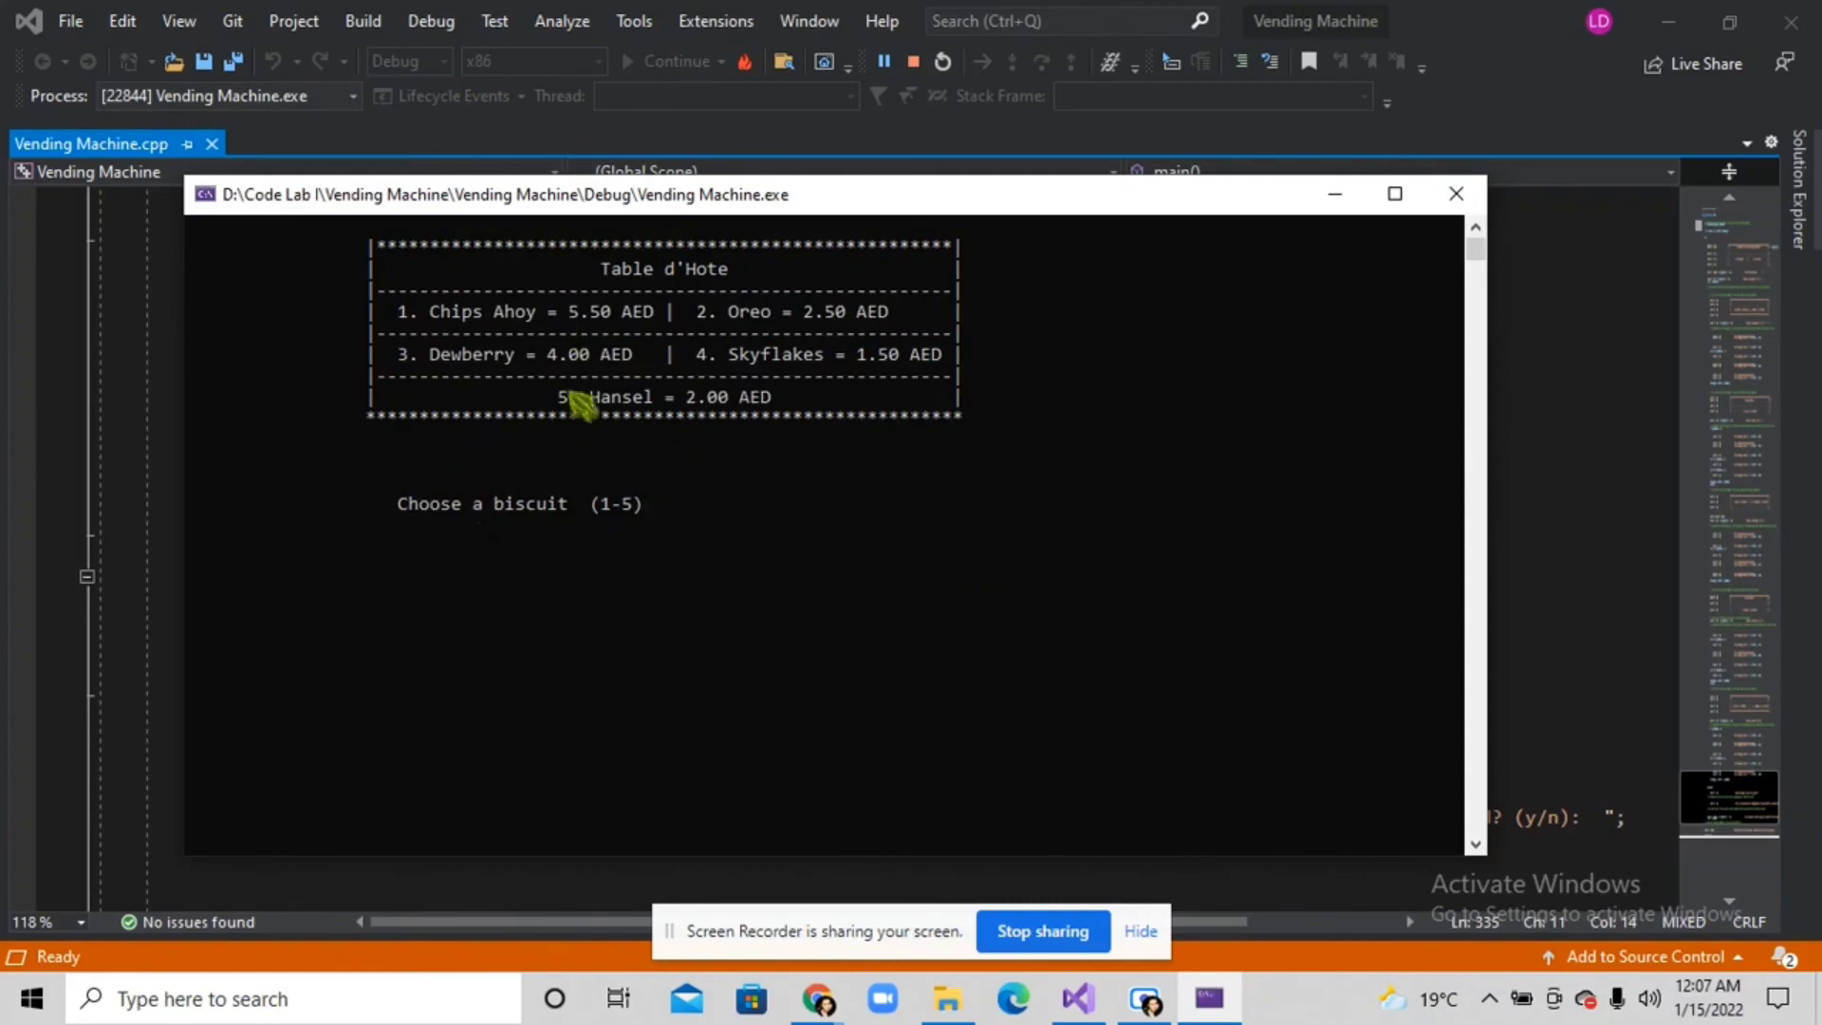
mouse_move(930, 441)
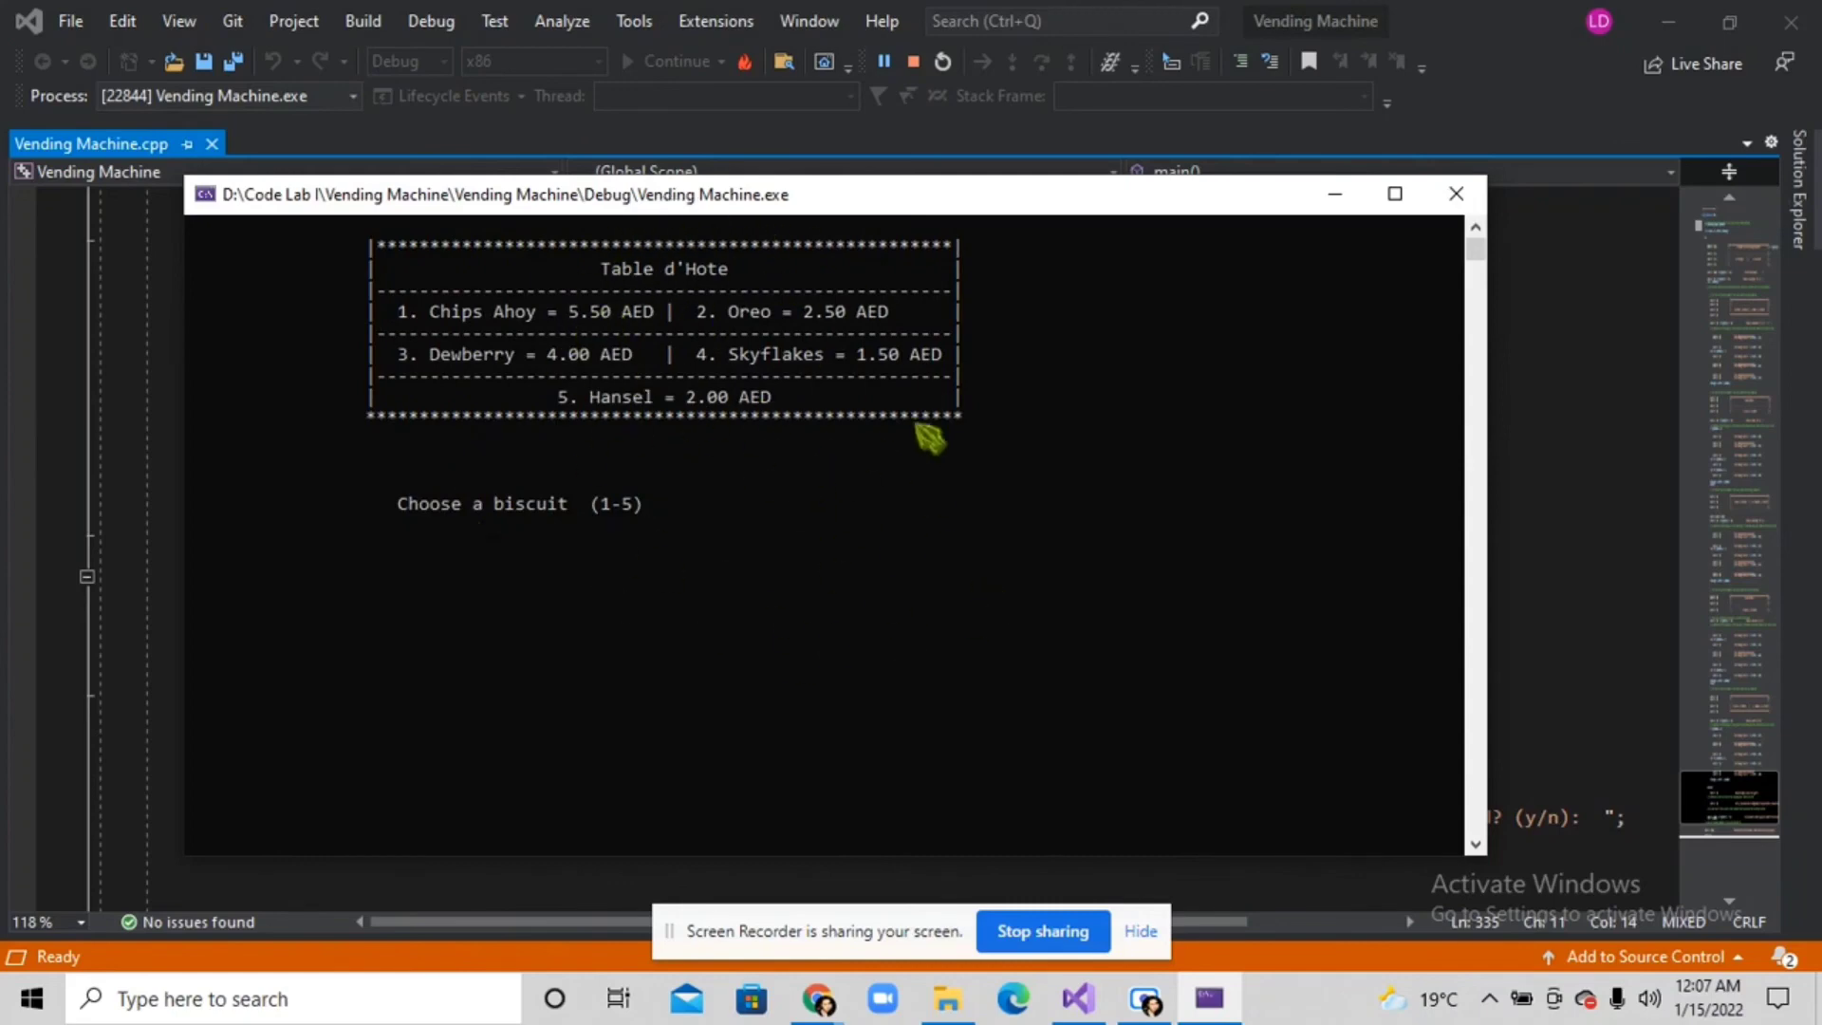